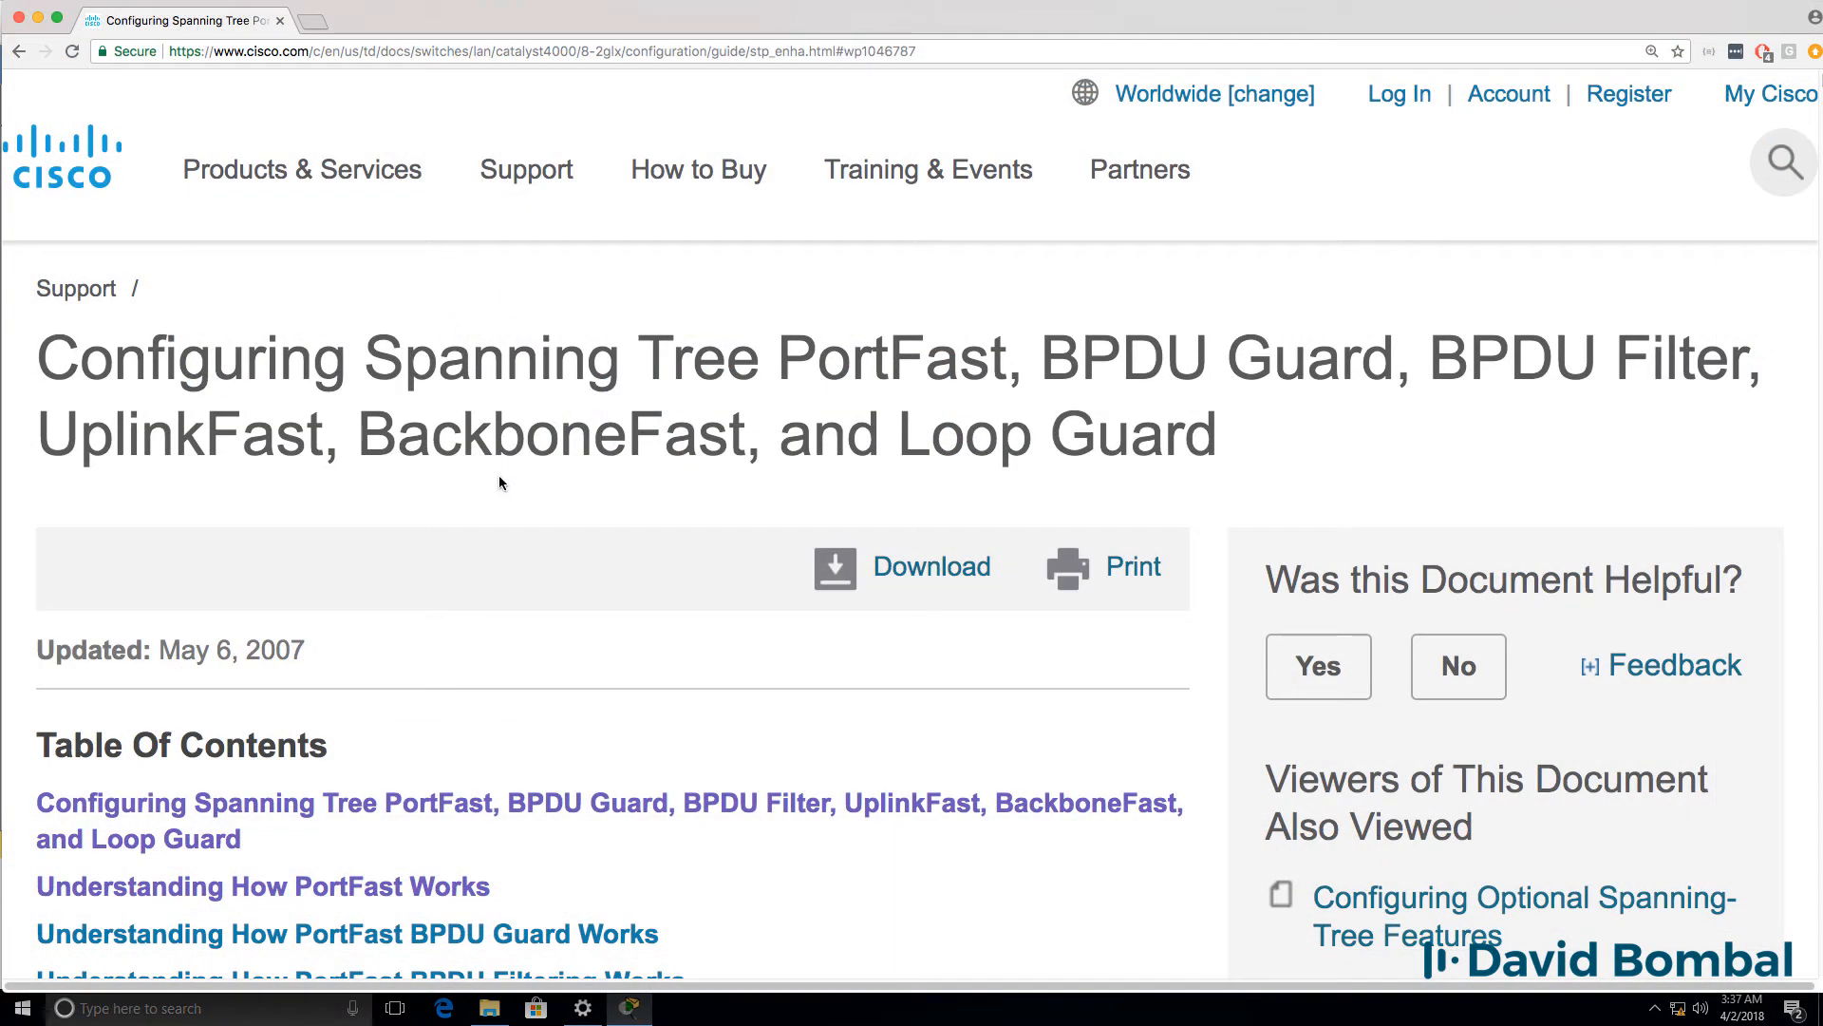
mouse_move(591, 802)
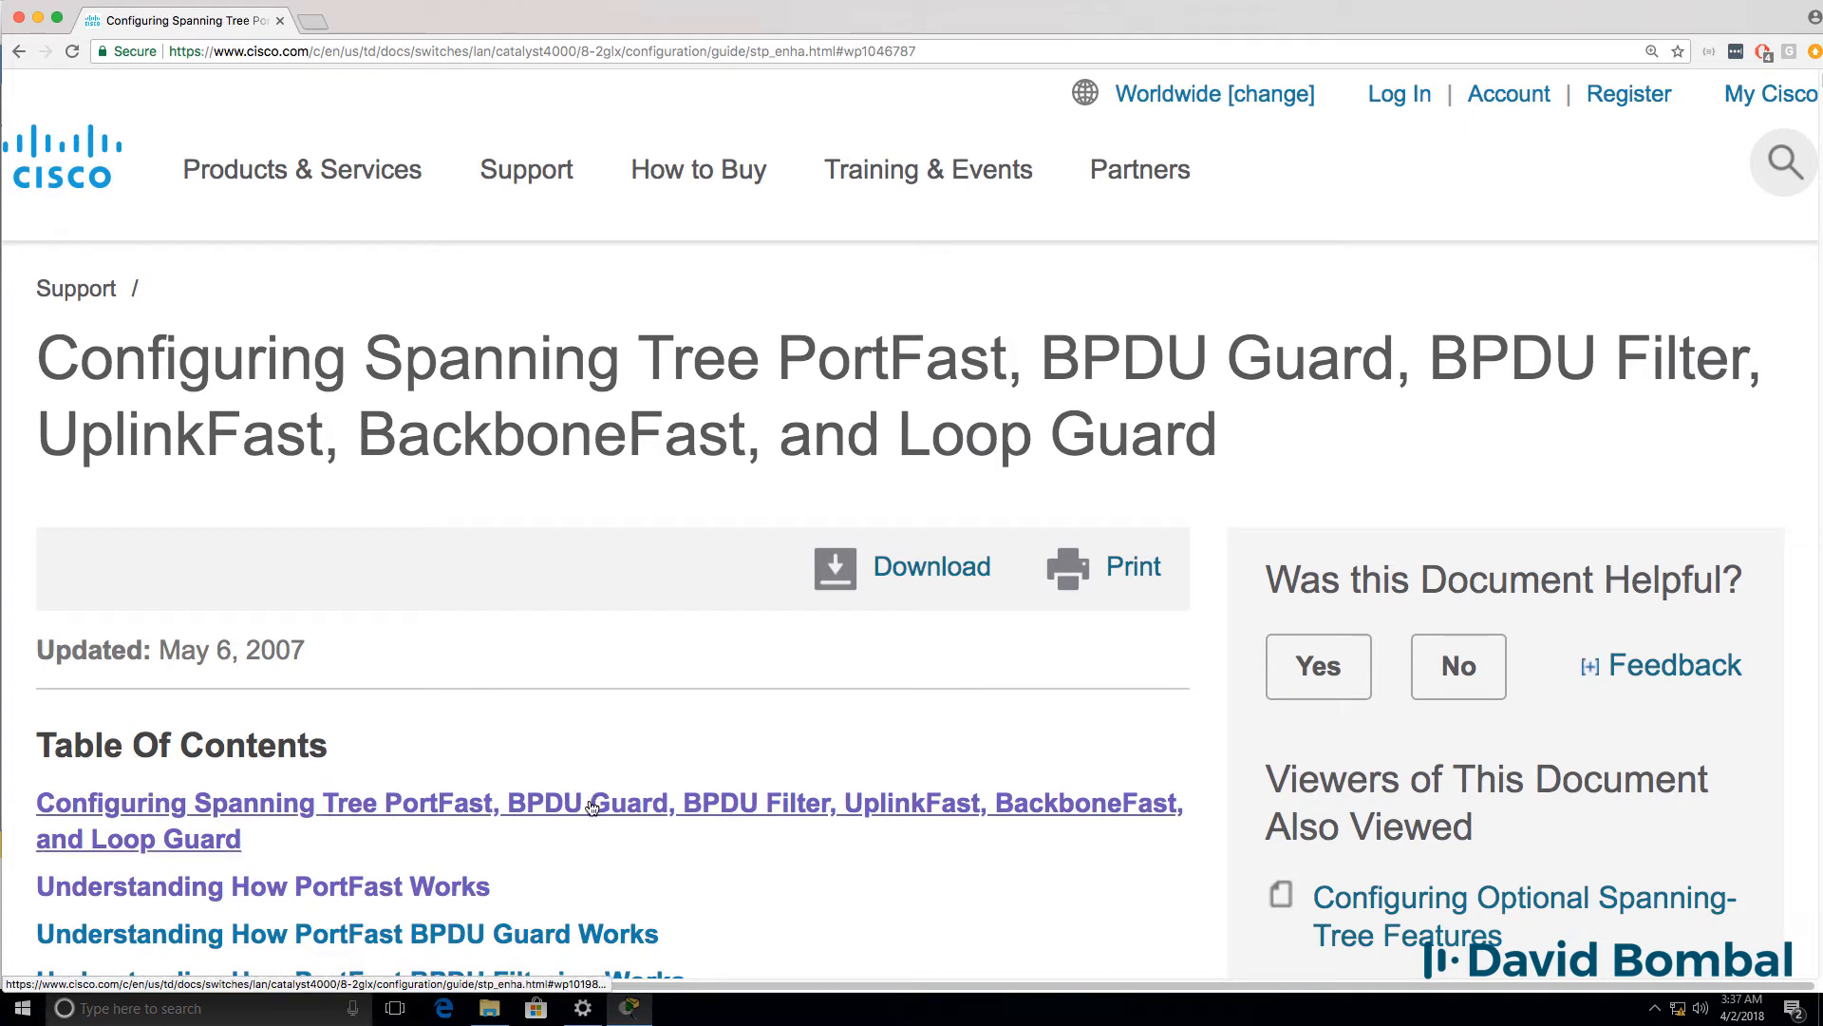
mouse_move(604, 739)
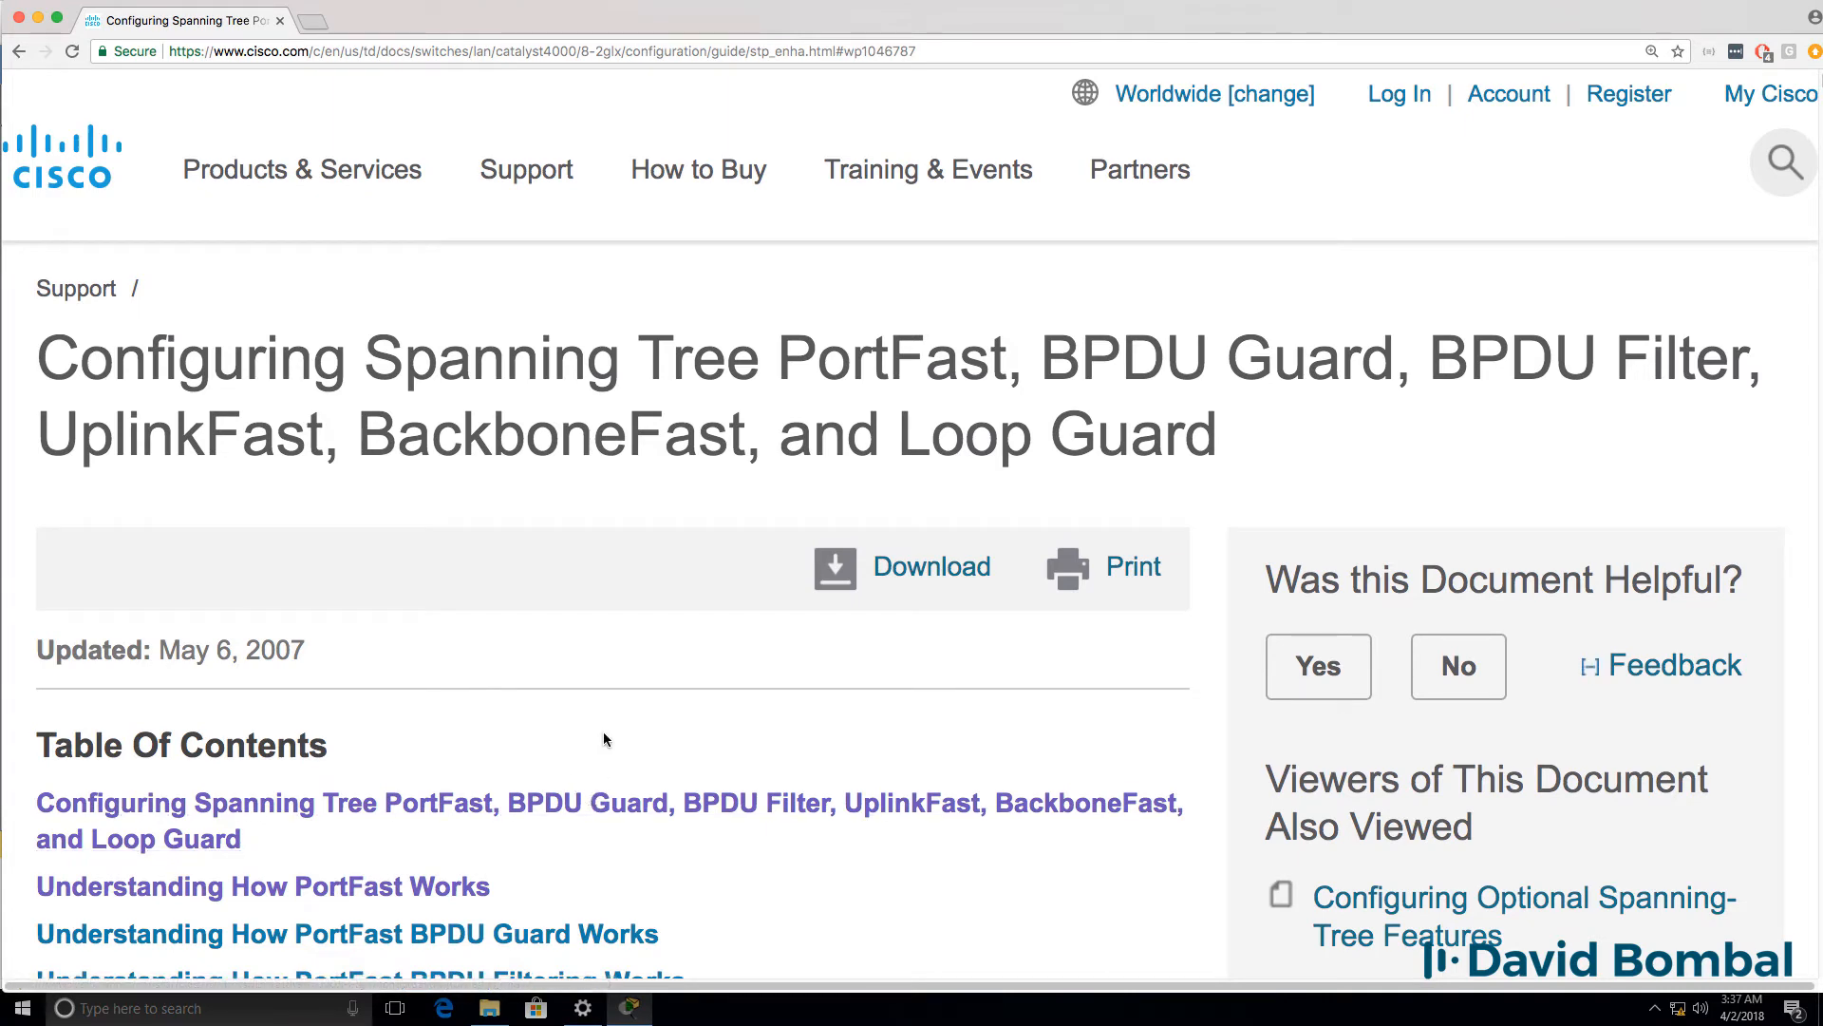
Step: Navigate to 'Understanding How PortFast Works' and highlight its caution about network loops
double_click(866, 359)
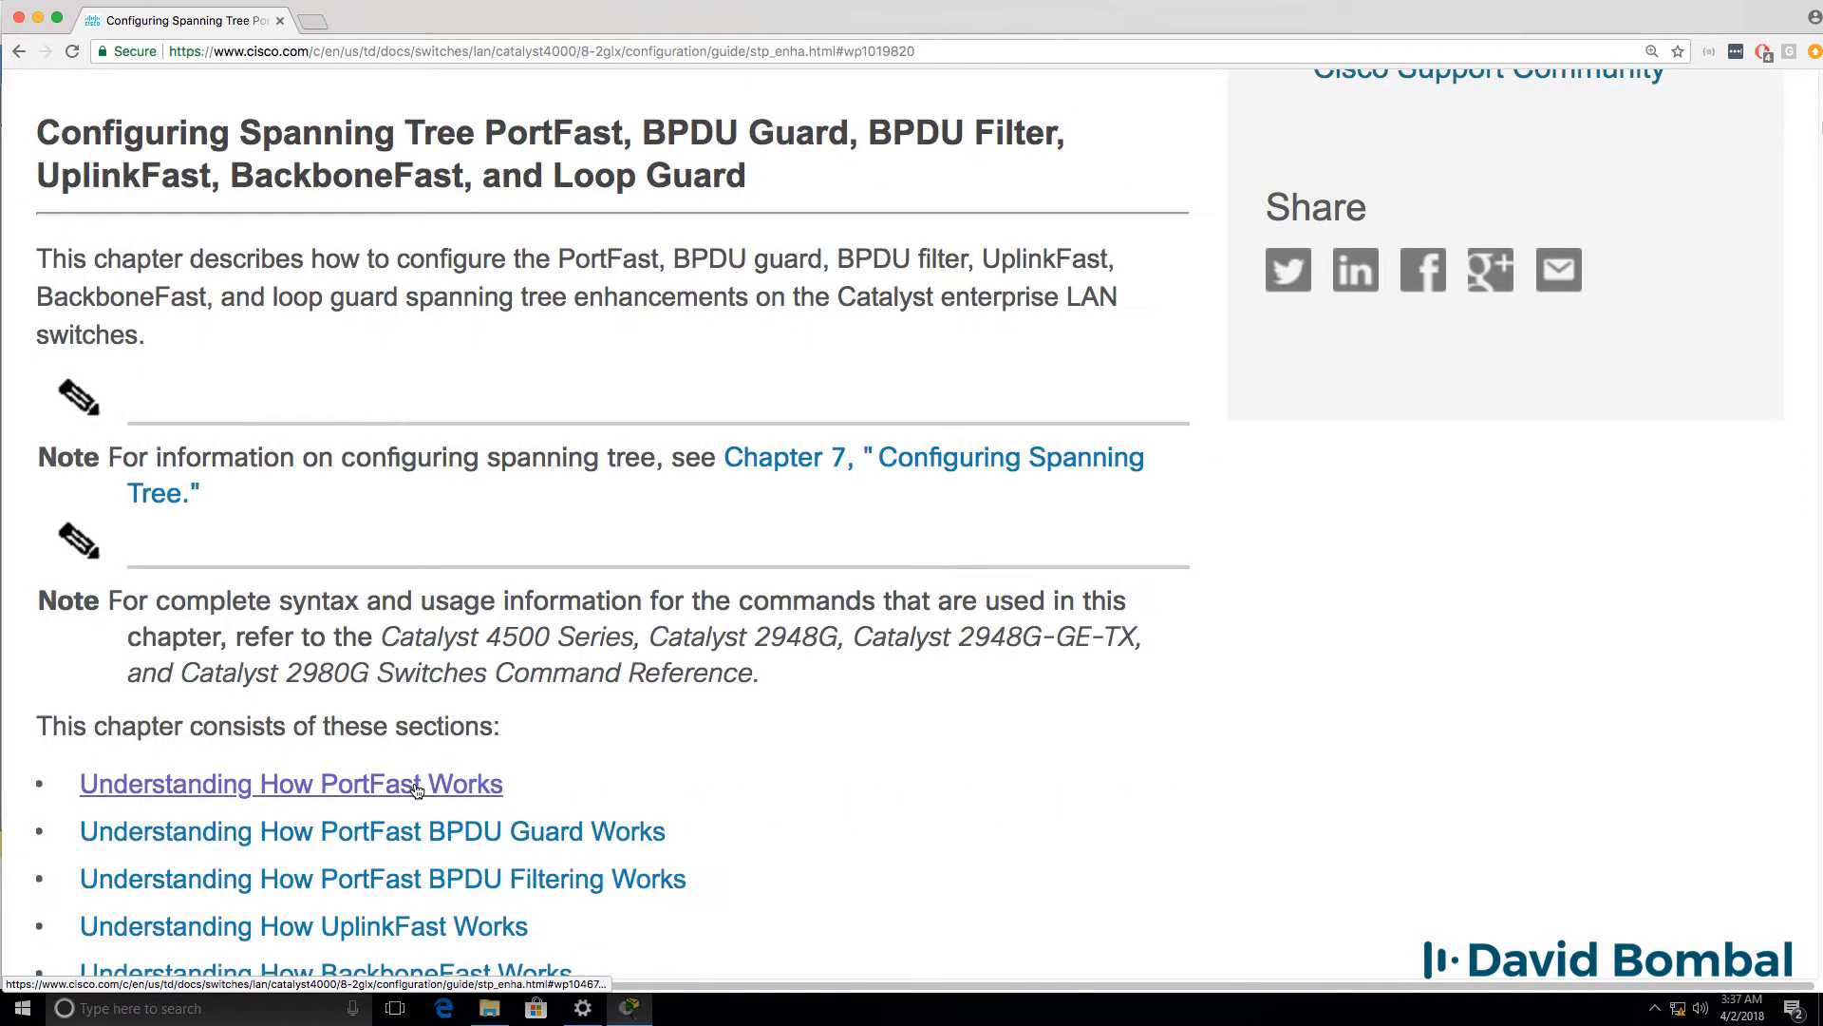
left_click(291, 785)
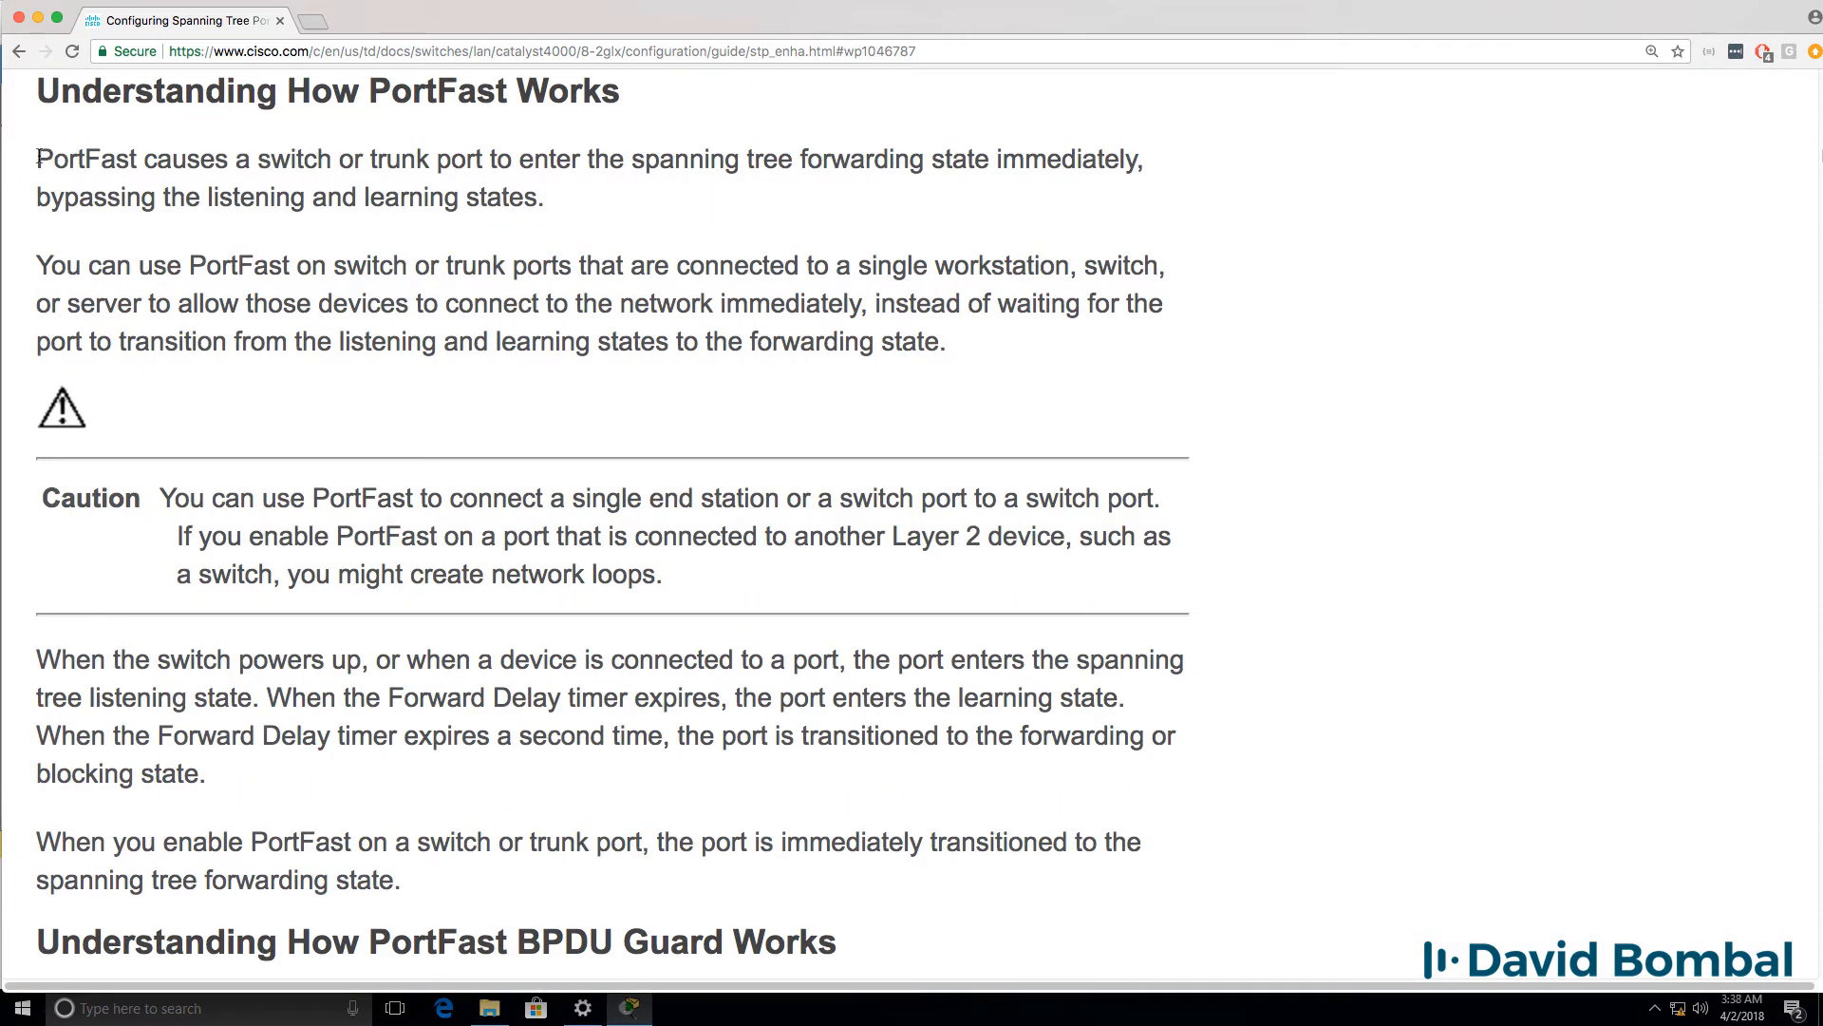
left_click_drag(36, 159, 543, 195)
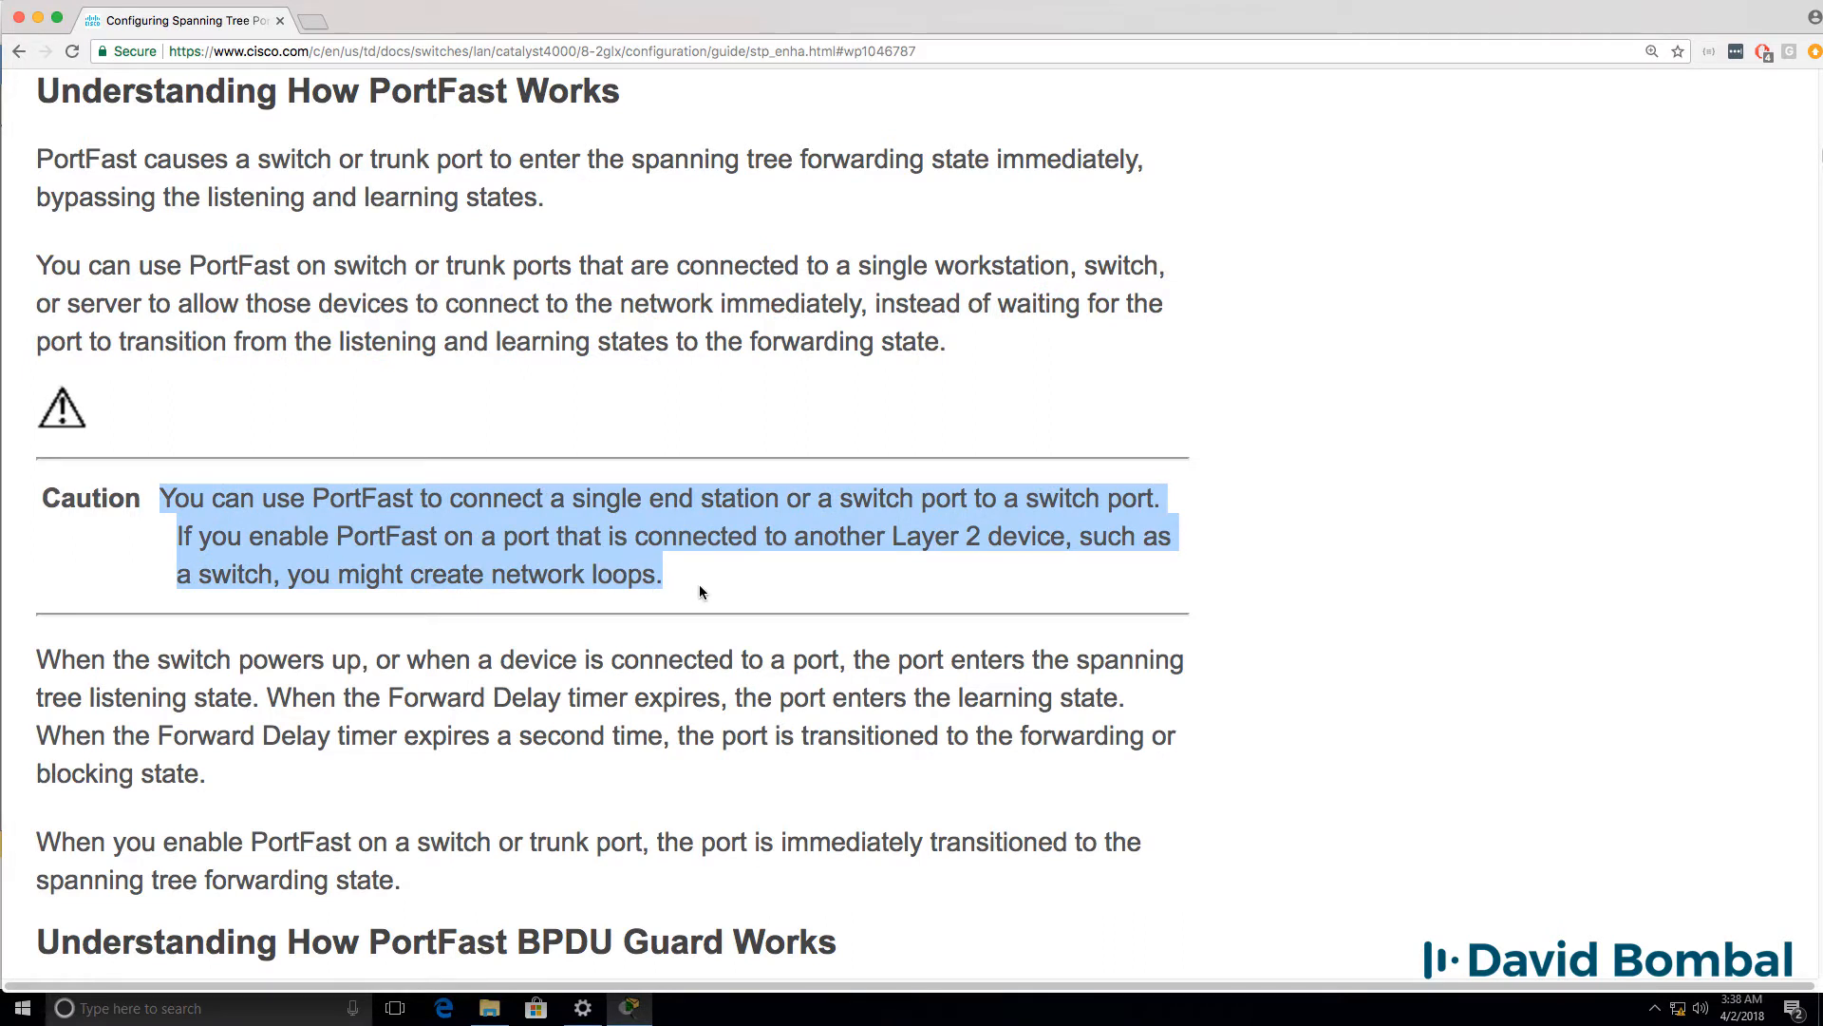
mouse_move(716, 588)
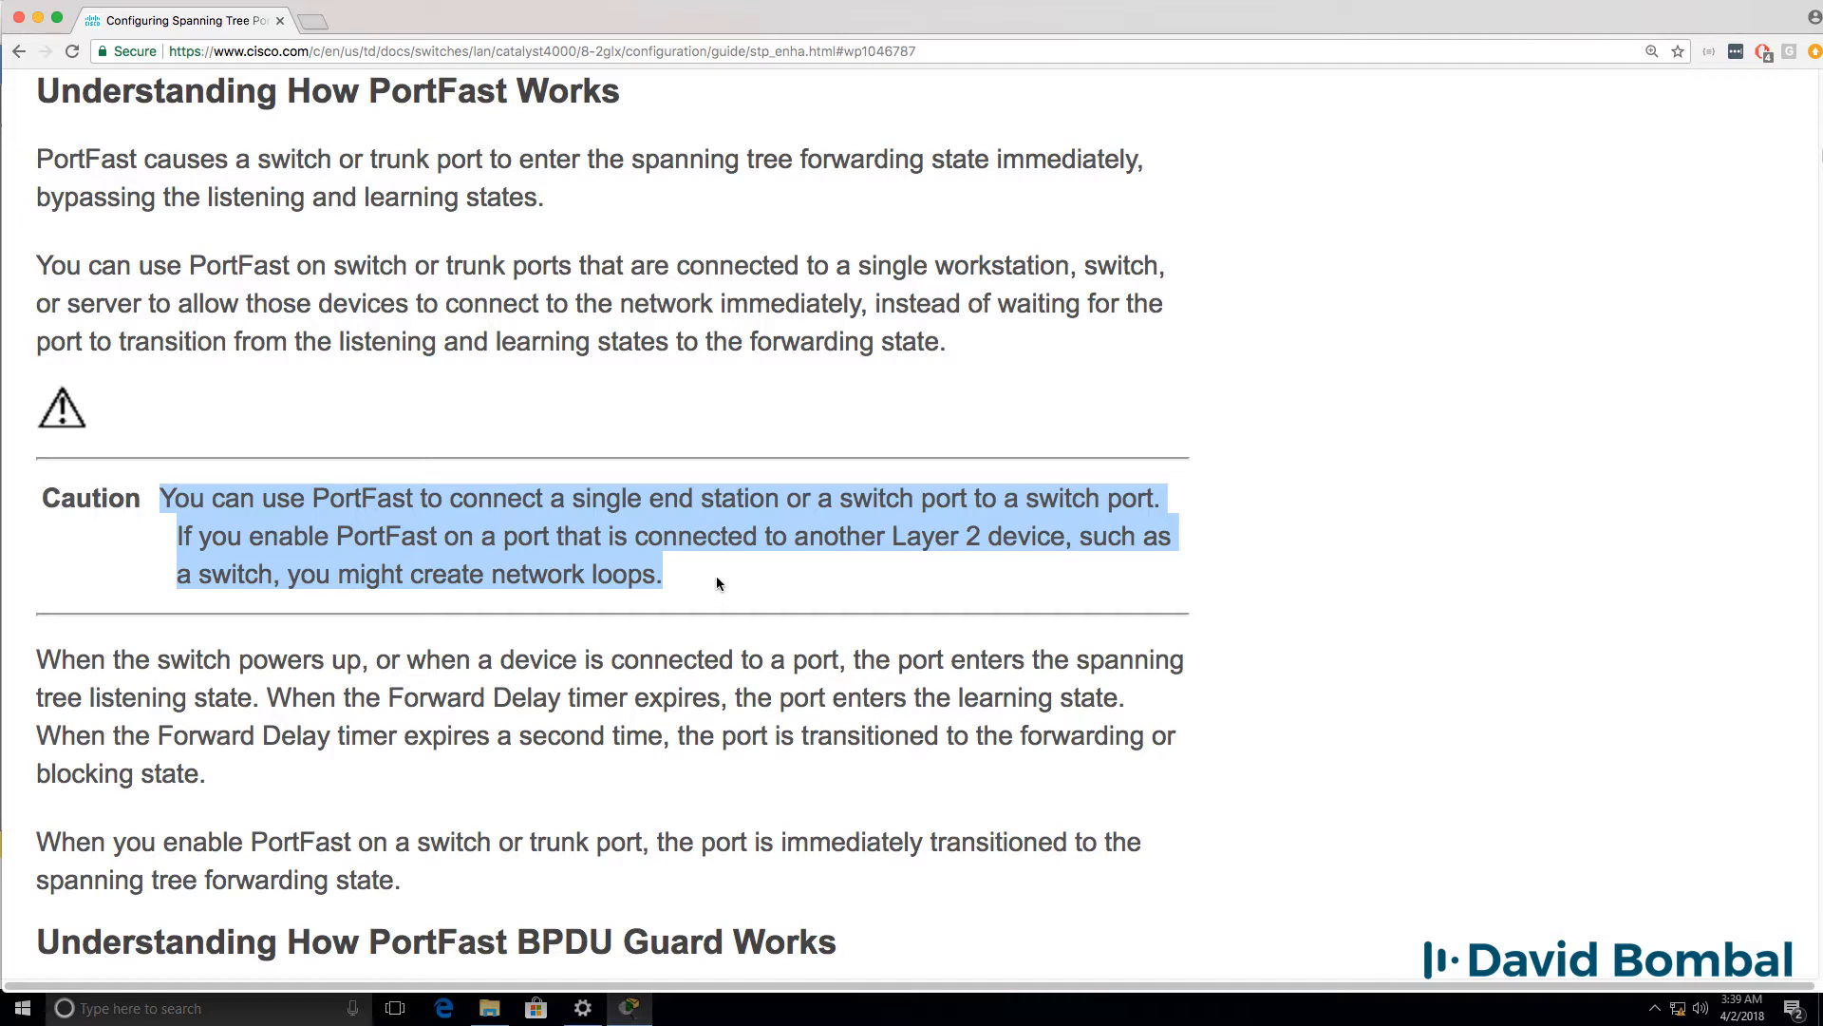
Step: Power cycle all devices in the Packet Tracer topology to reset the network
left_click(628, 1007)
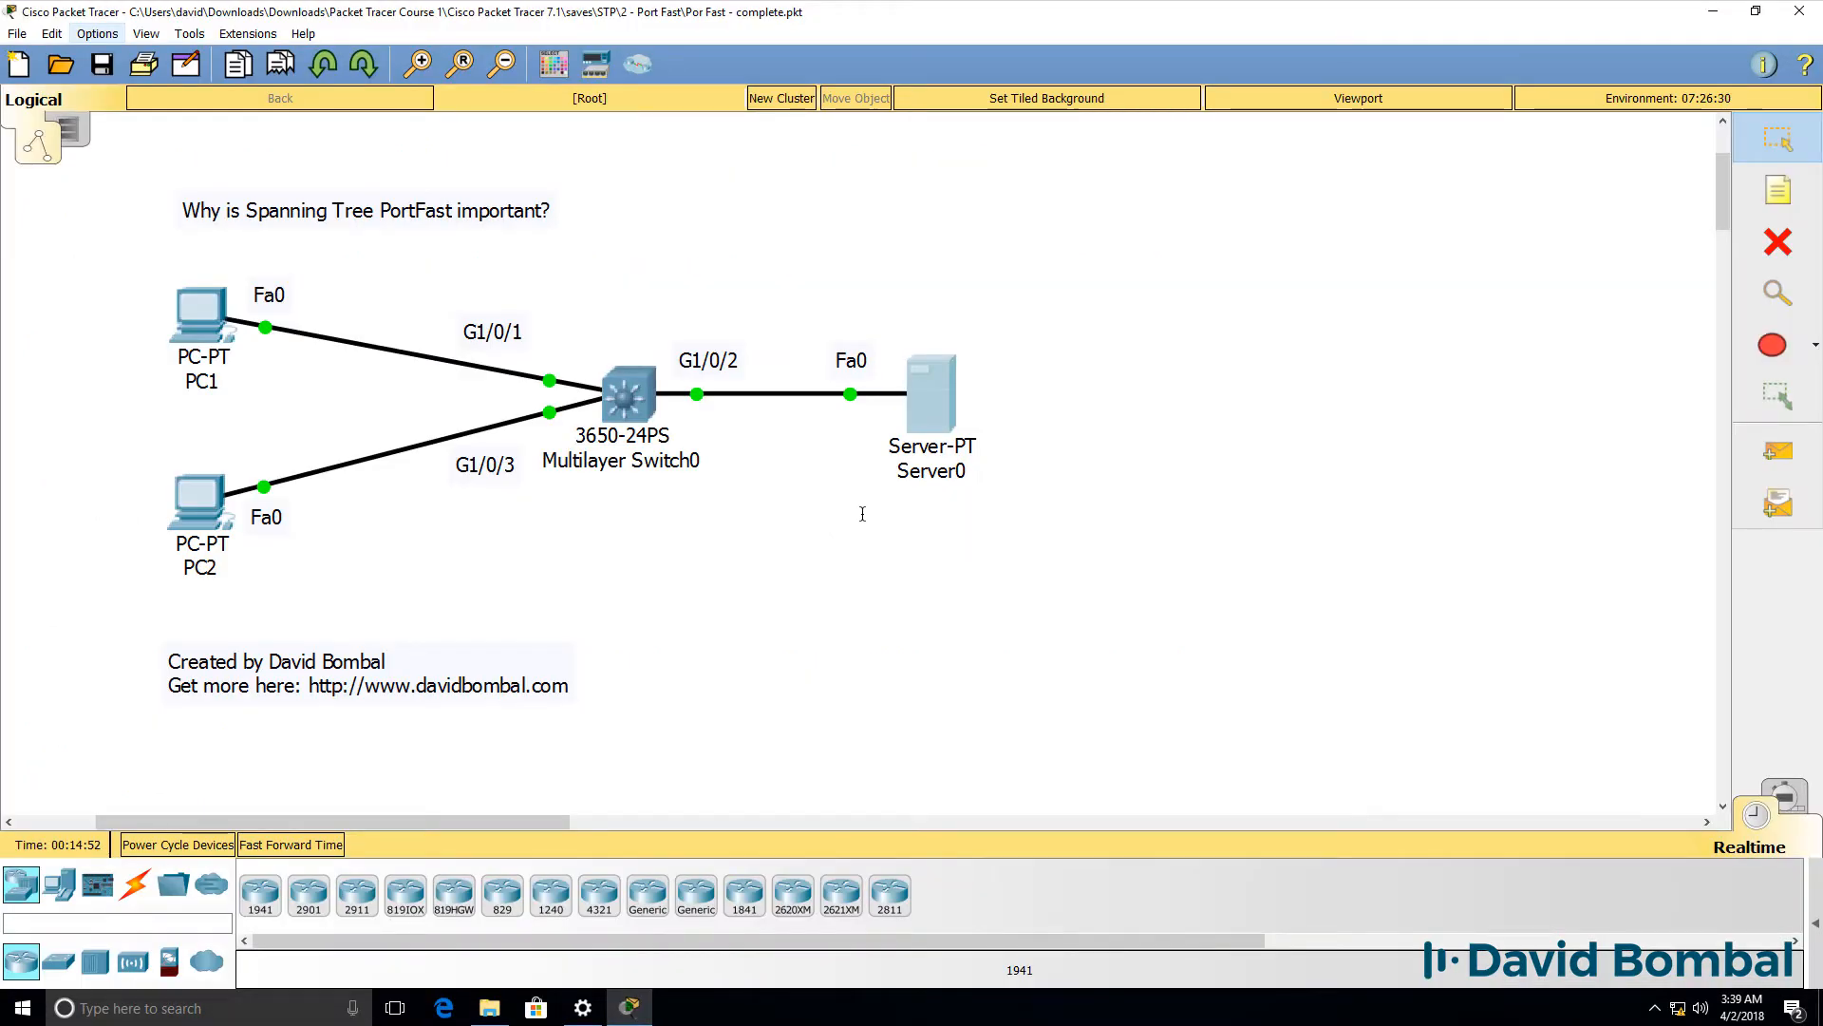
mouse_move(774, 493)
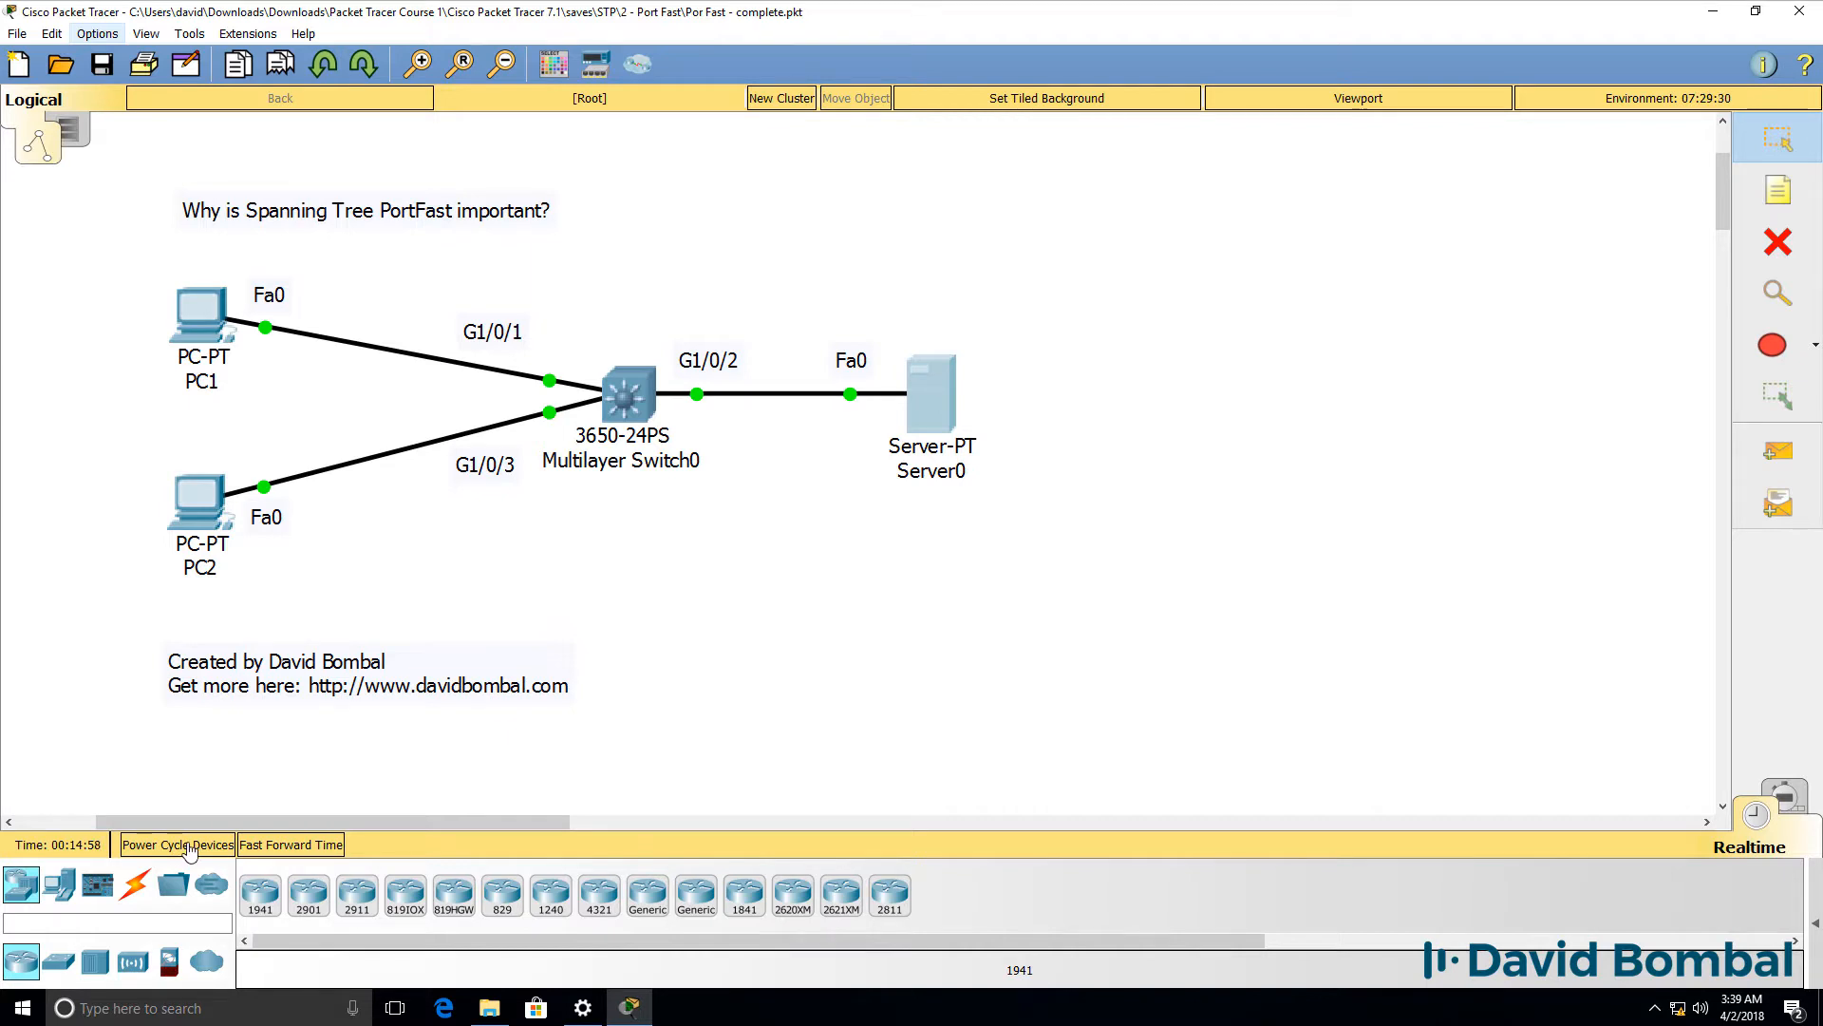
left_click(177, 843)
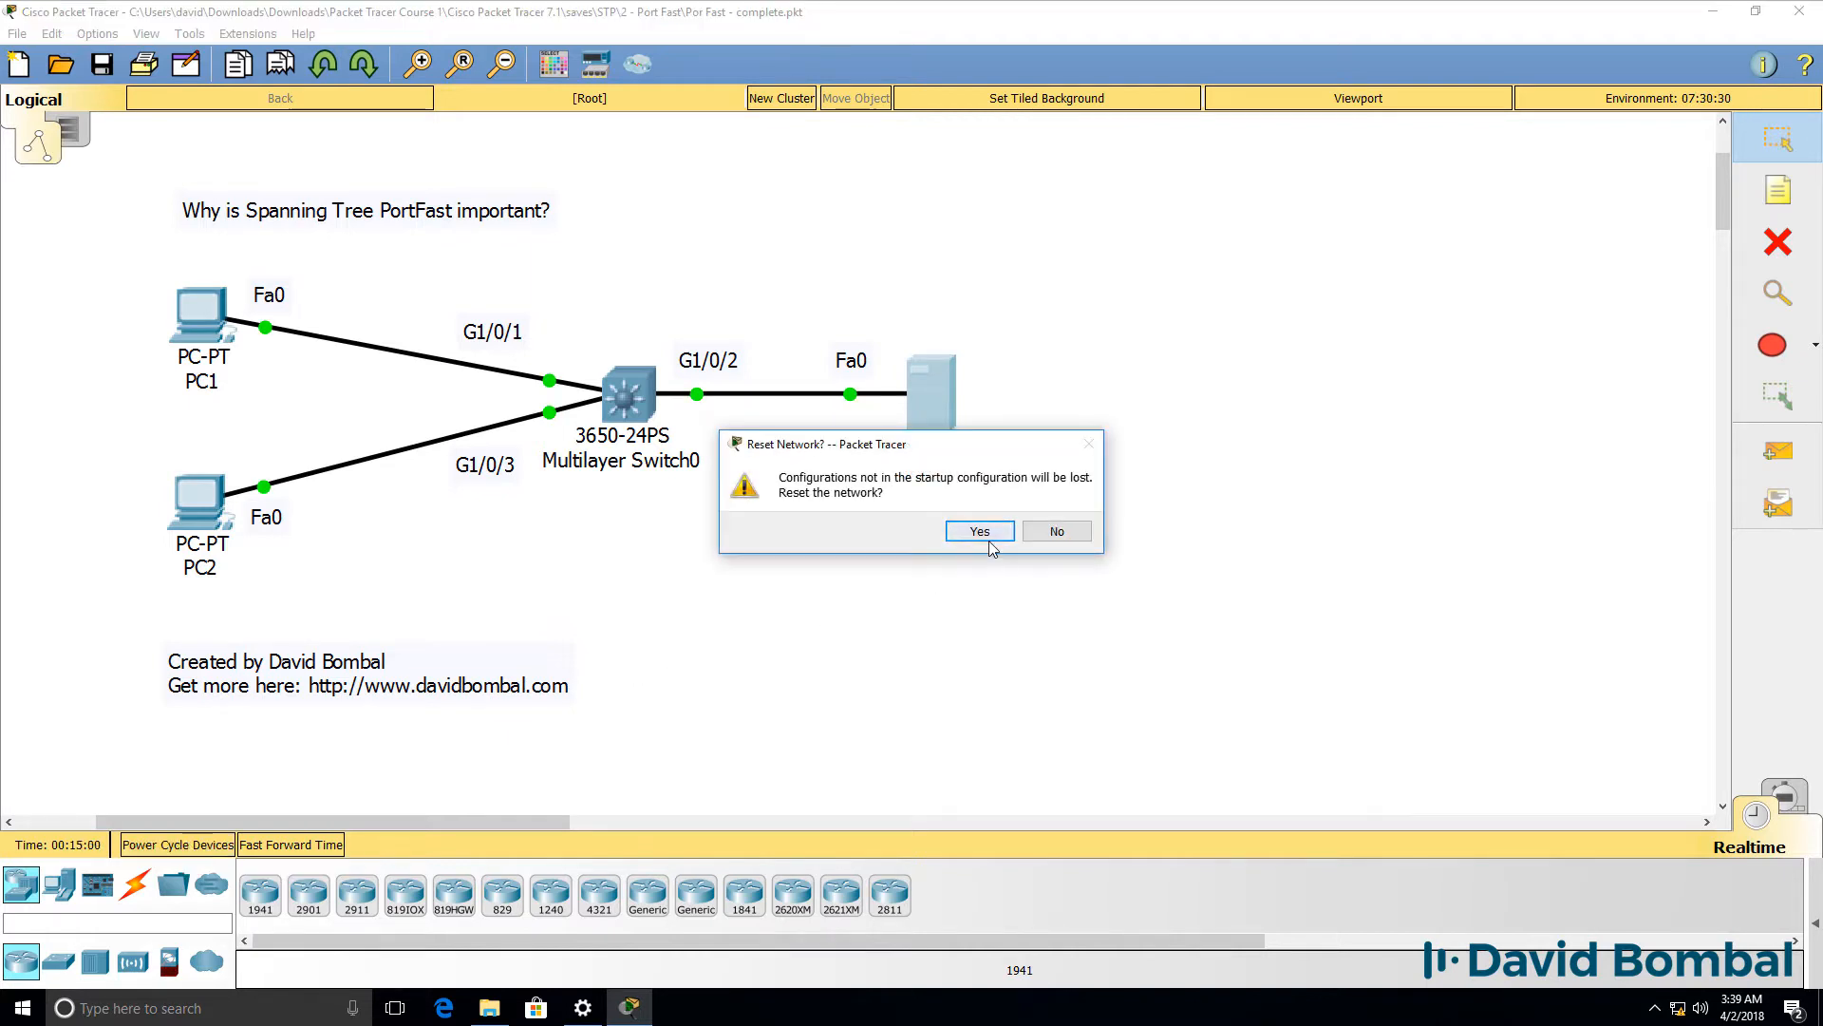
left_click(978, 532)
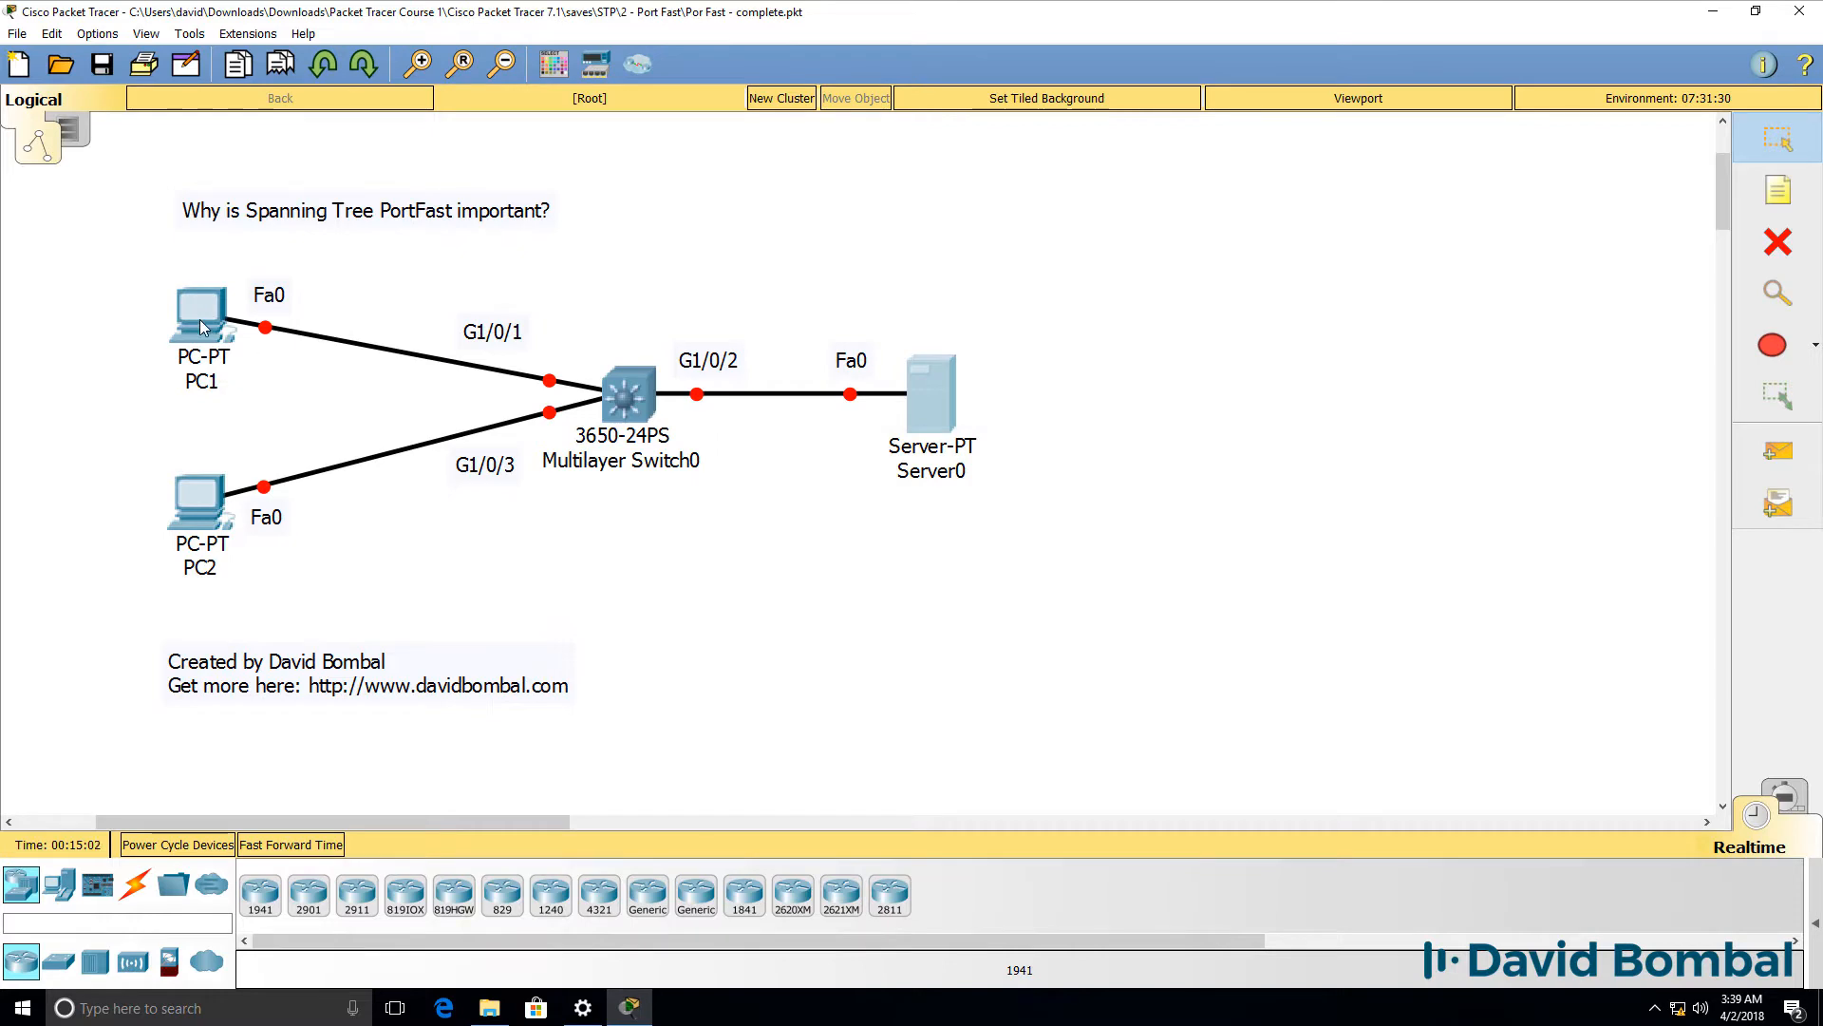
Step: On PC1's command prompt run ipconfig (showing 0.0.0.0) and enter ipconfig /renew
double_click(199, 319)
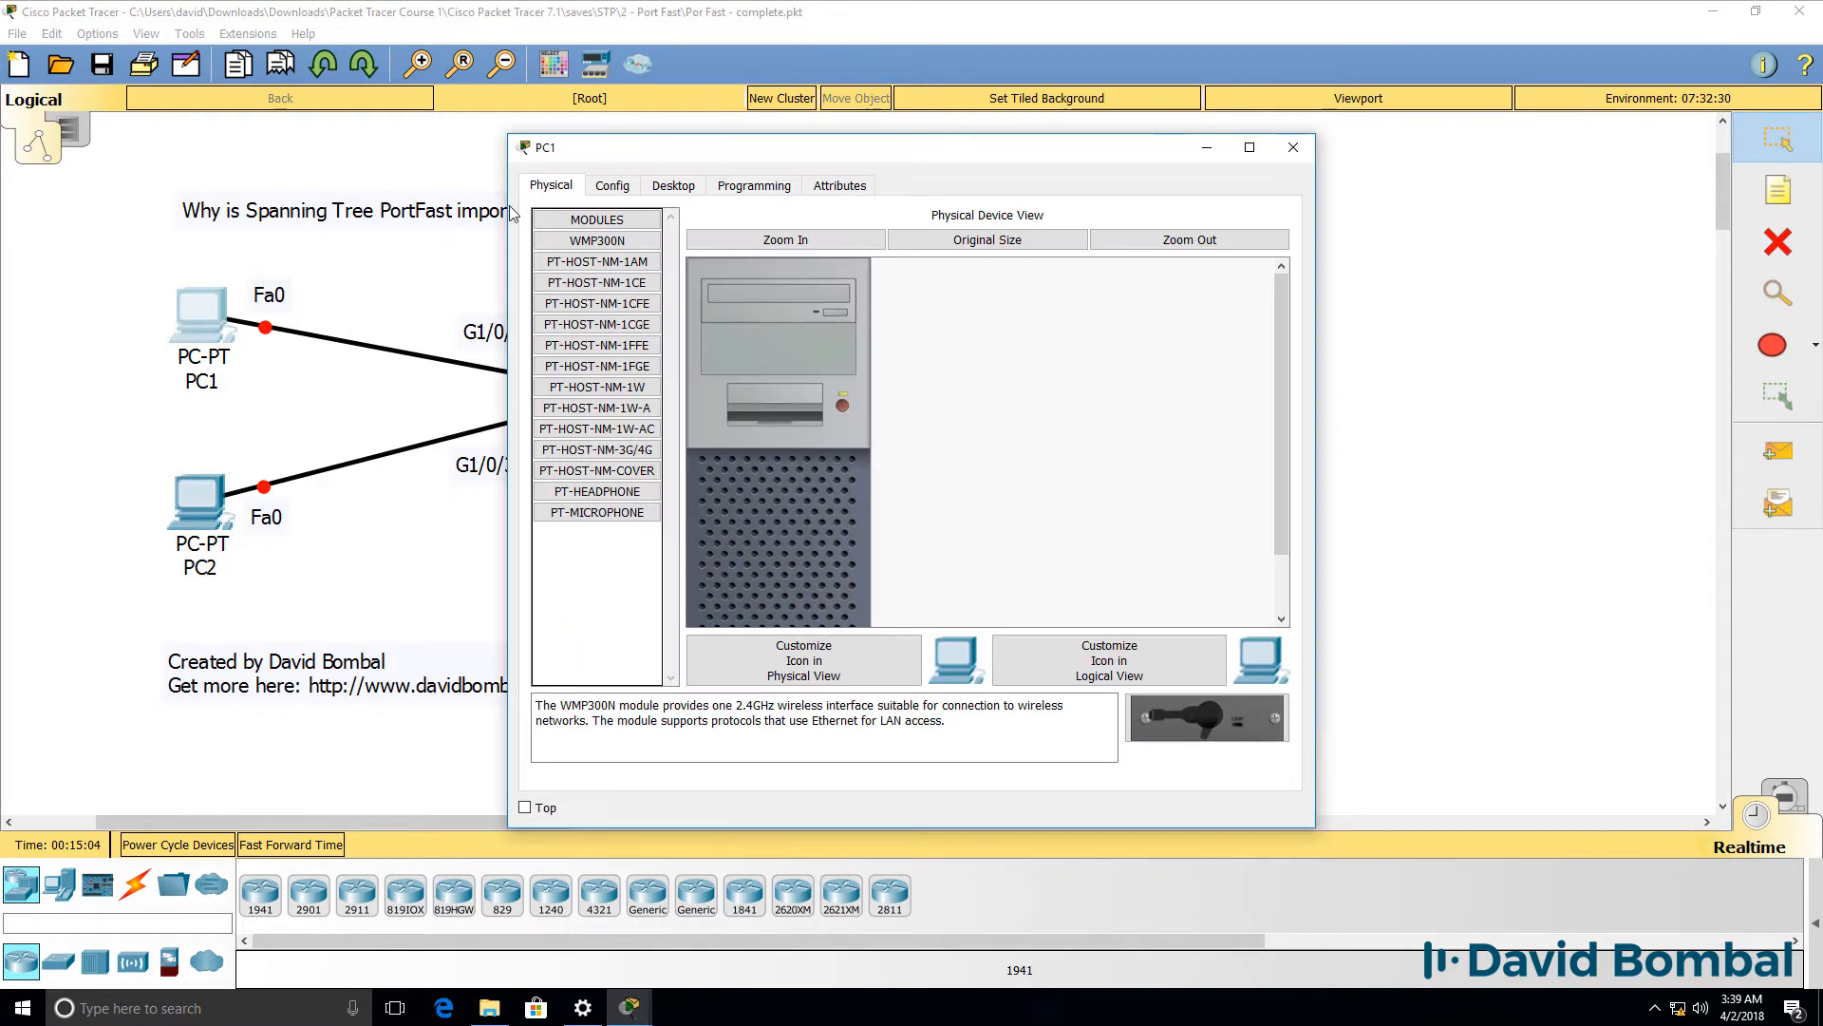
left_click(672, 185)
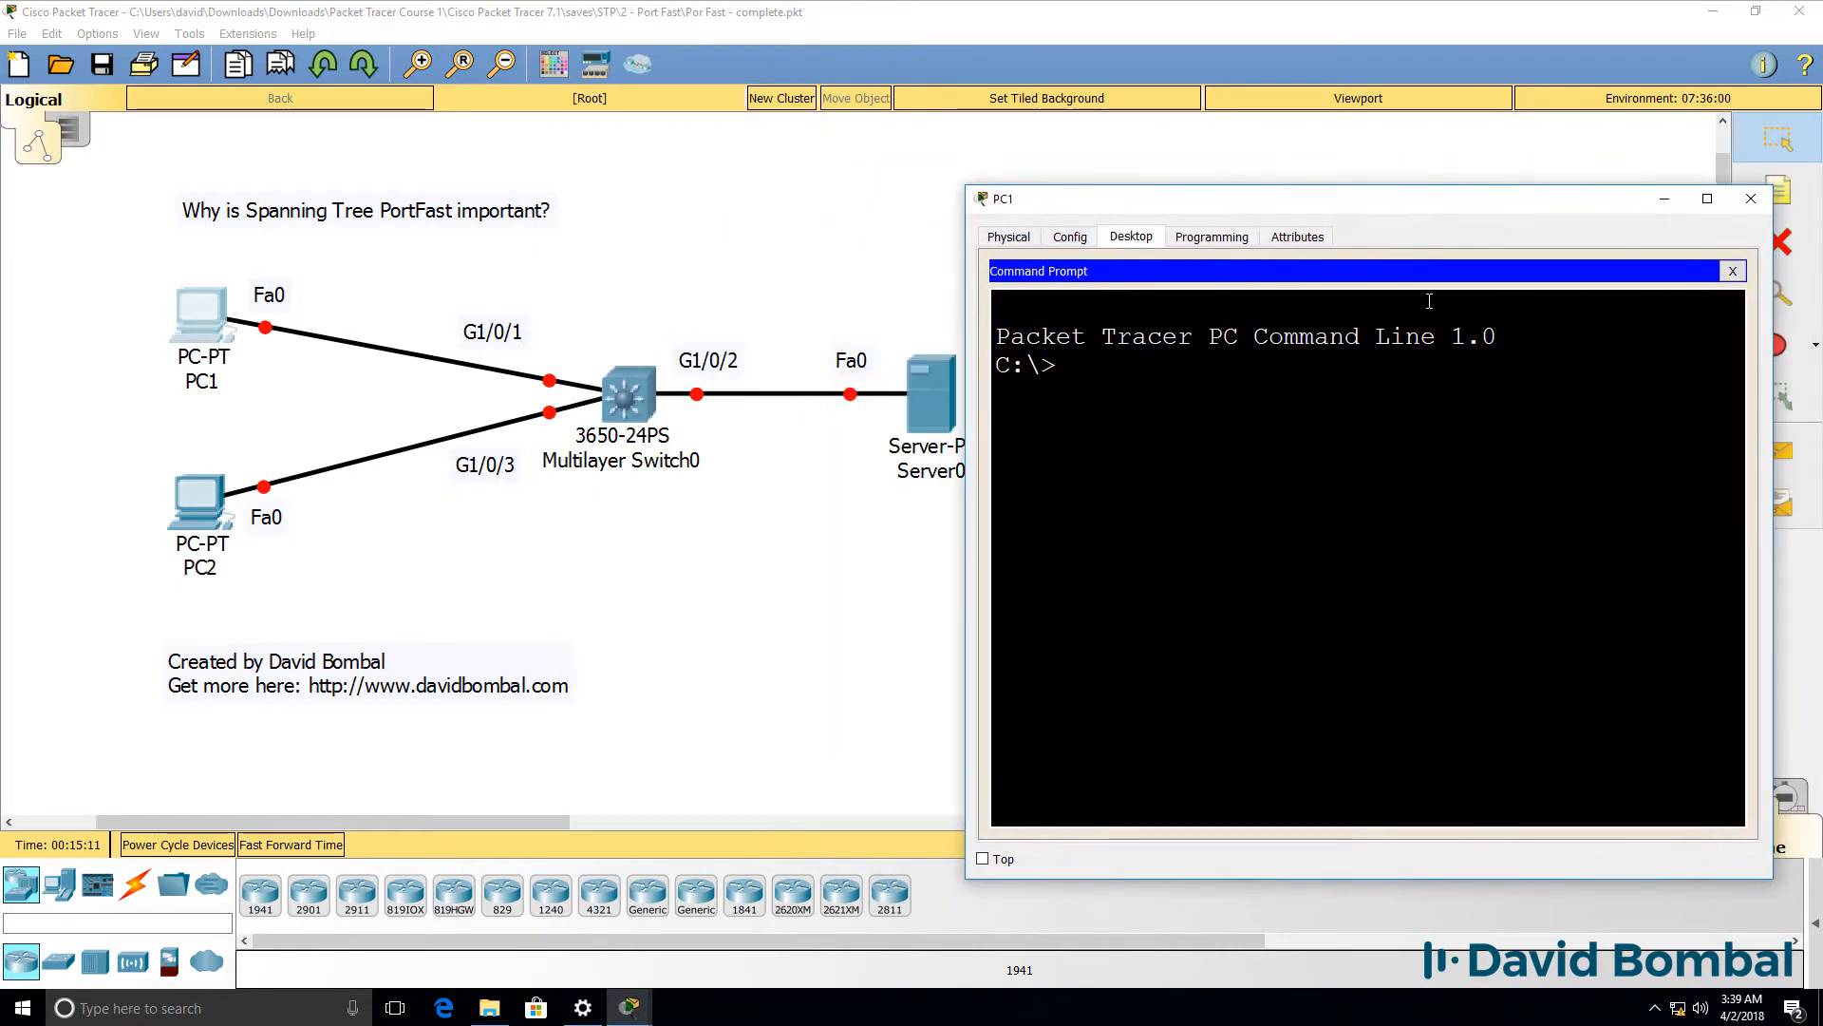
type("ip")
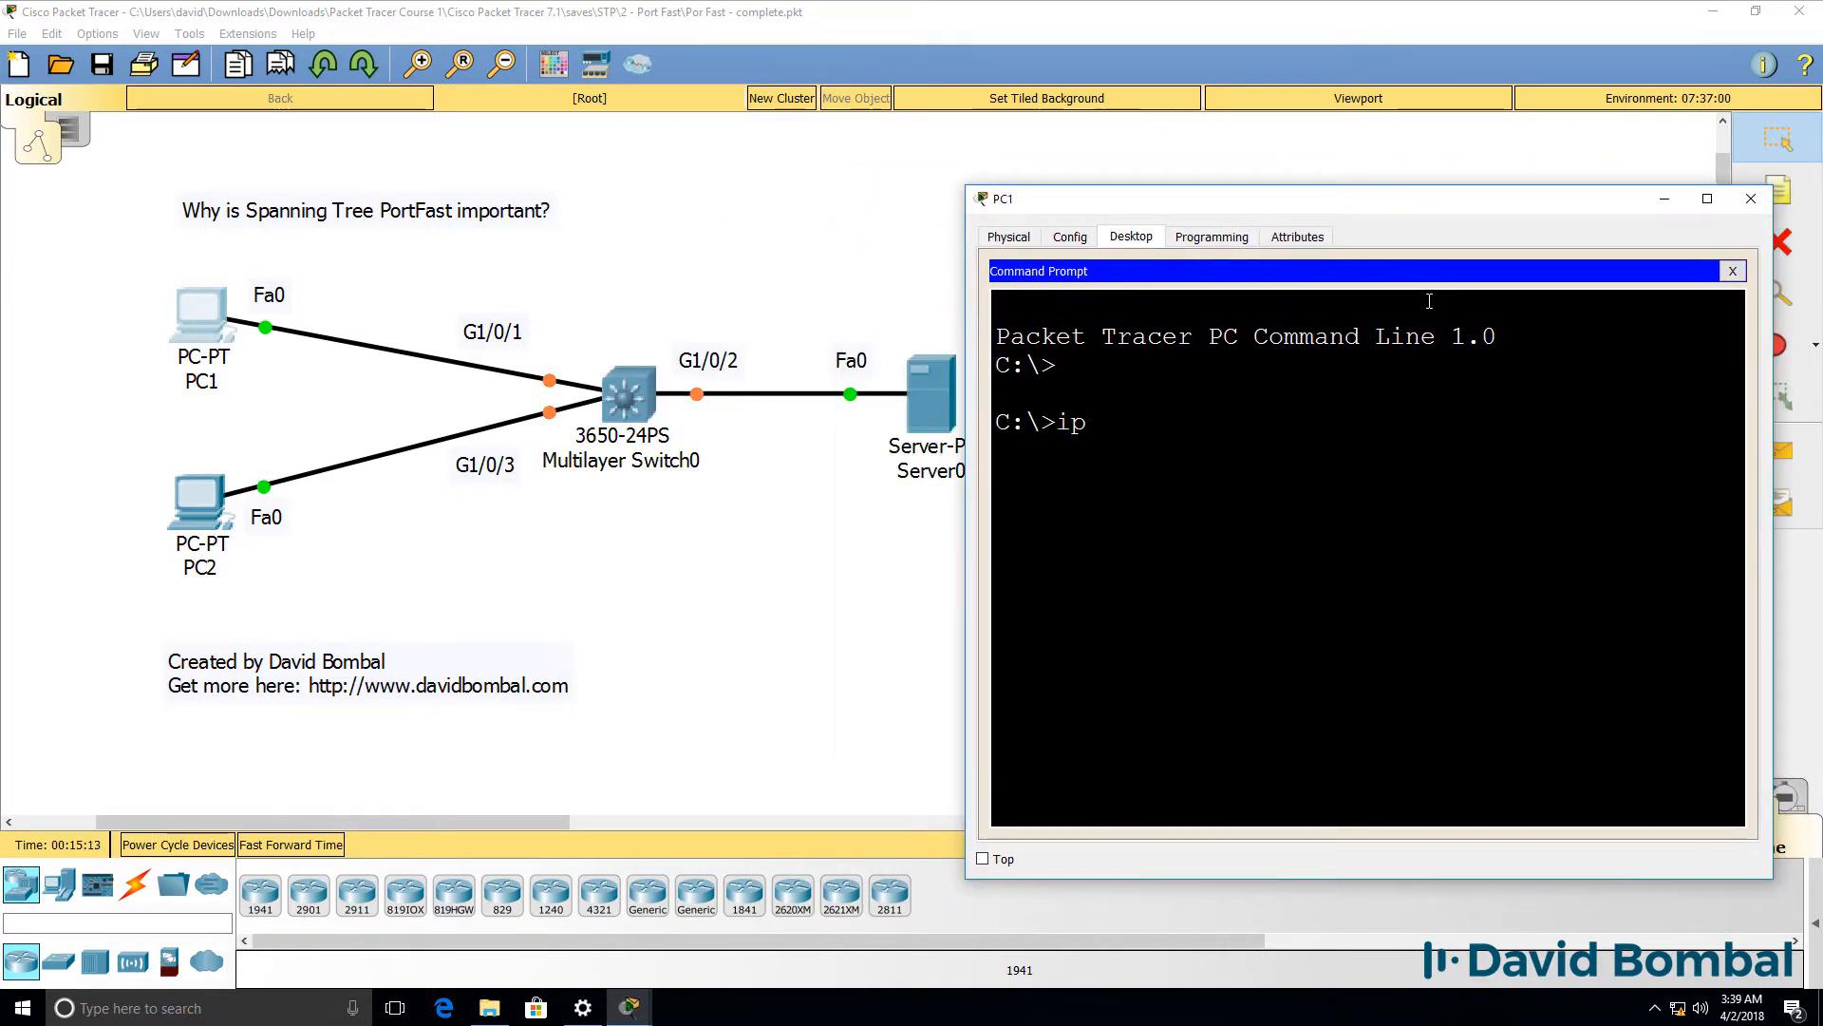
key("Return")
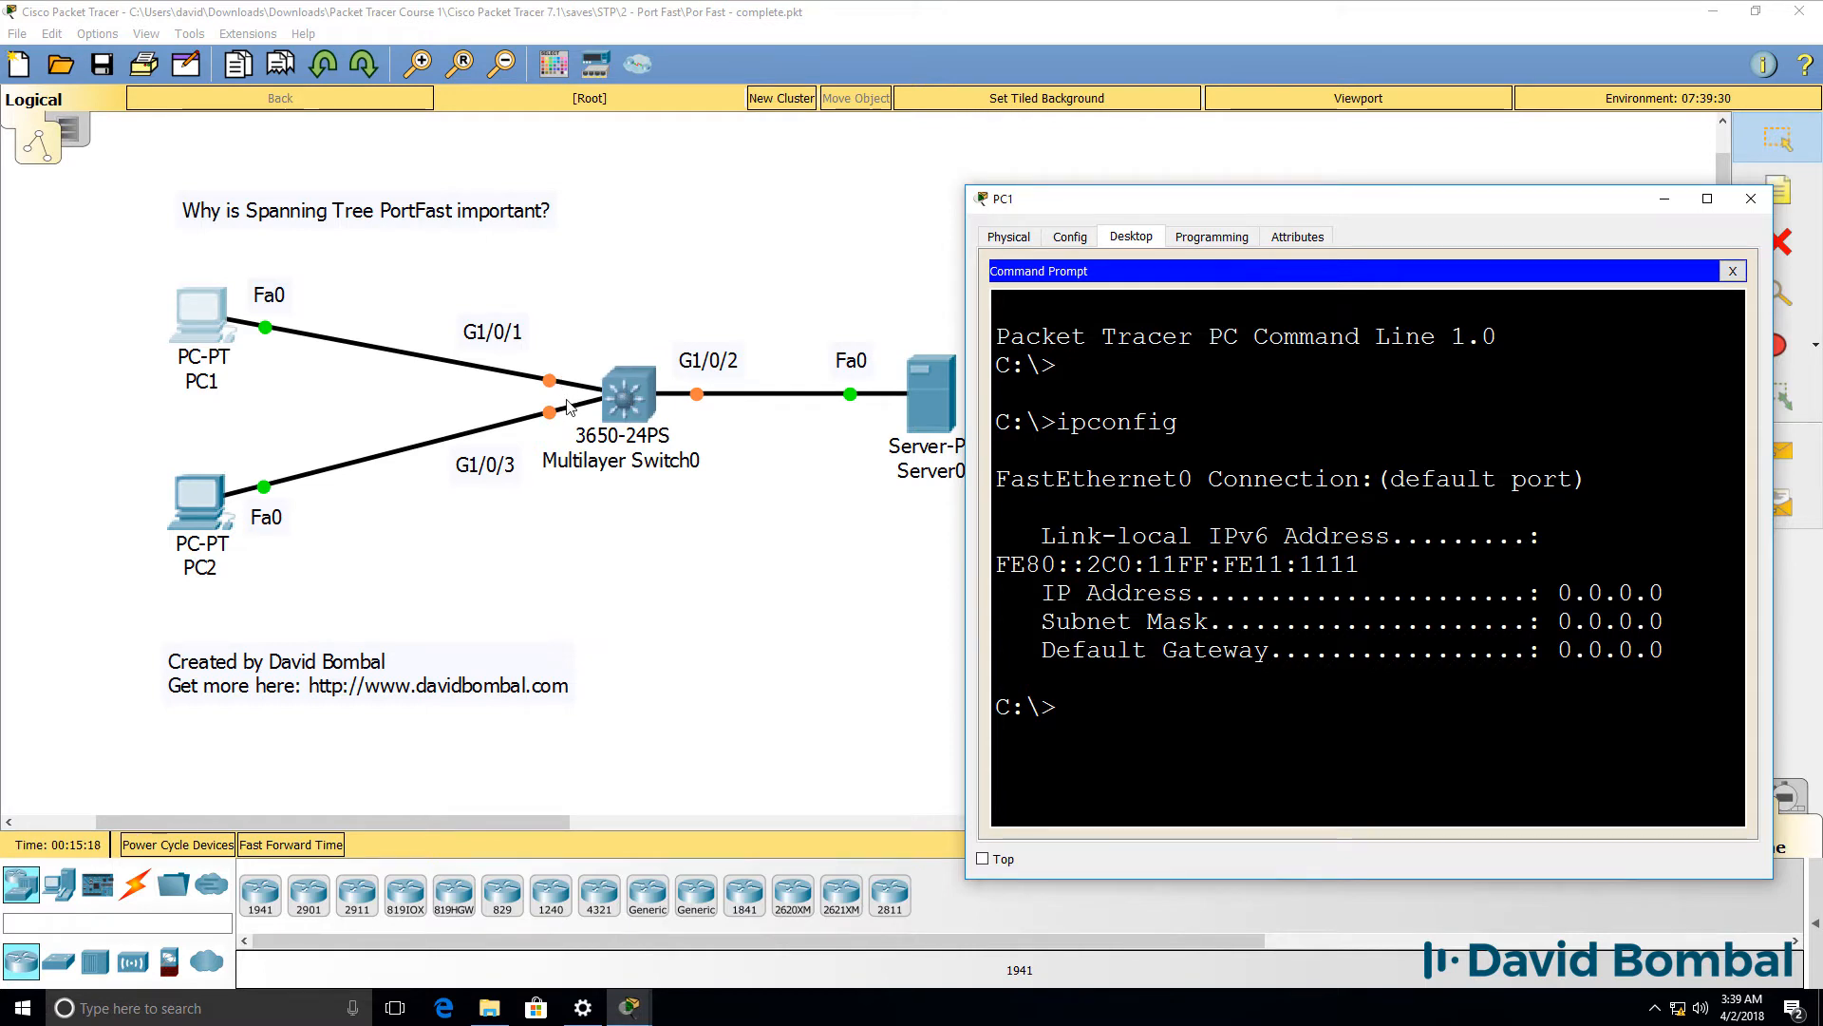
type("ipconfig /")
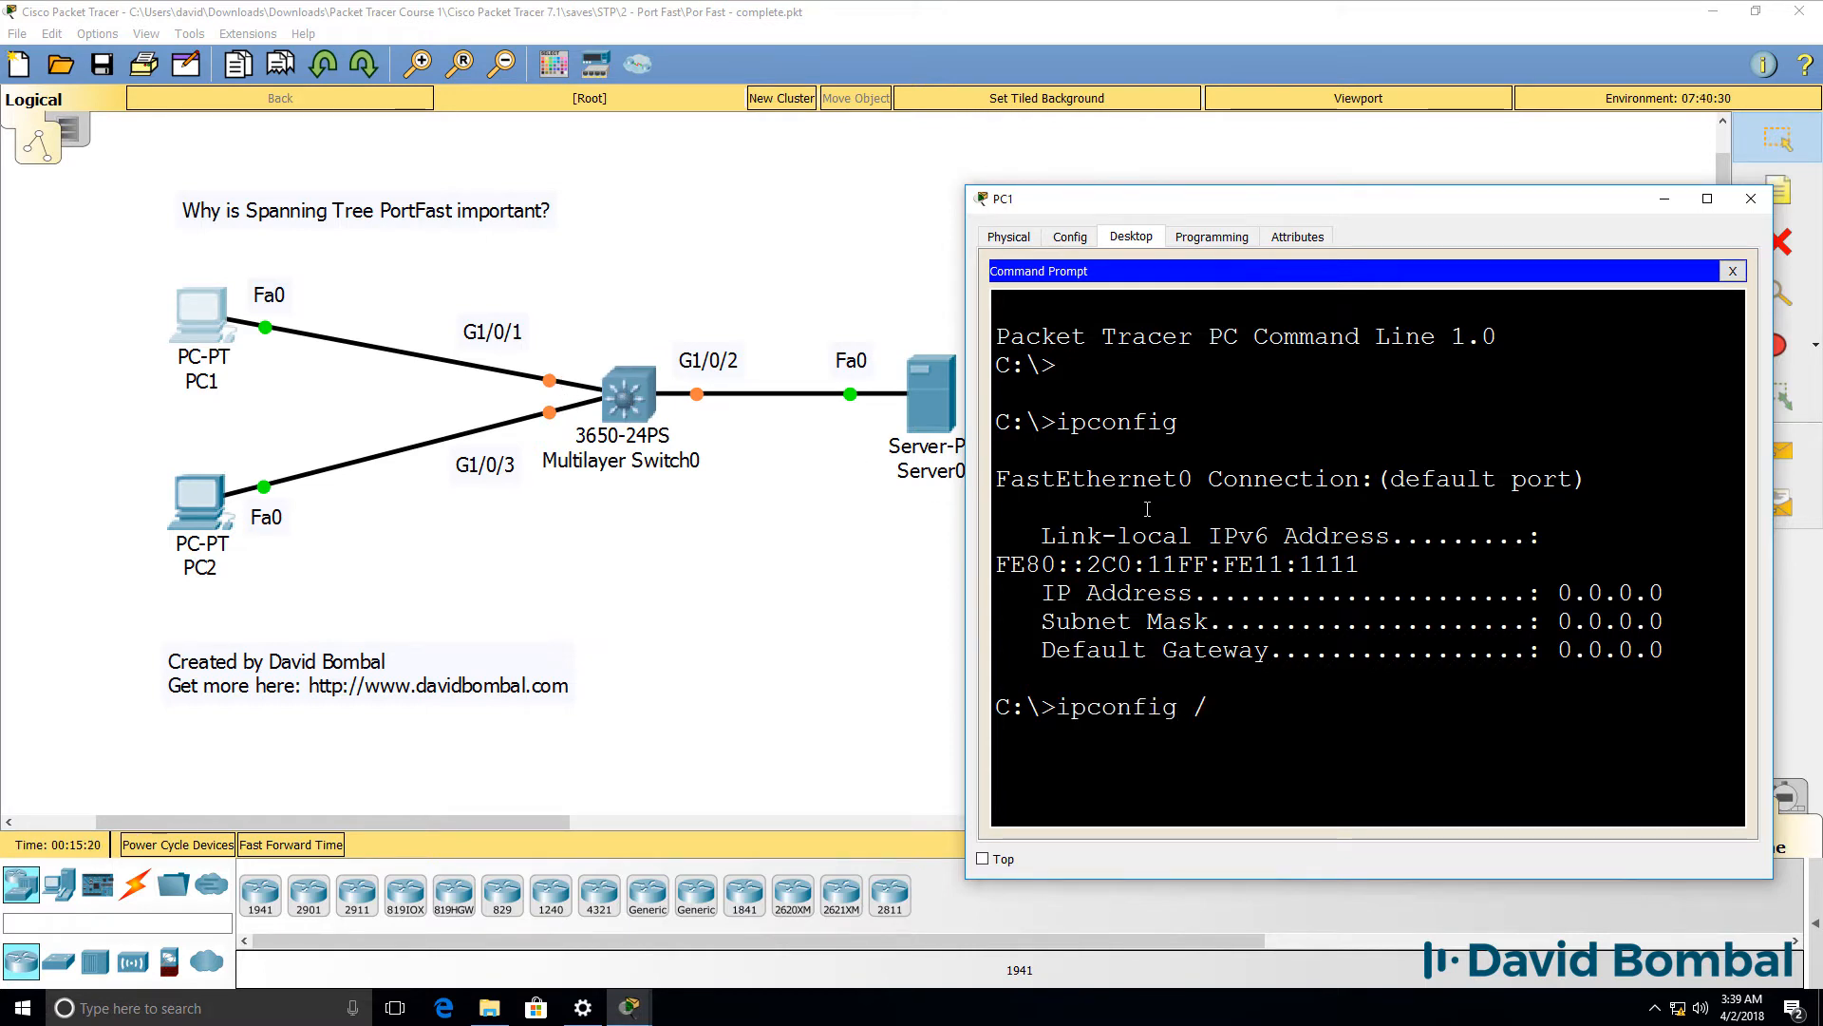
type("renew")
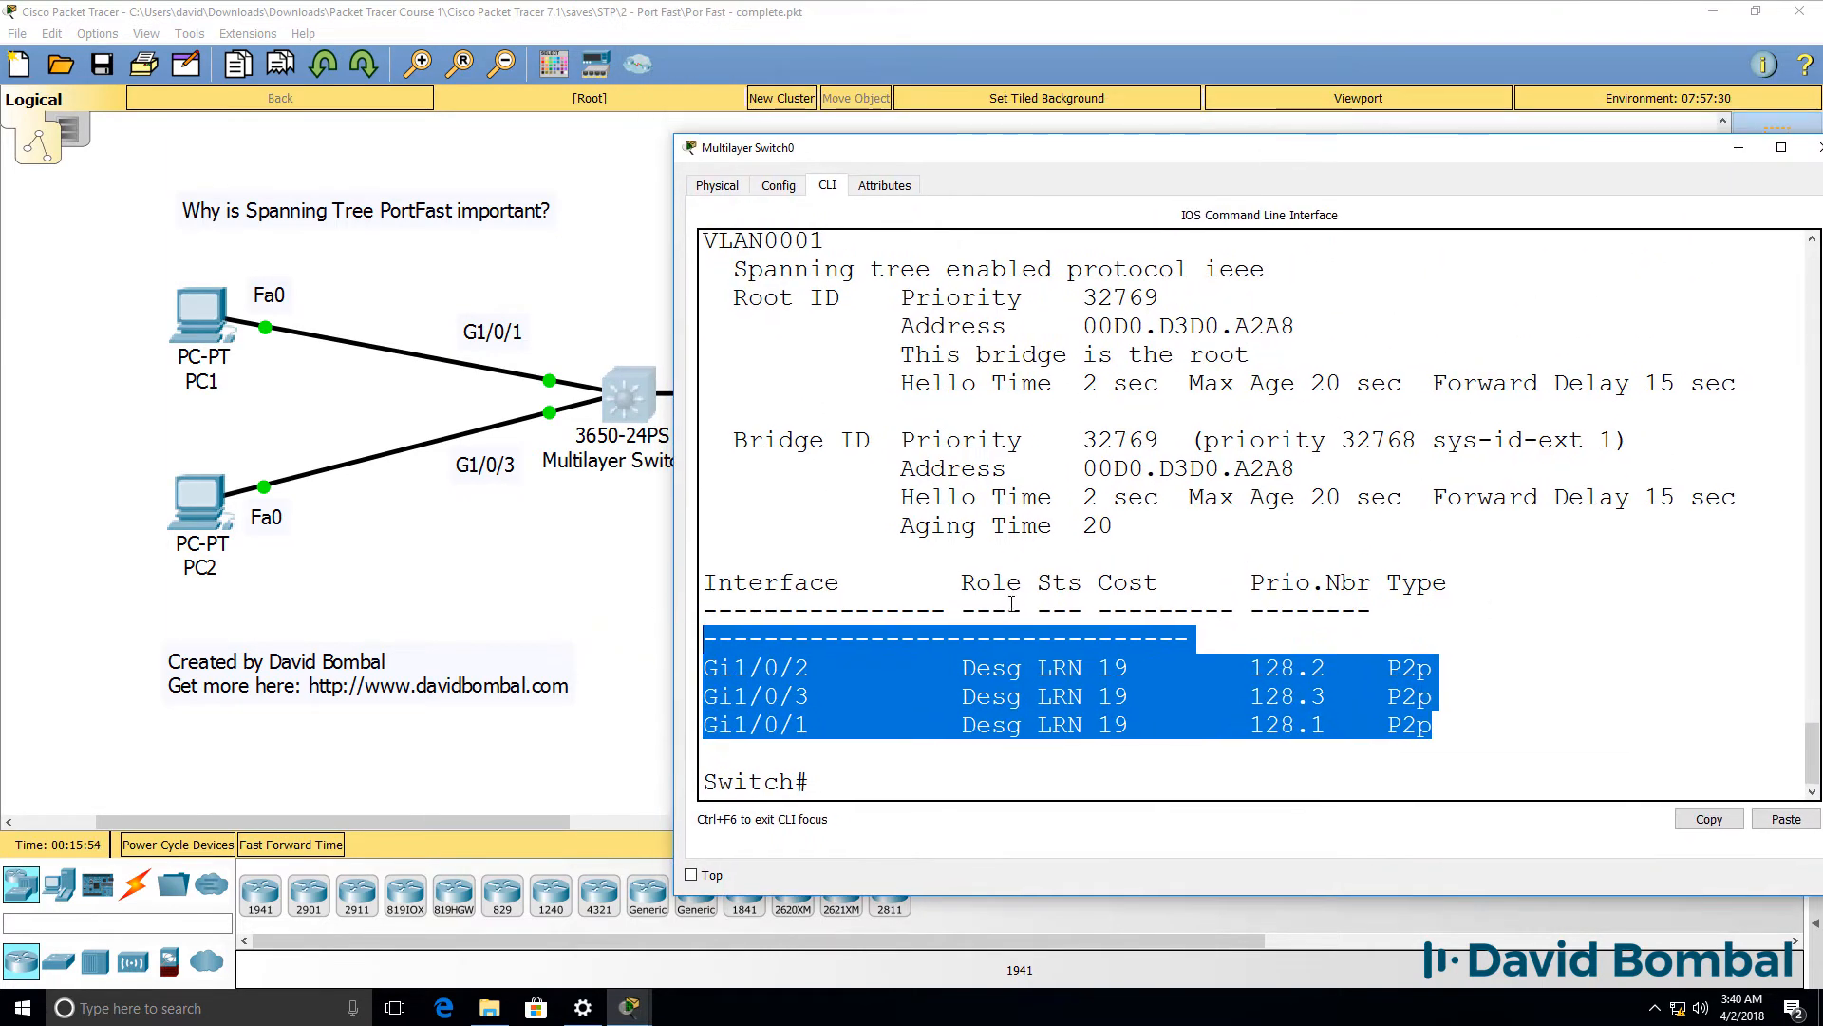
Step: Run 'sh spanning-tree' on the switch and ipconfig on PC1, confirming the address stays 0.0.0.0
double_click(1058, 667)
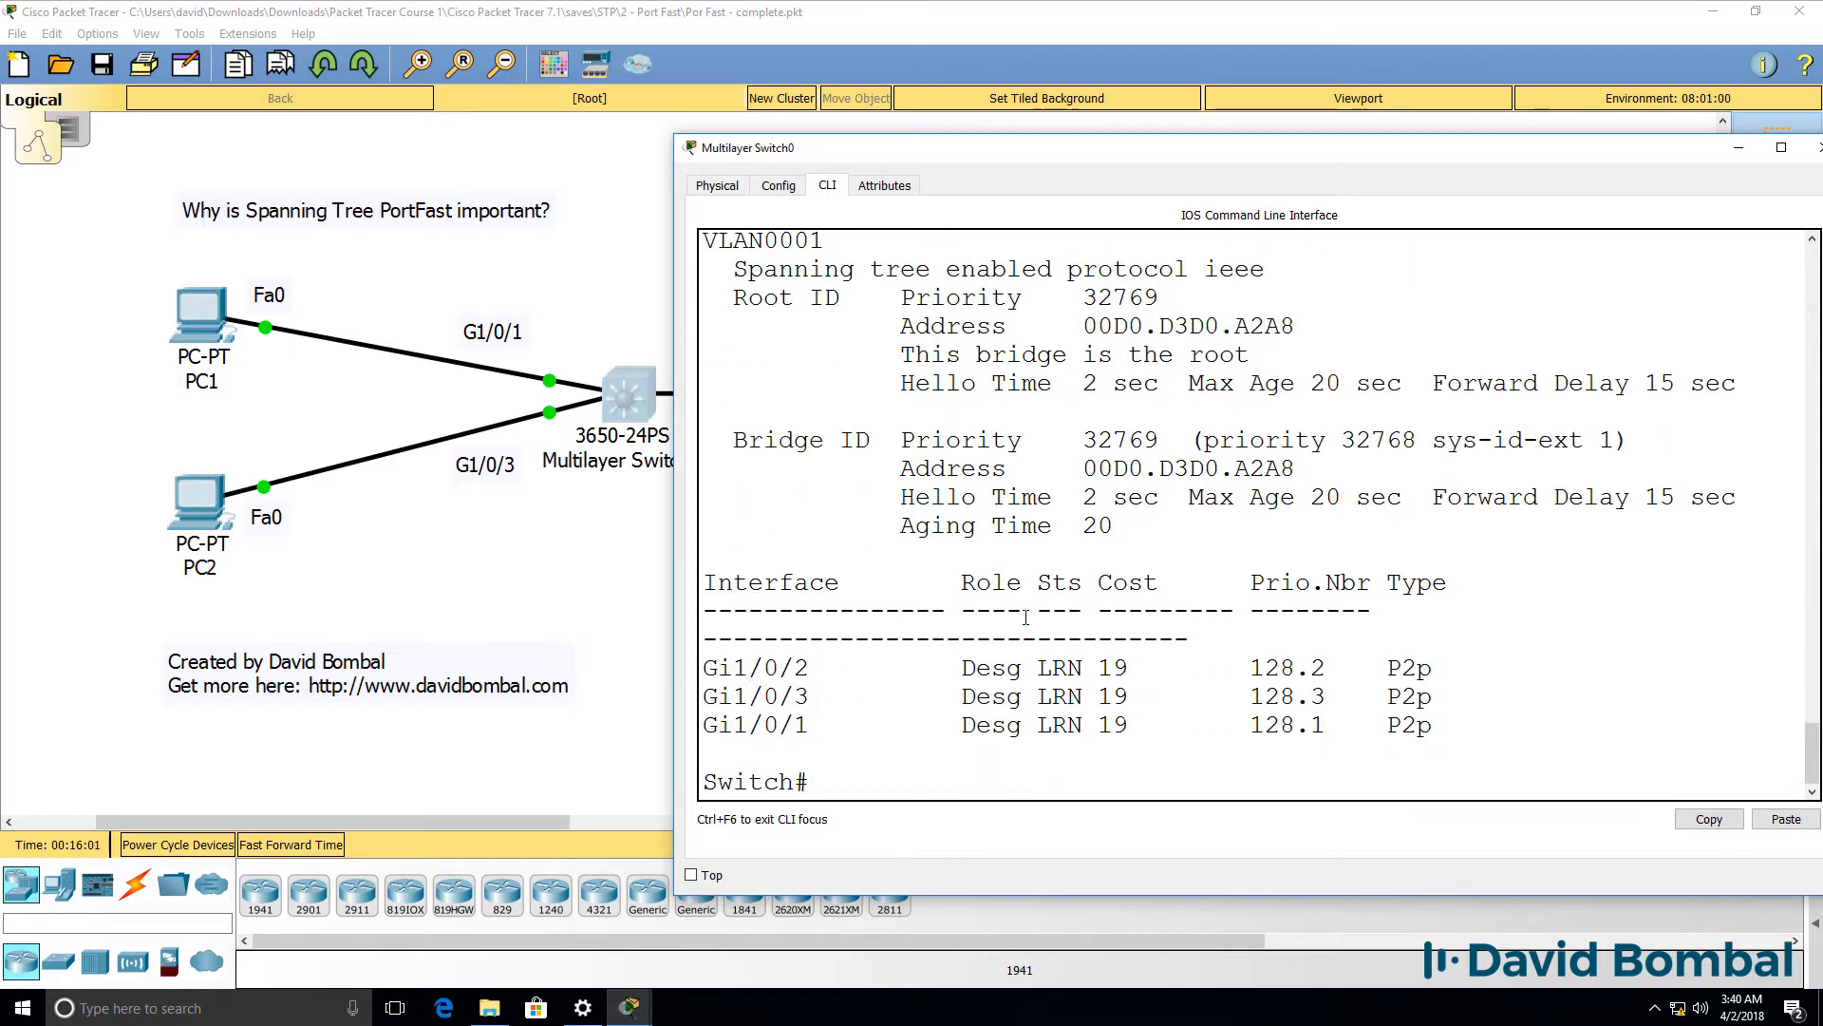
type("sh spanning-tree")
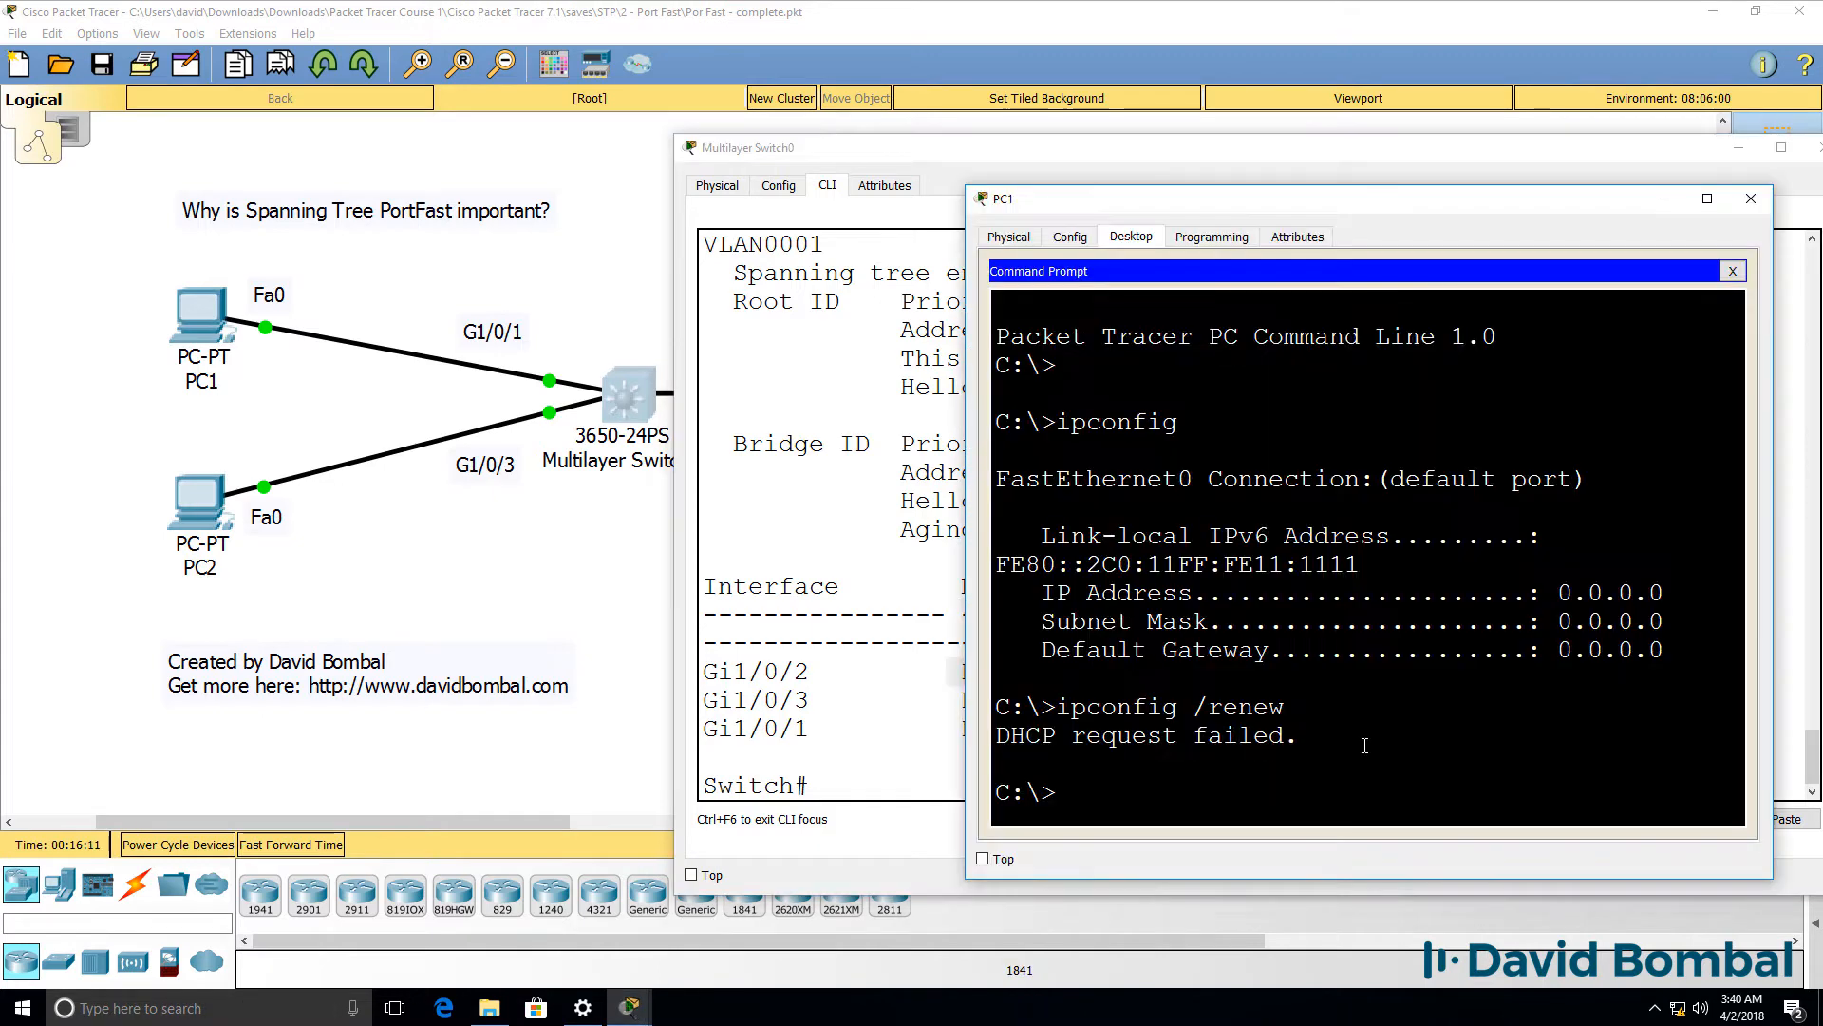
type("ipconfig")
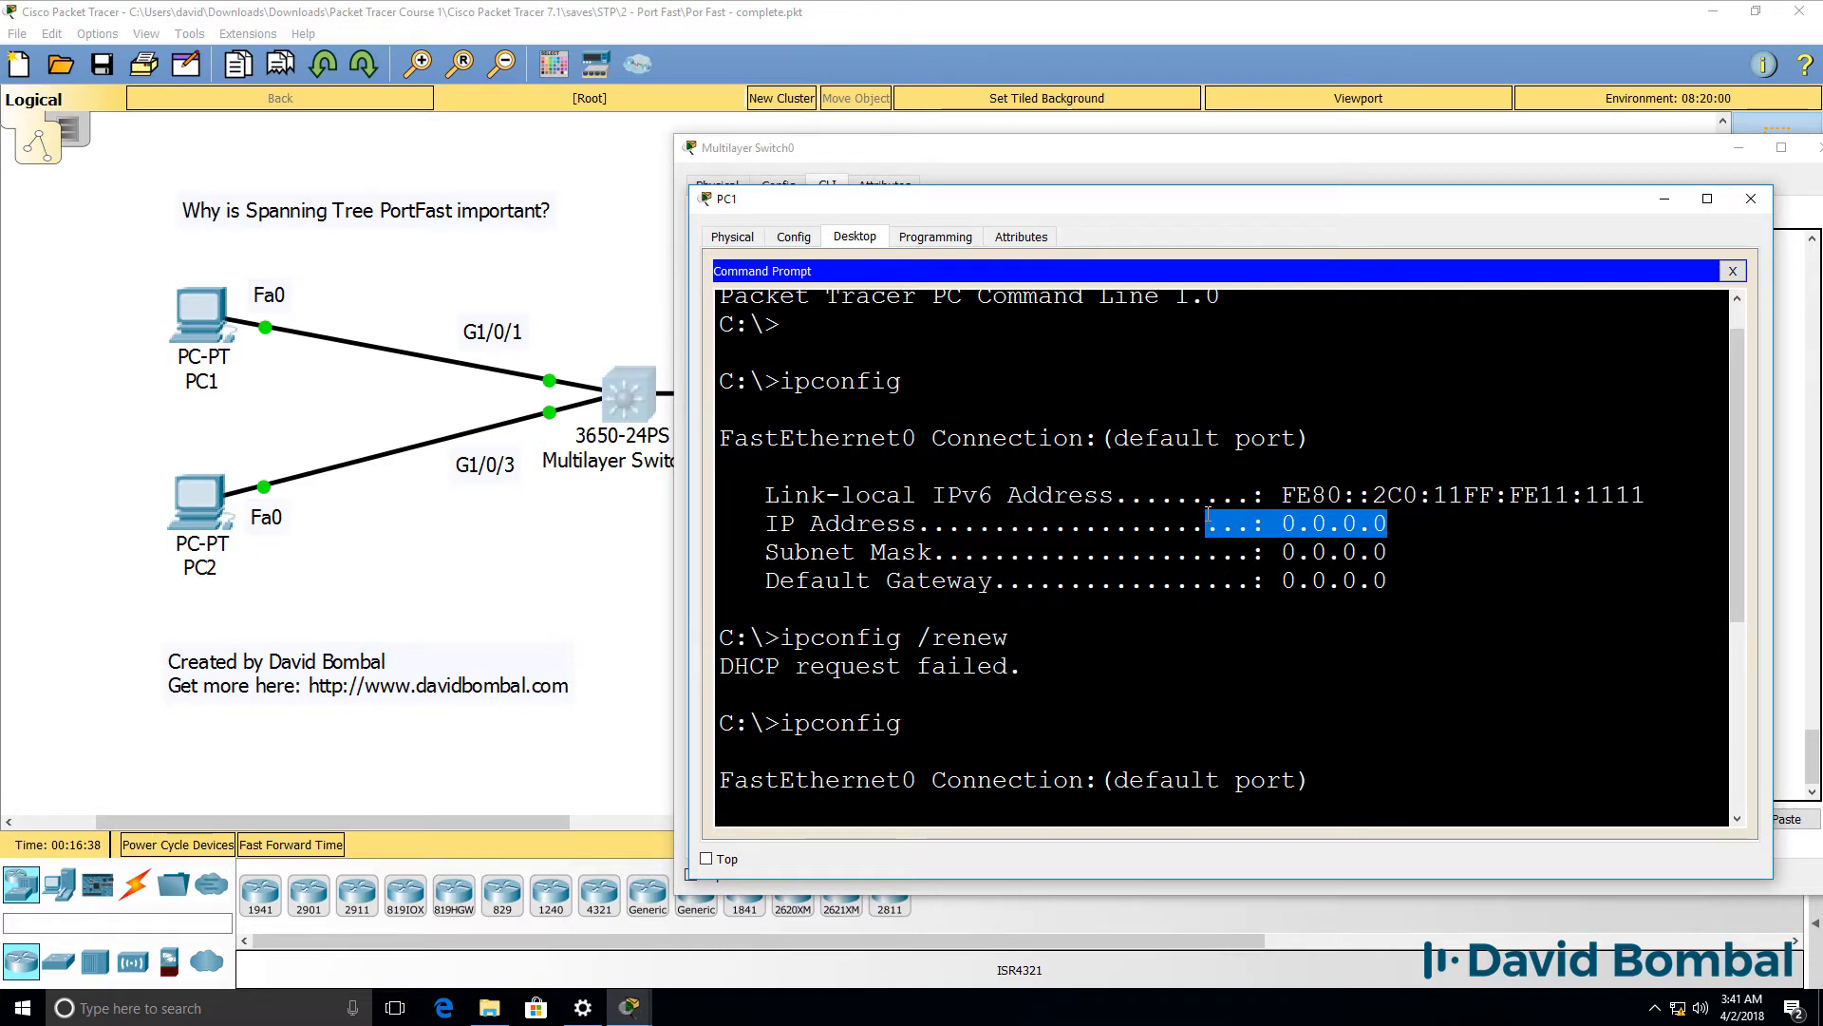
scroll("down", 3)
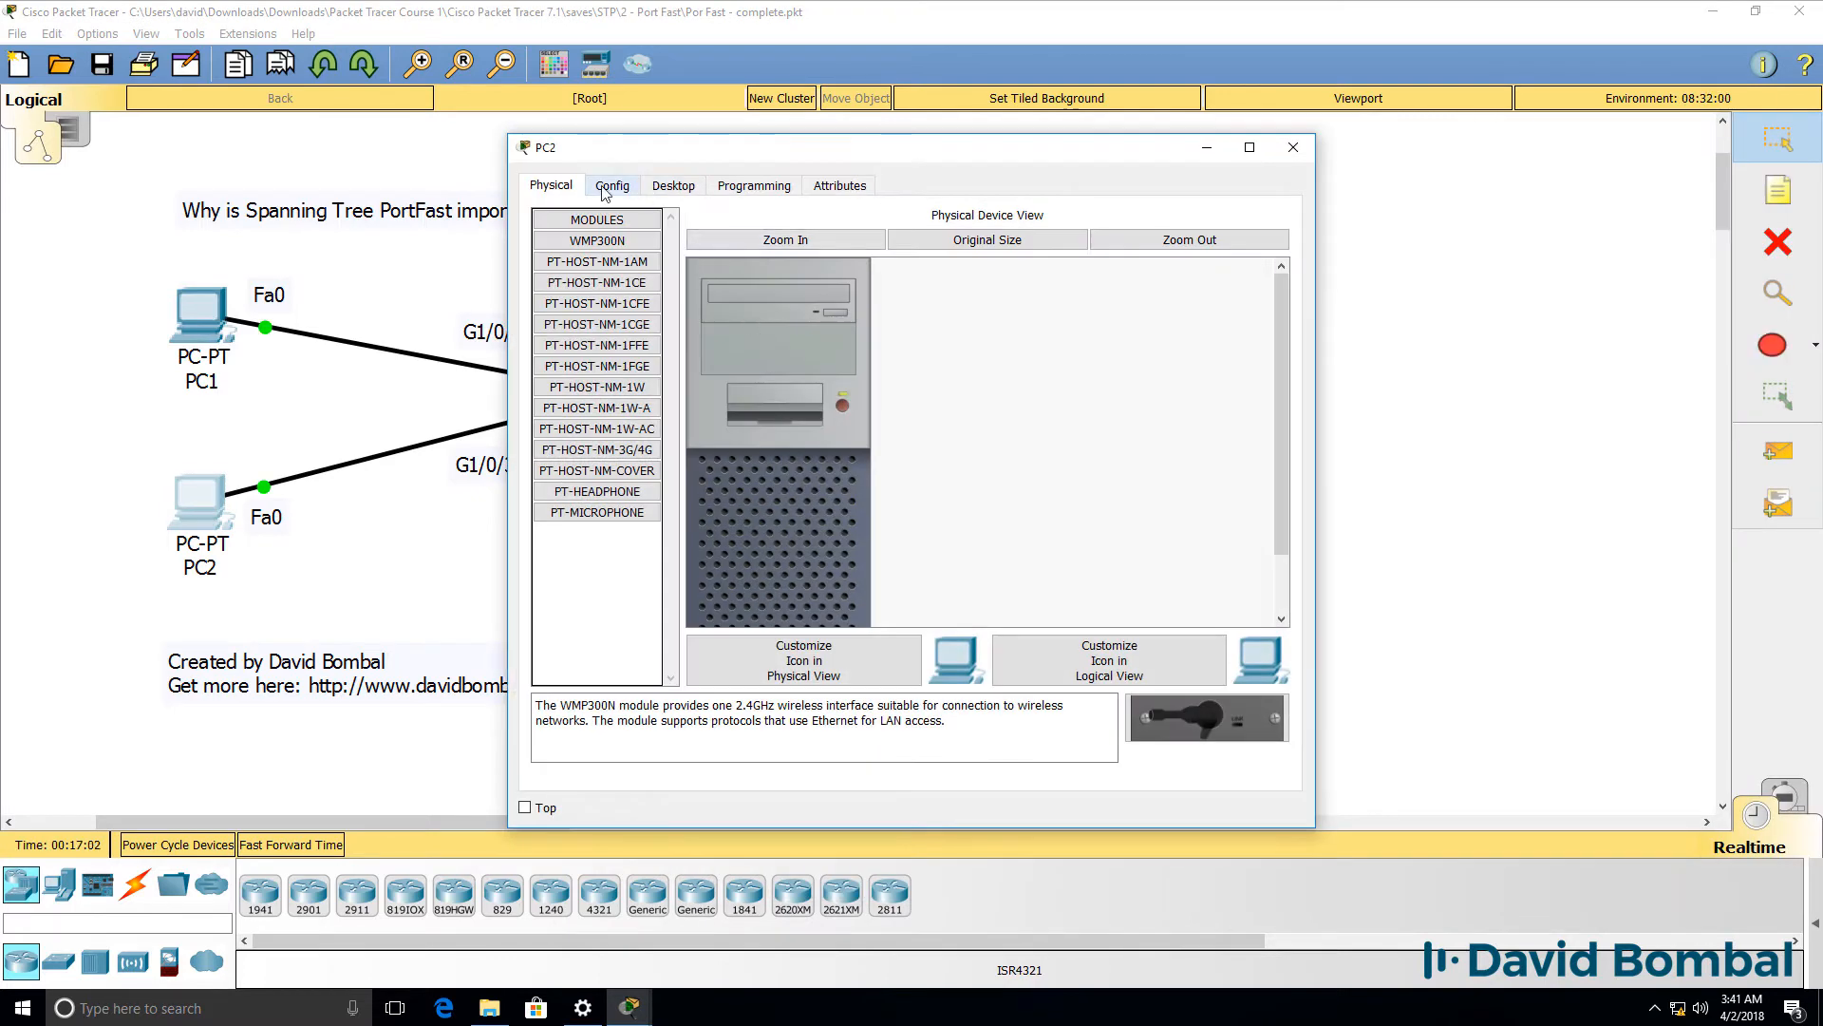
Step: Check PC2's settings, power cycle the whole network again, and reopen PC2's command prompt
left_click(612, 184)
type("ipconfig")
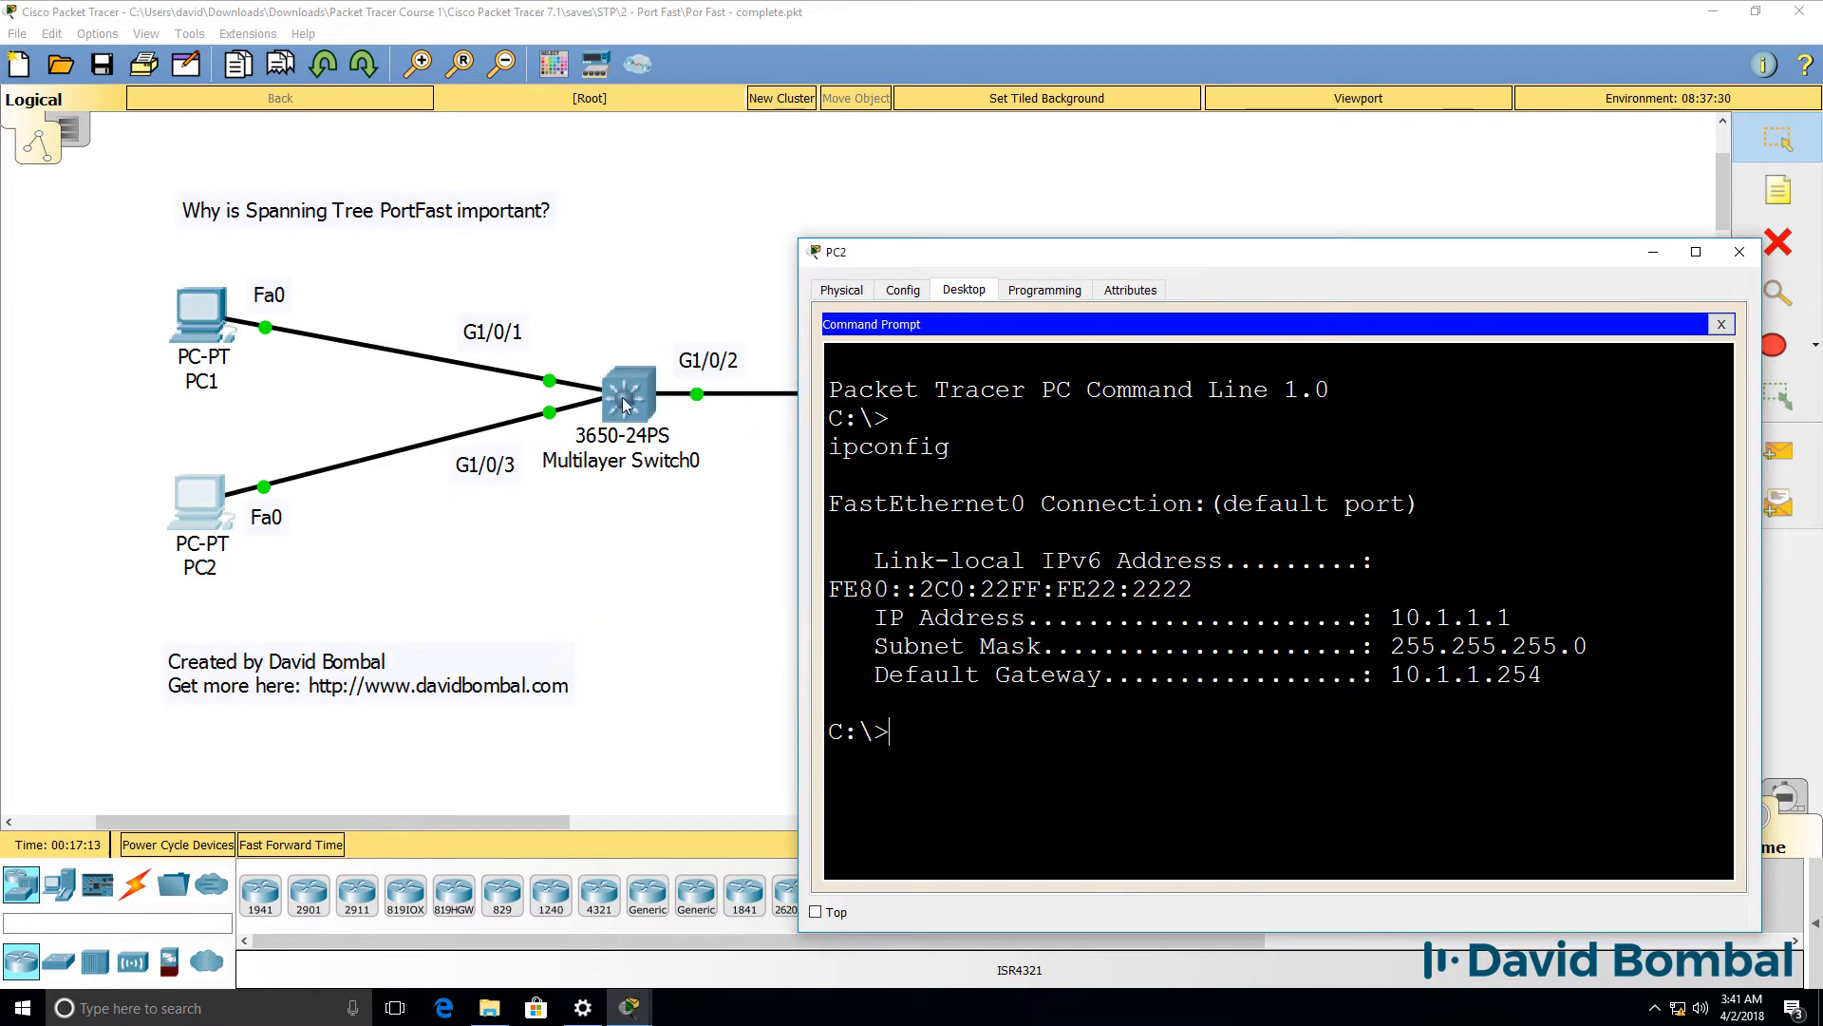
left_click(177, 843)
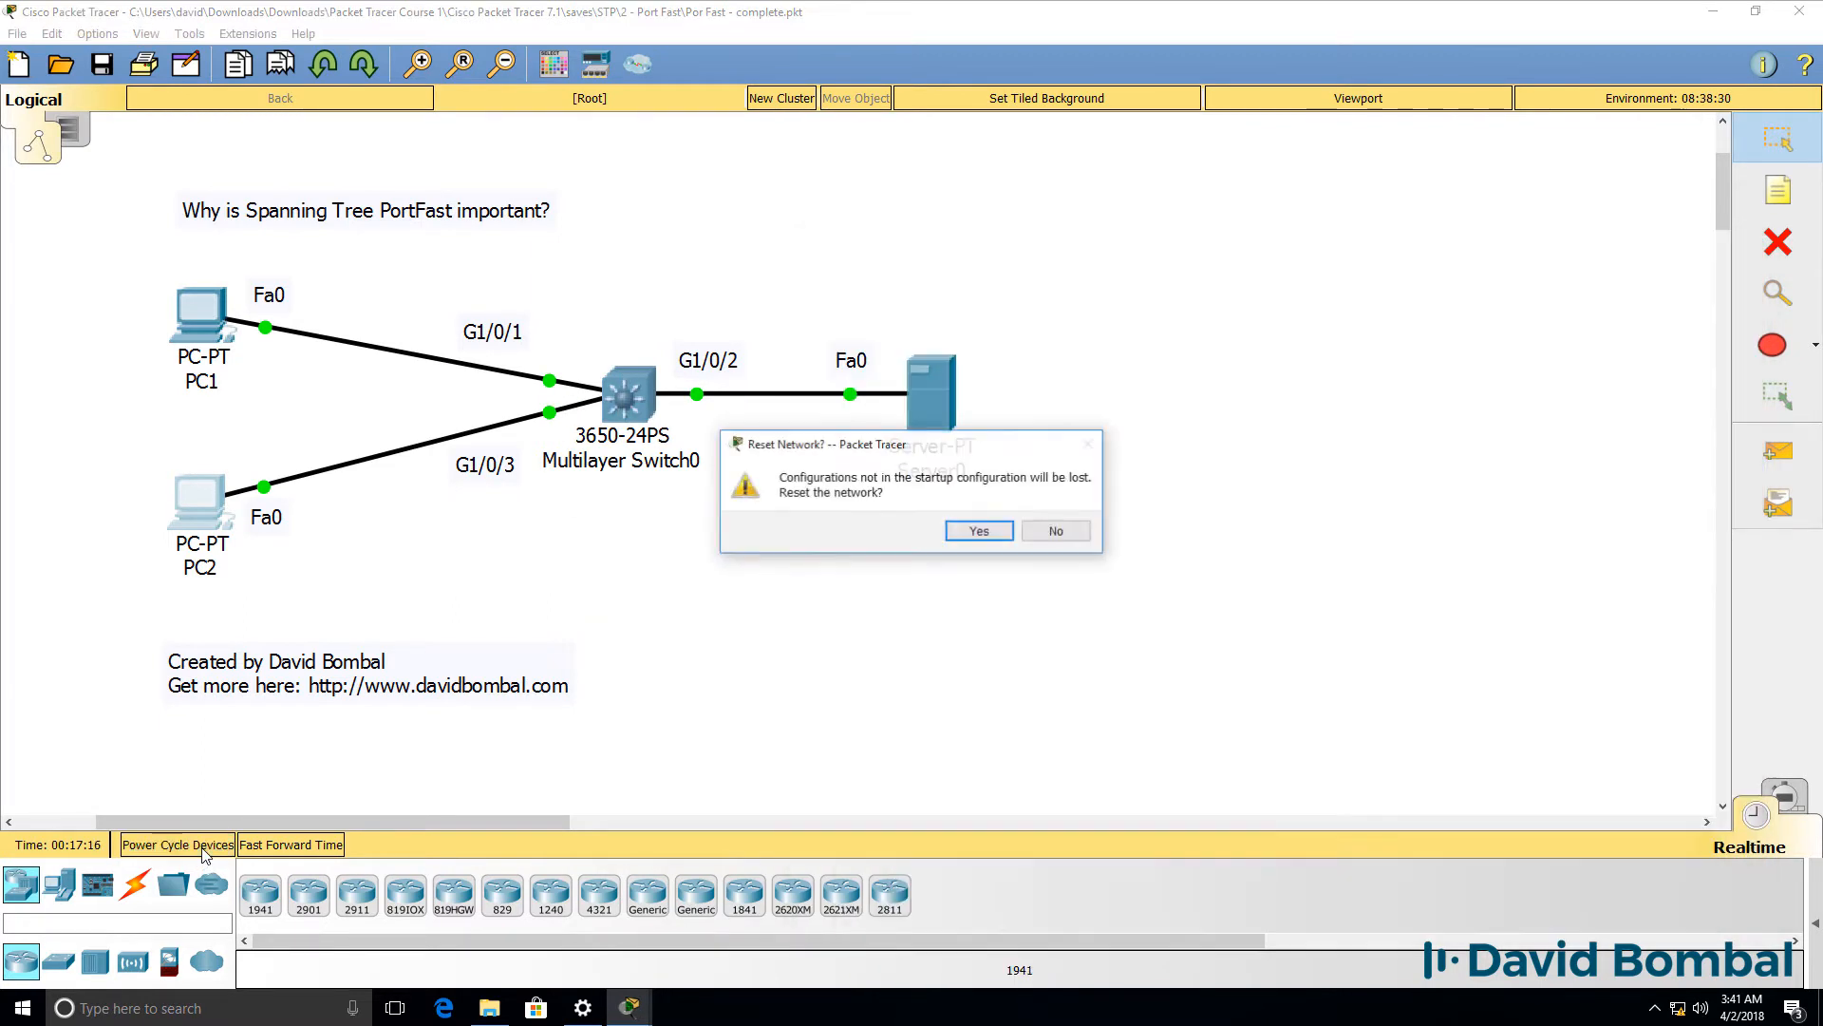
left_click(978, 530)
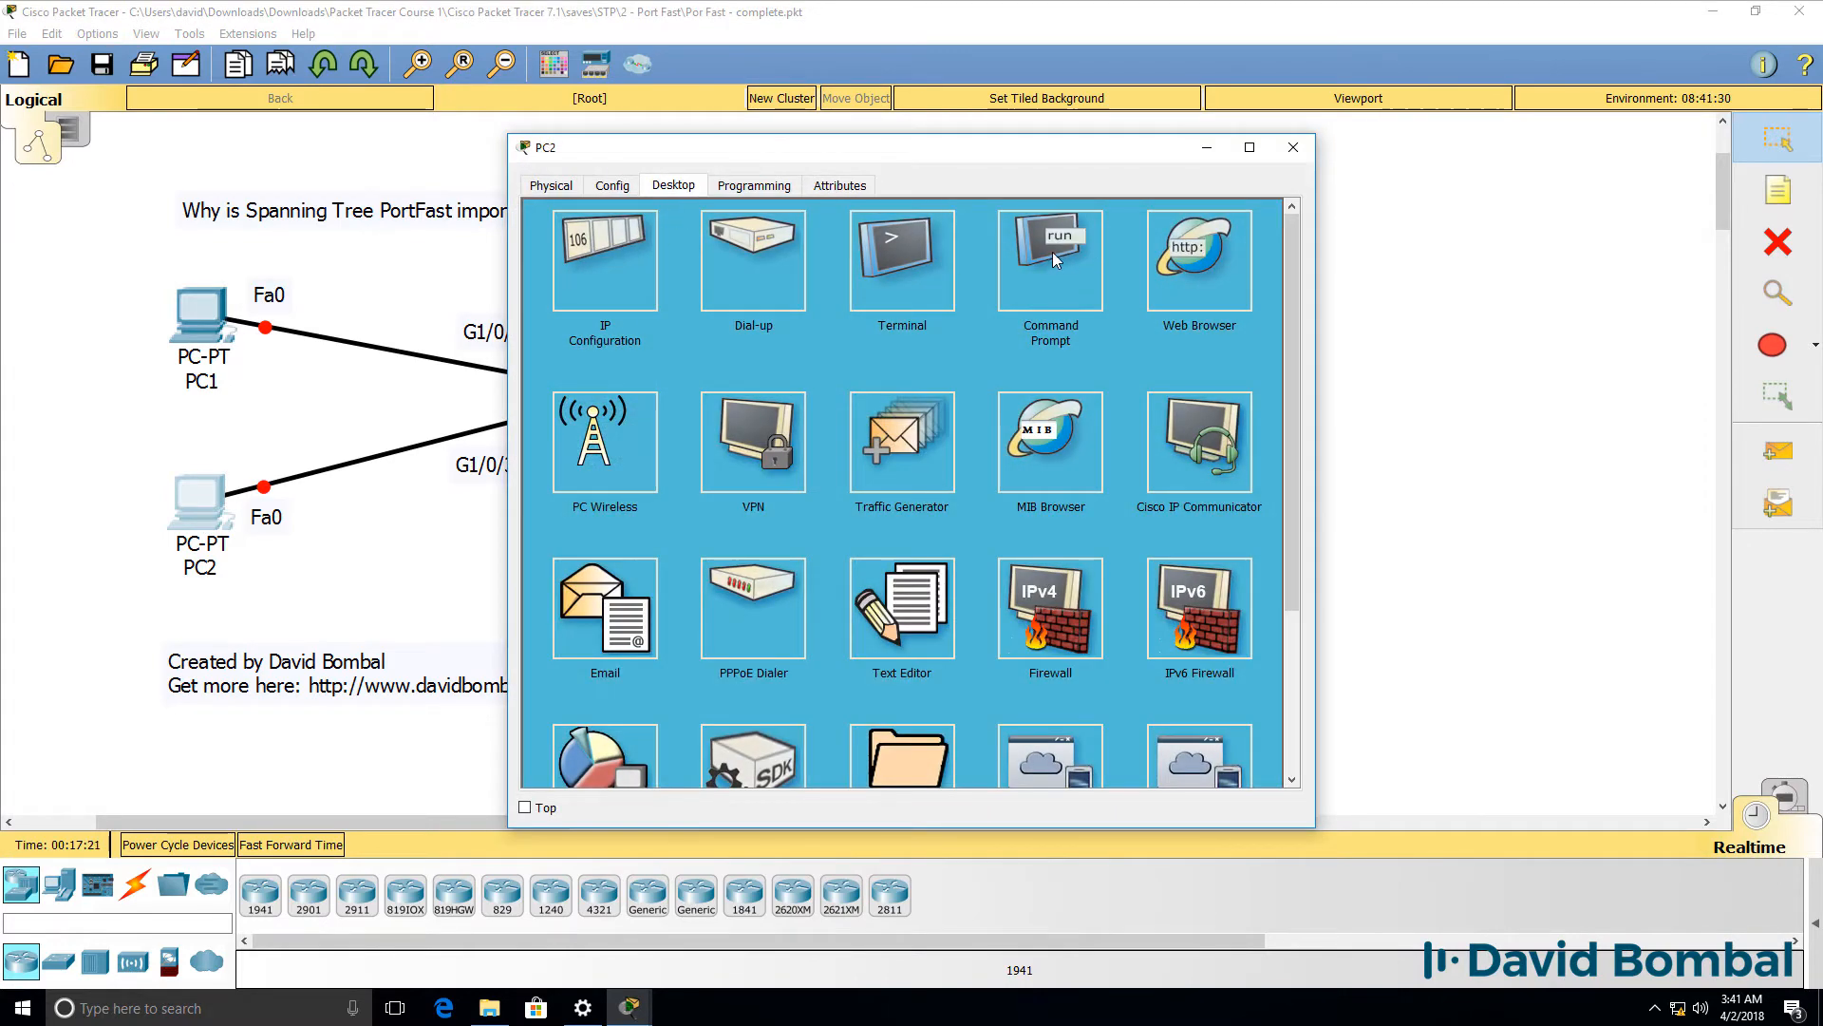
left_click(1048, 259)
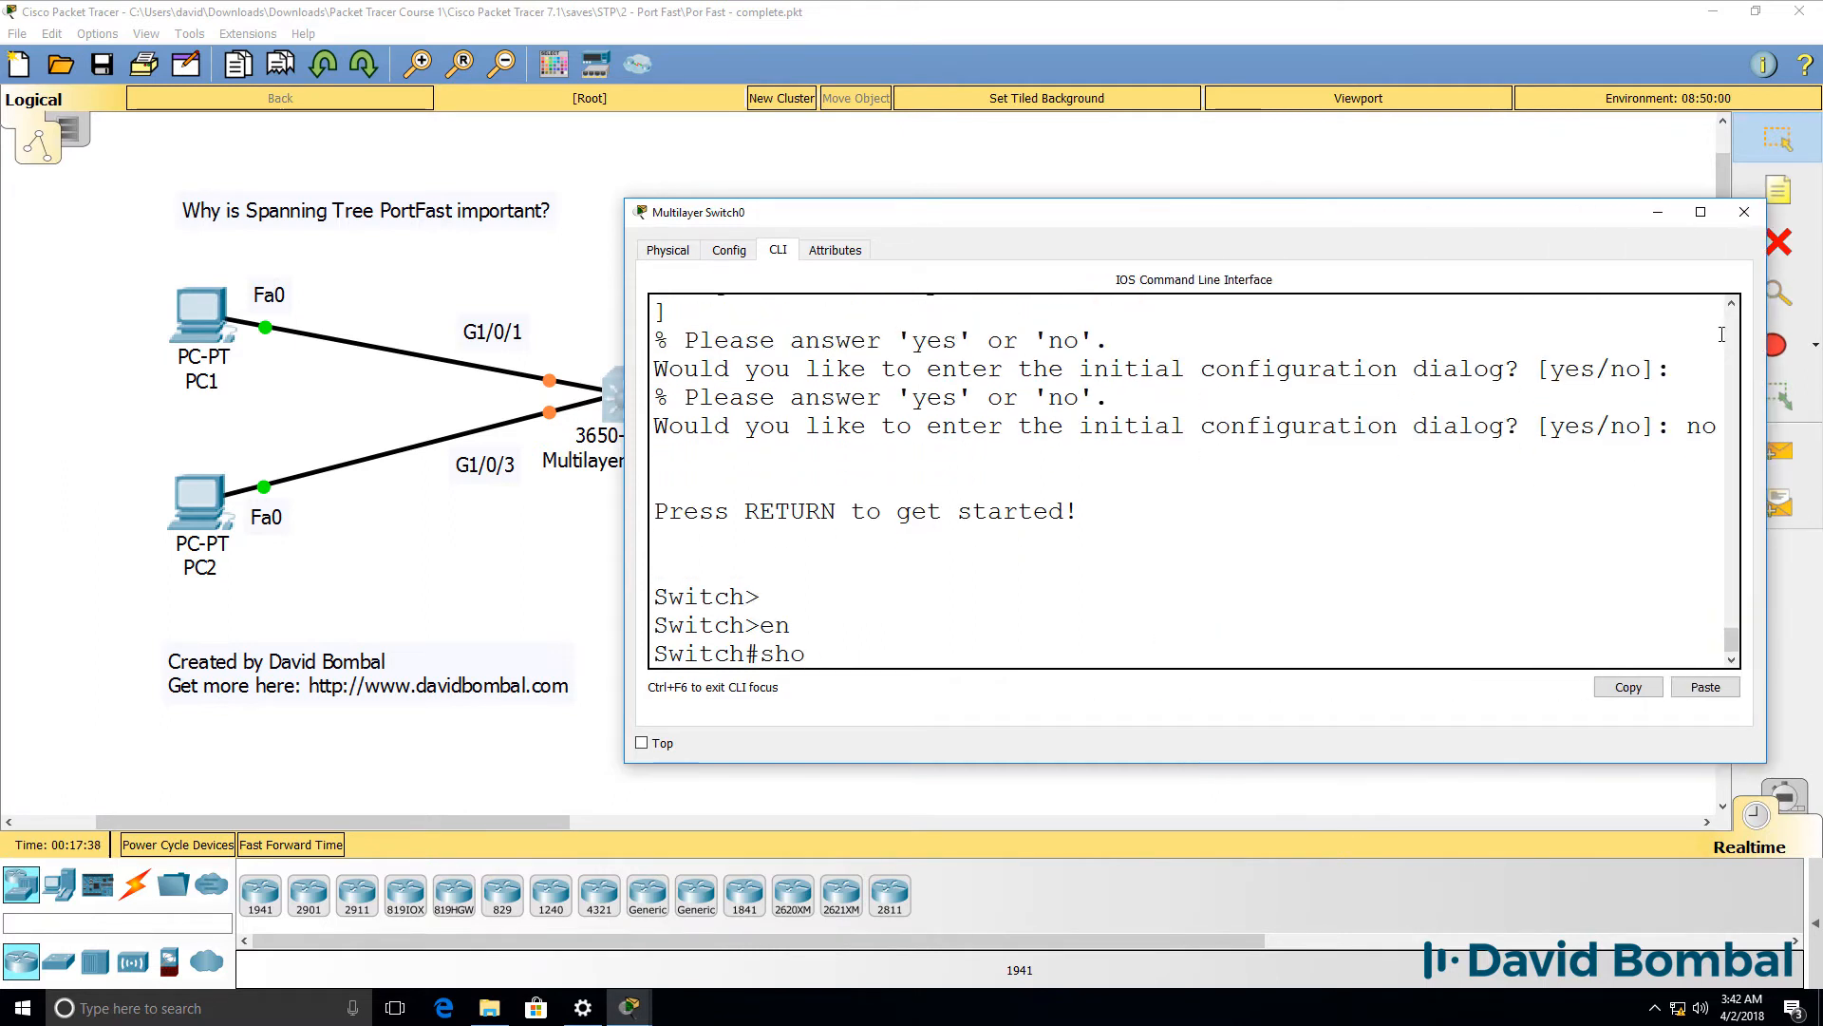
Step: Show spanning-tree on the switch, then renew and recheck PC2's IP, which stays 0.0.0.0
key("Return")
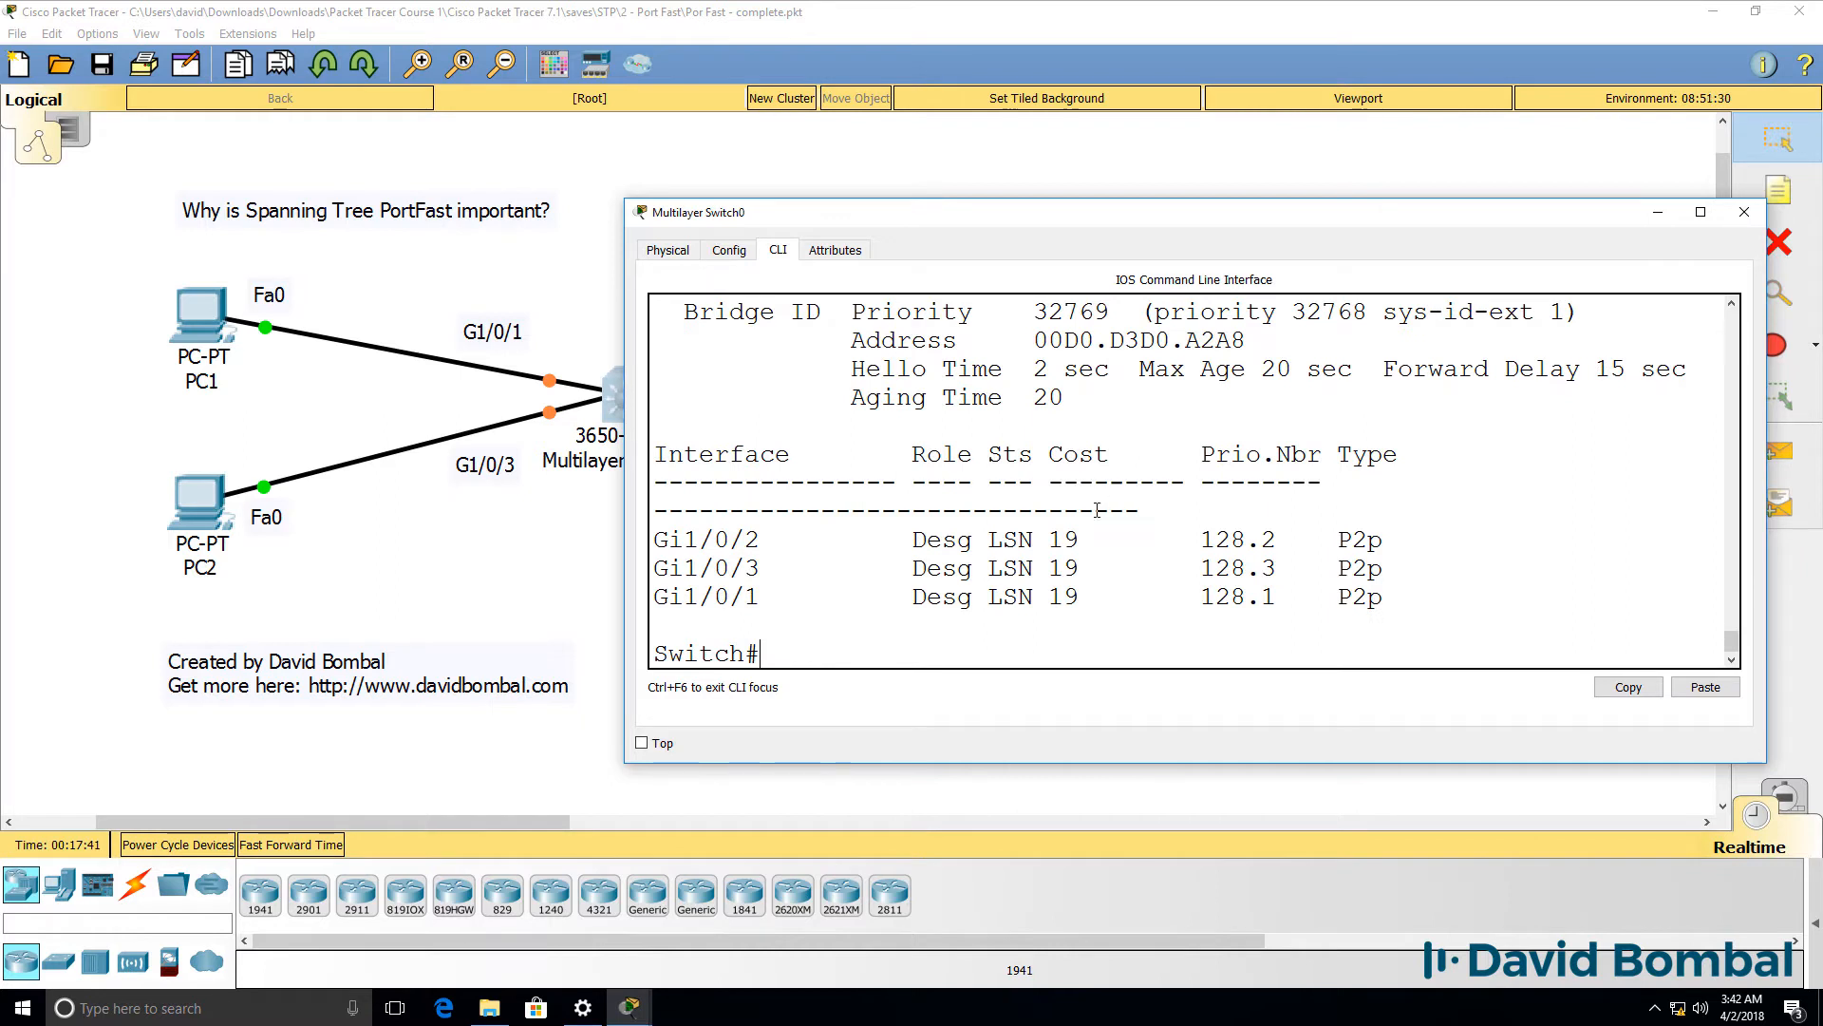
double_click(1032, 537)
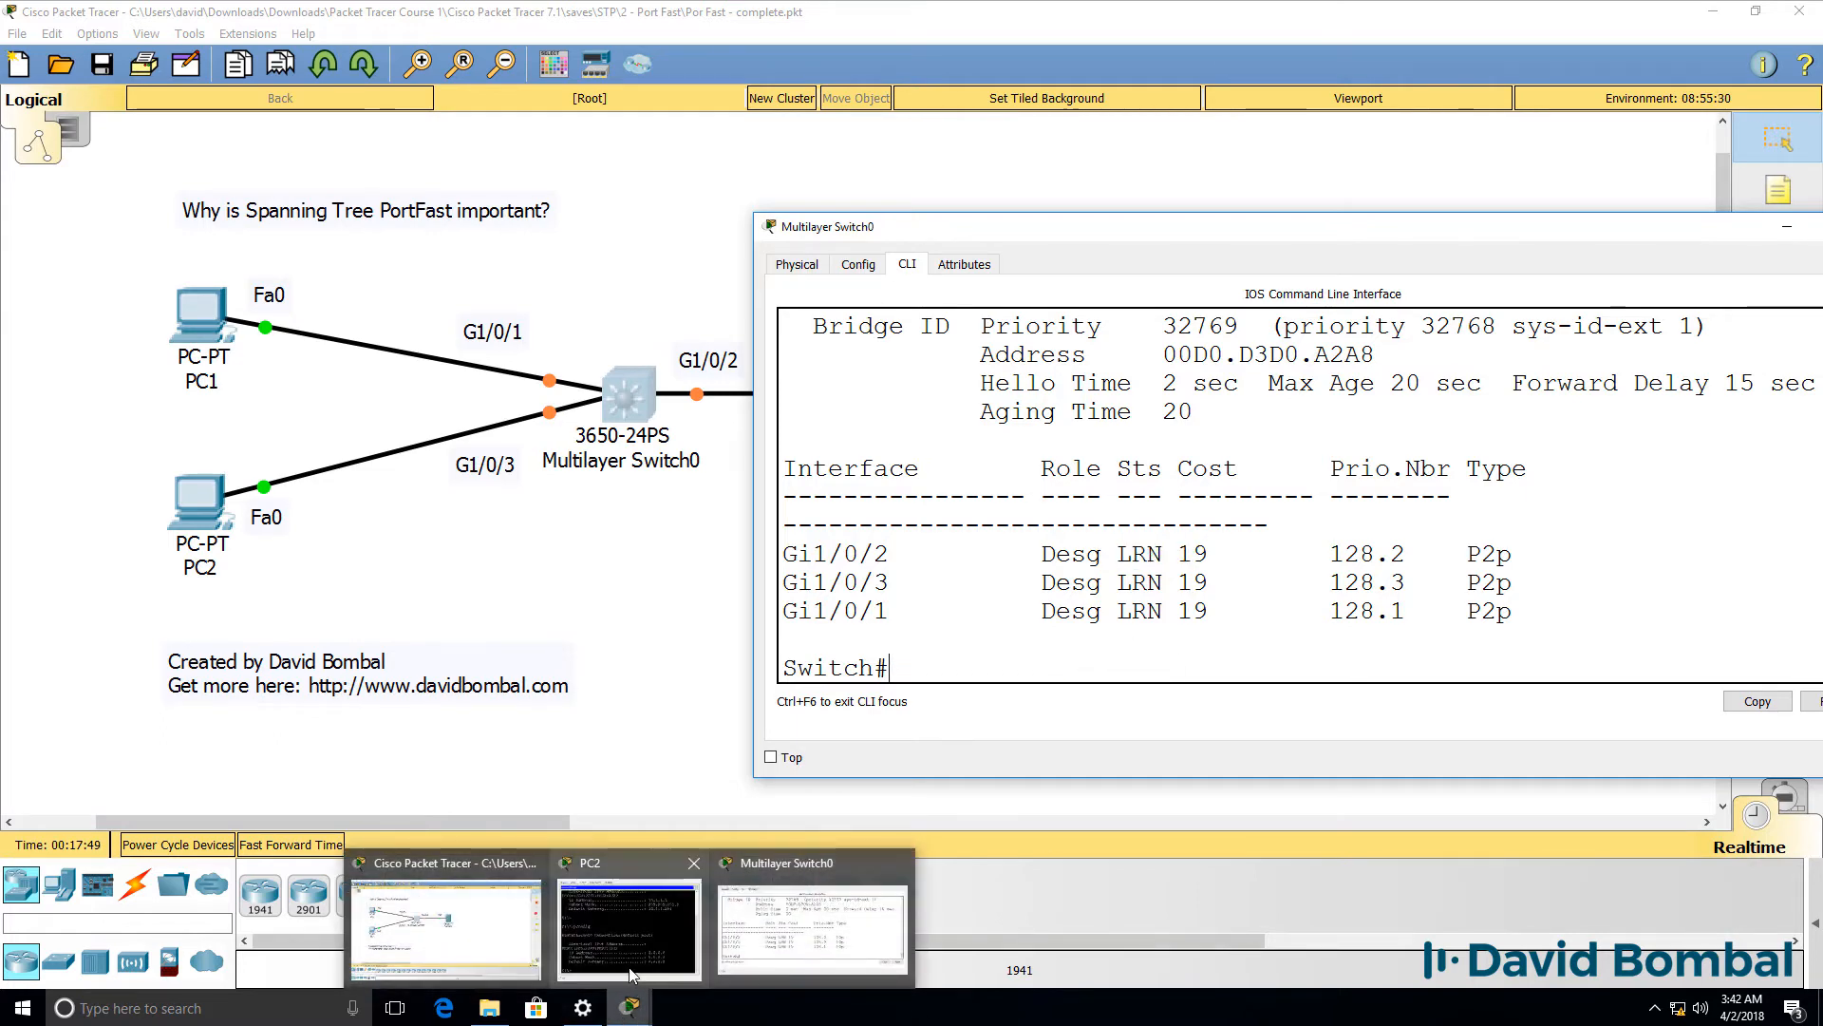
left_click(629, 925)
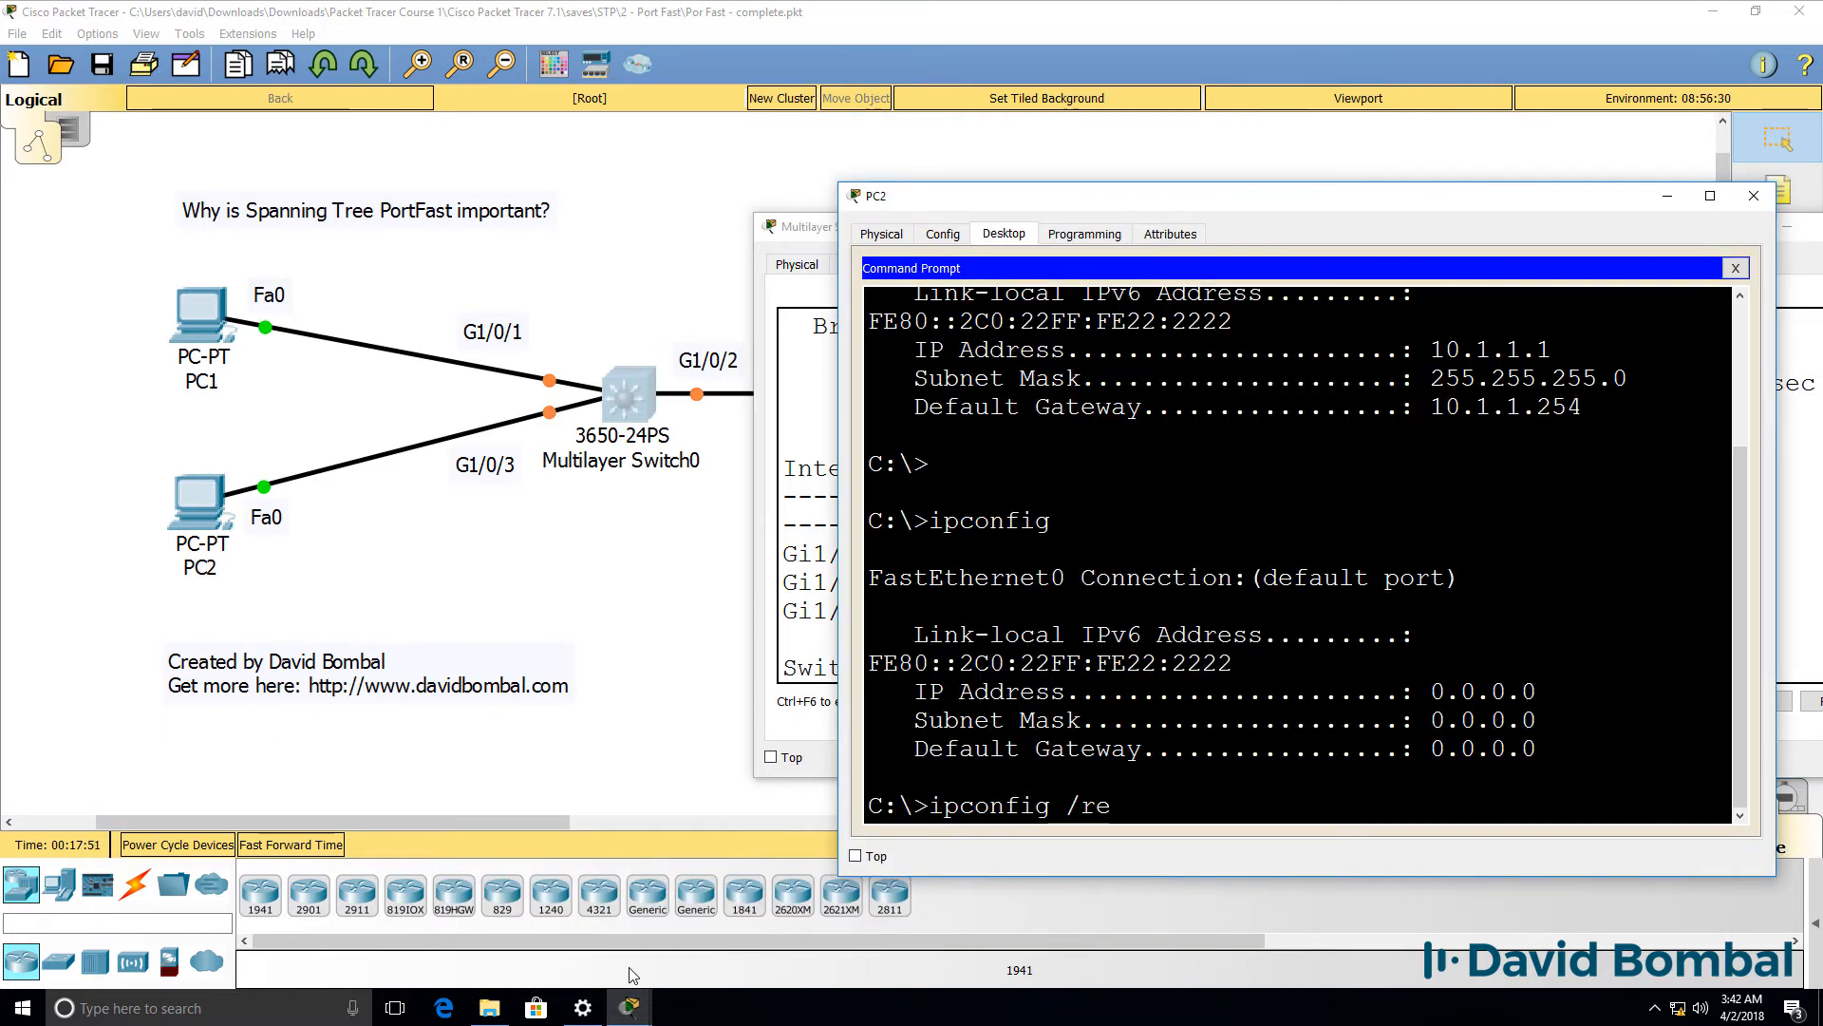
type("new")
type("ipconfig")
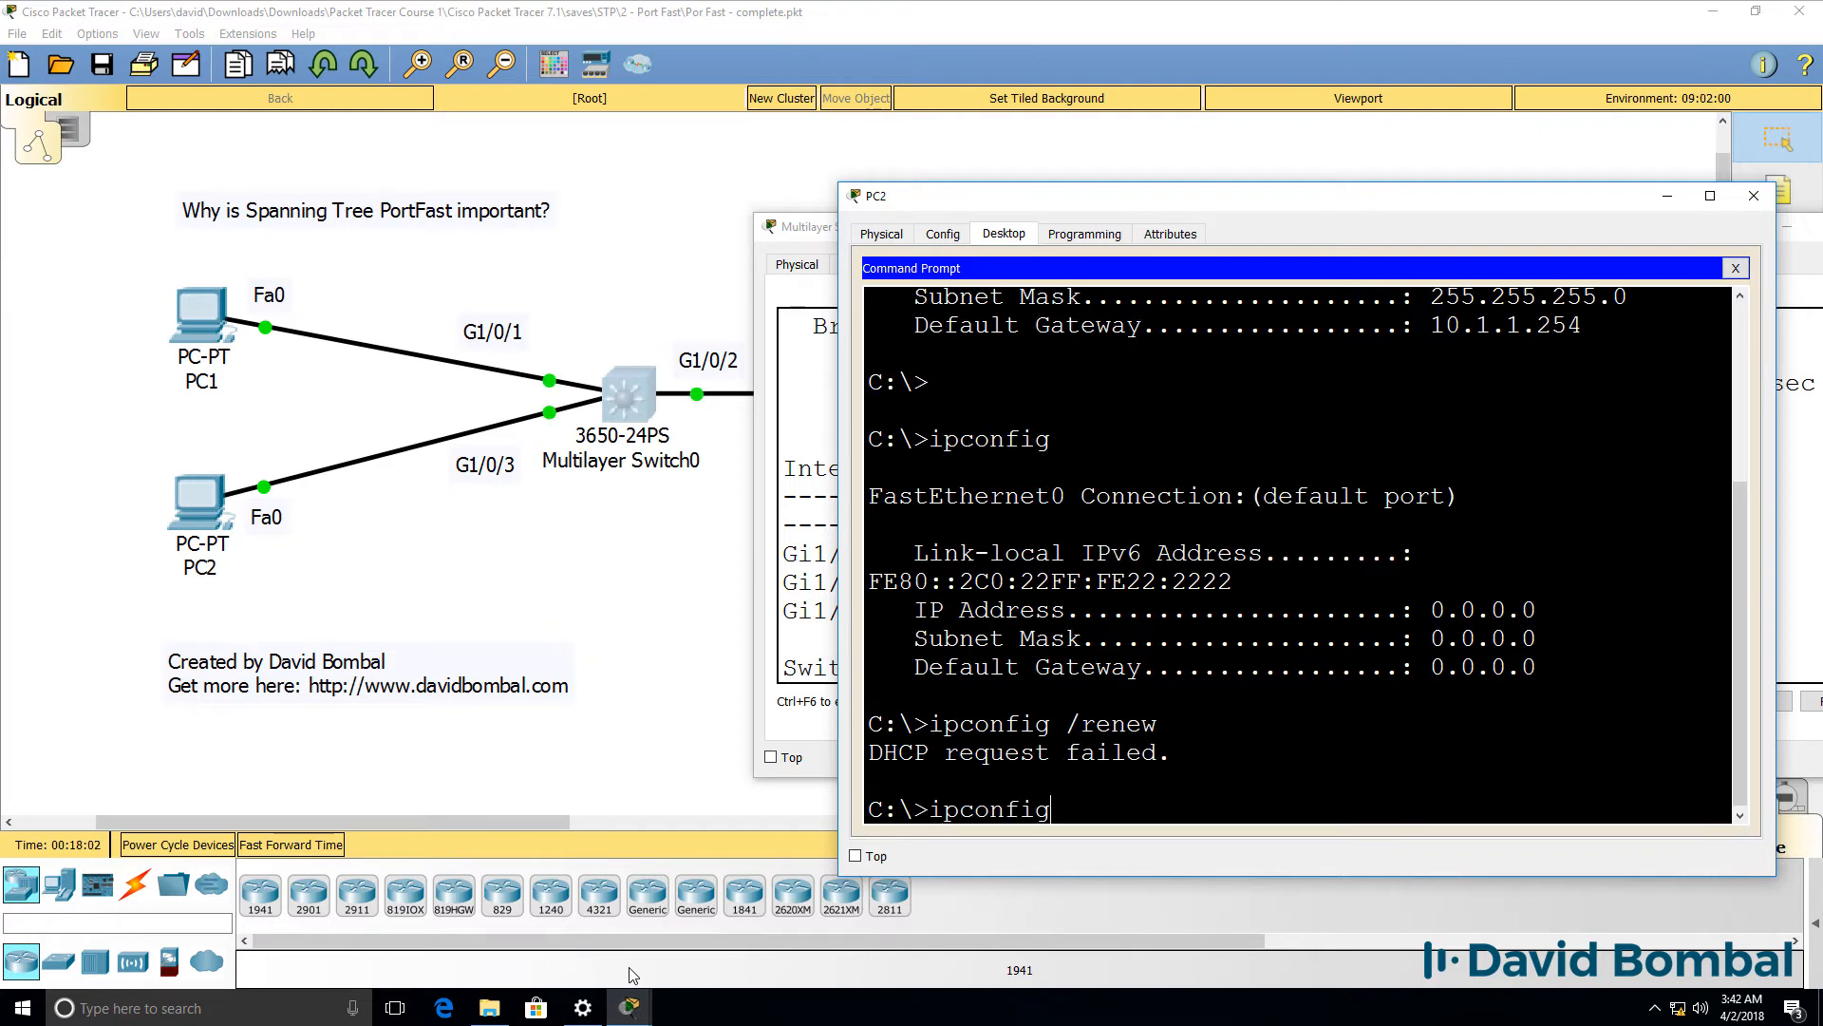
key("Return")
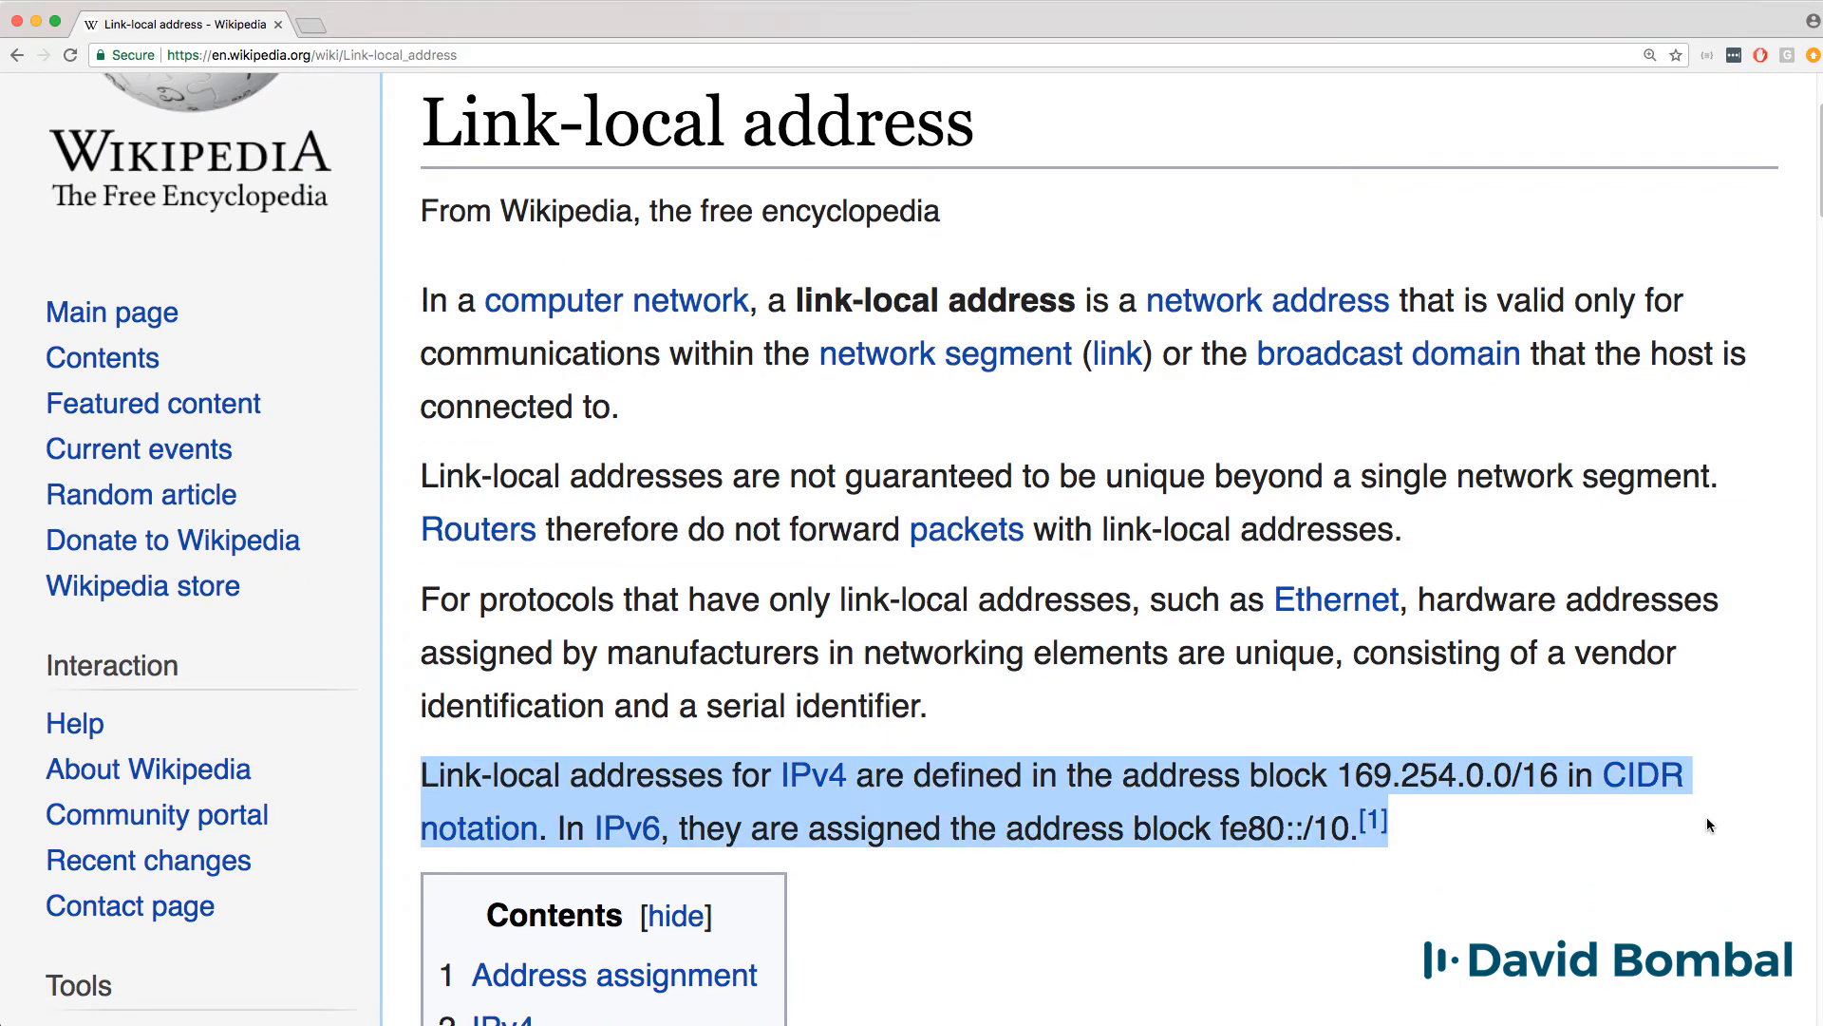
mouse_move(1690, 840)
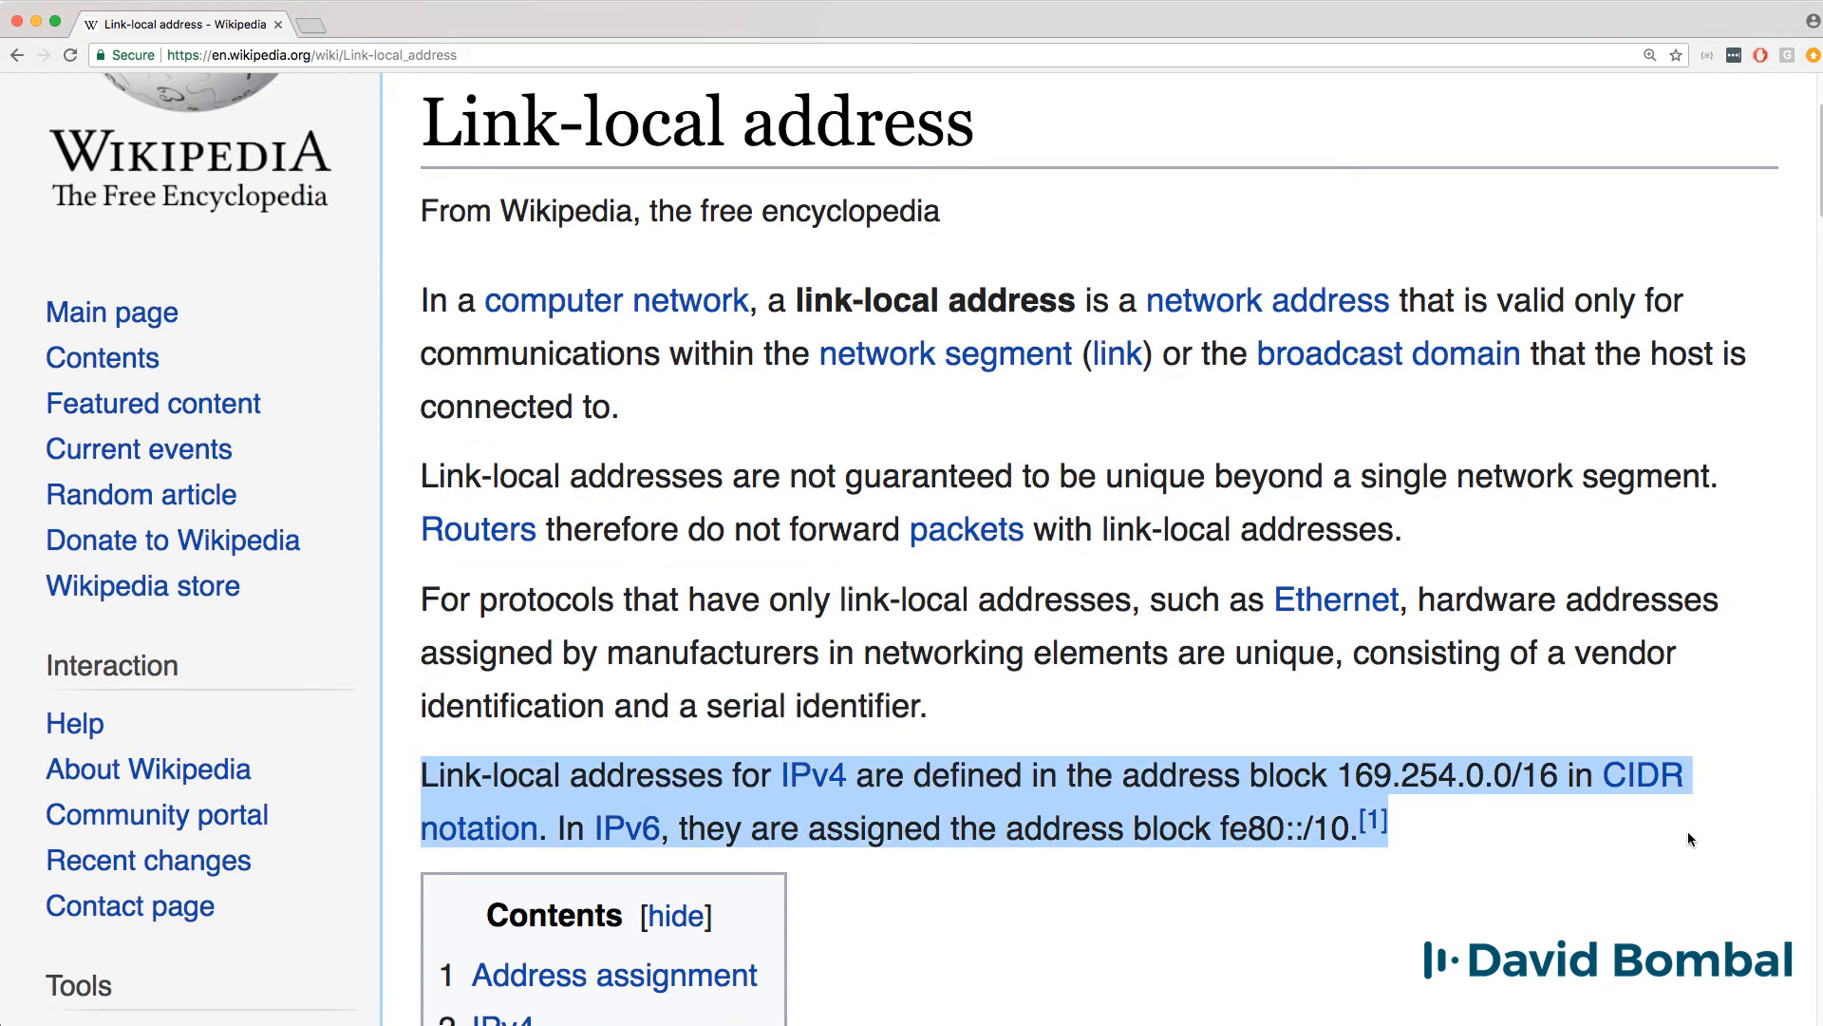
mouse_move(1641, 843)
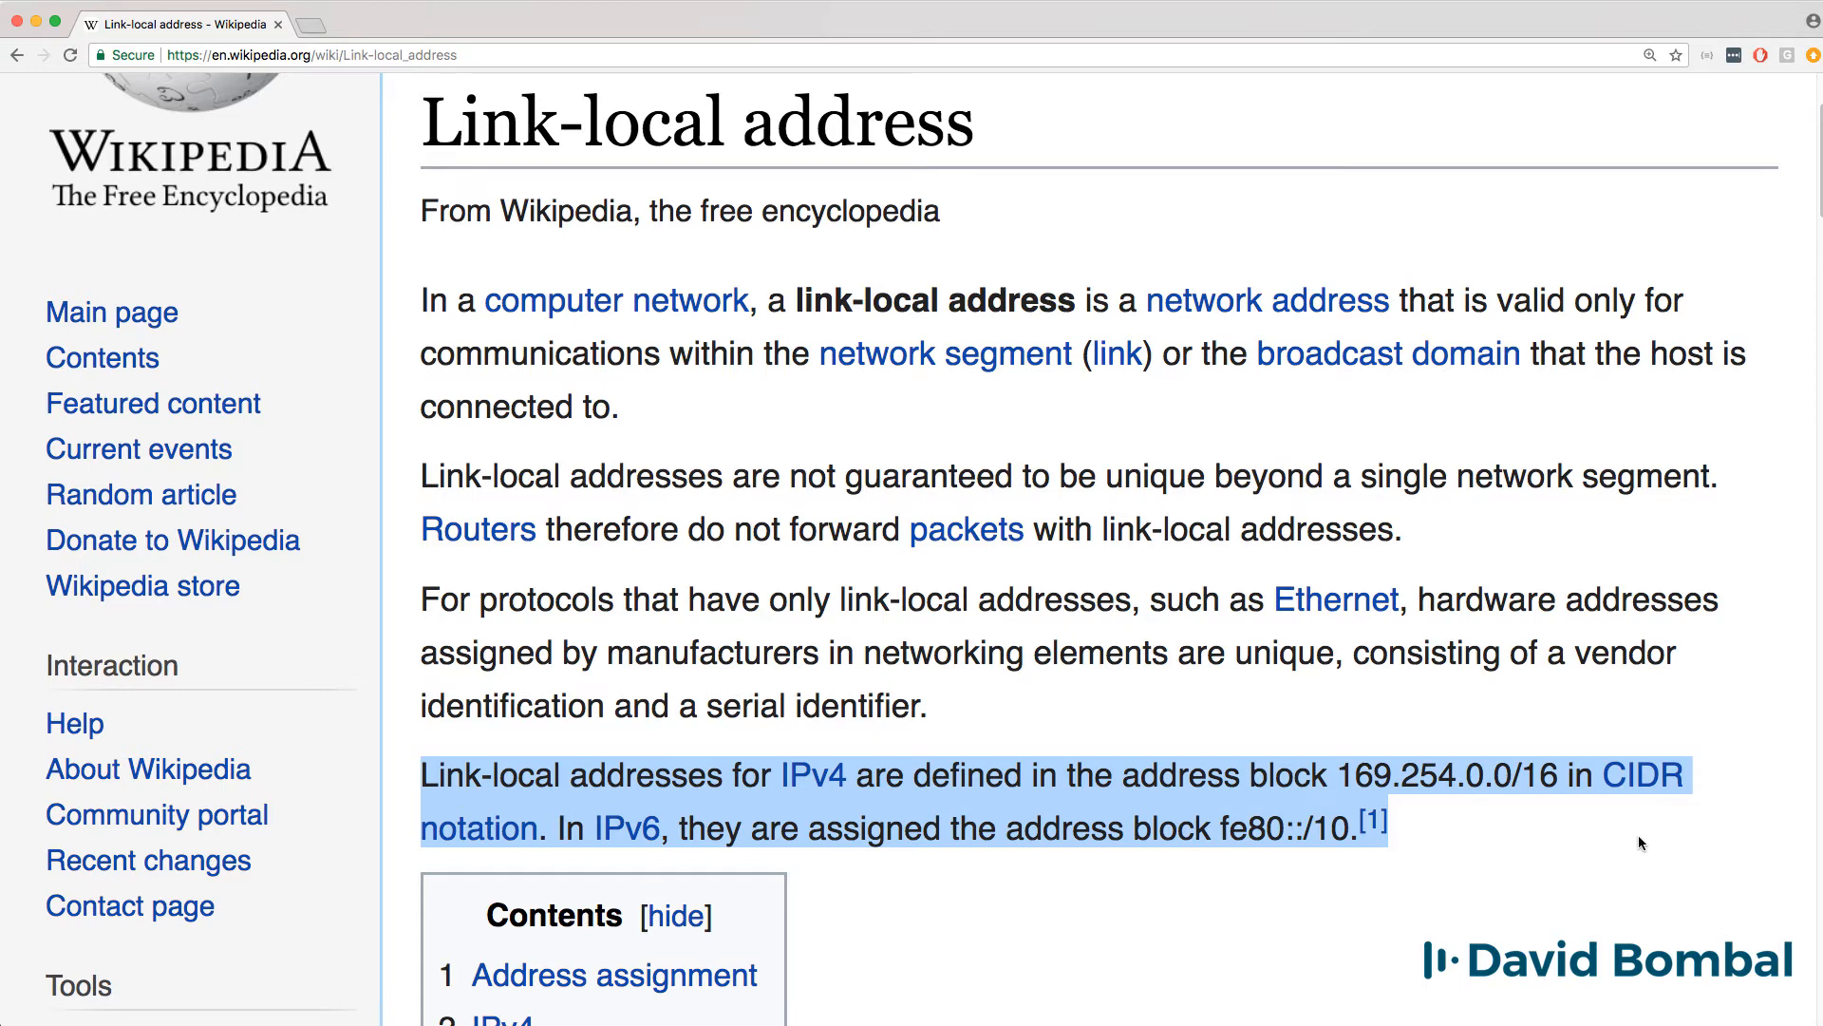
Step: Read the Link-local address article down to the Address assignment and IPv4 169.254.0.0/16 sections
left_click(513, 857)
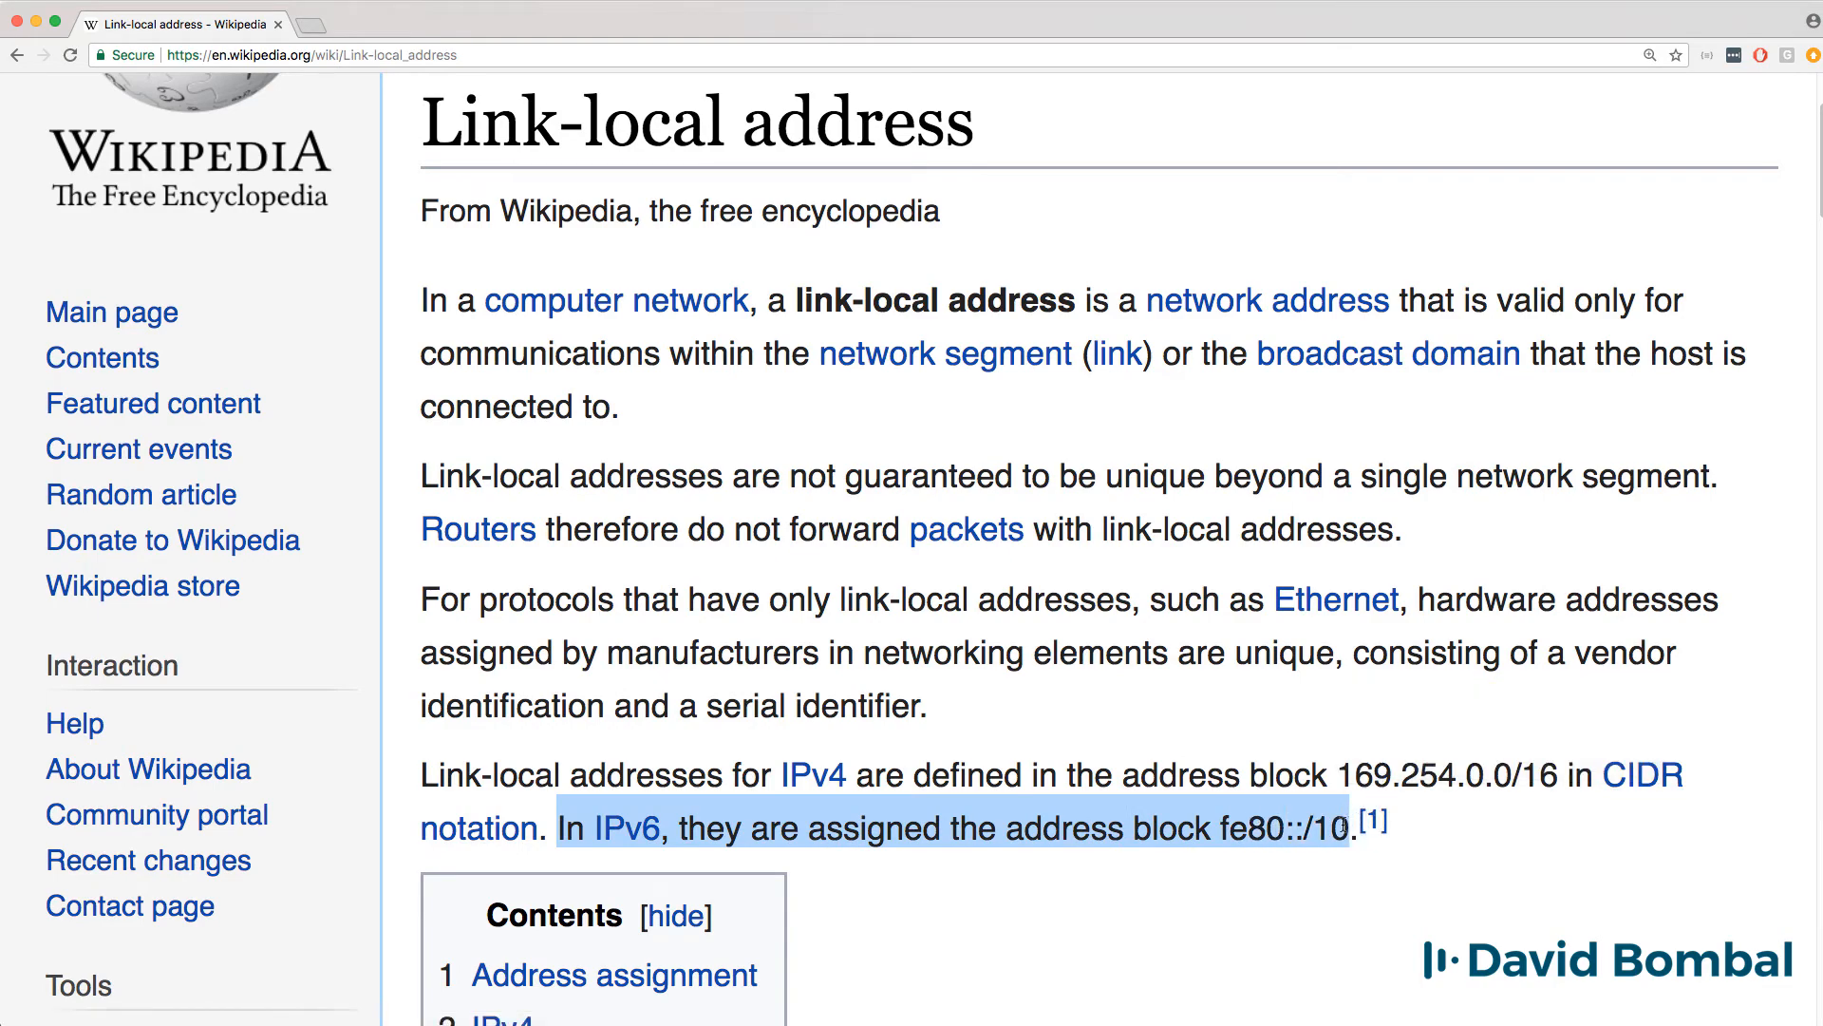
scroll("down", 3)
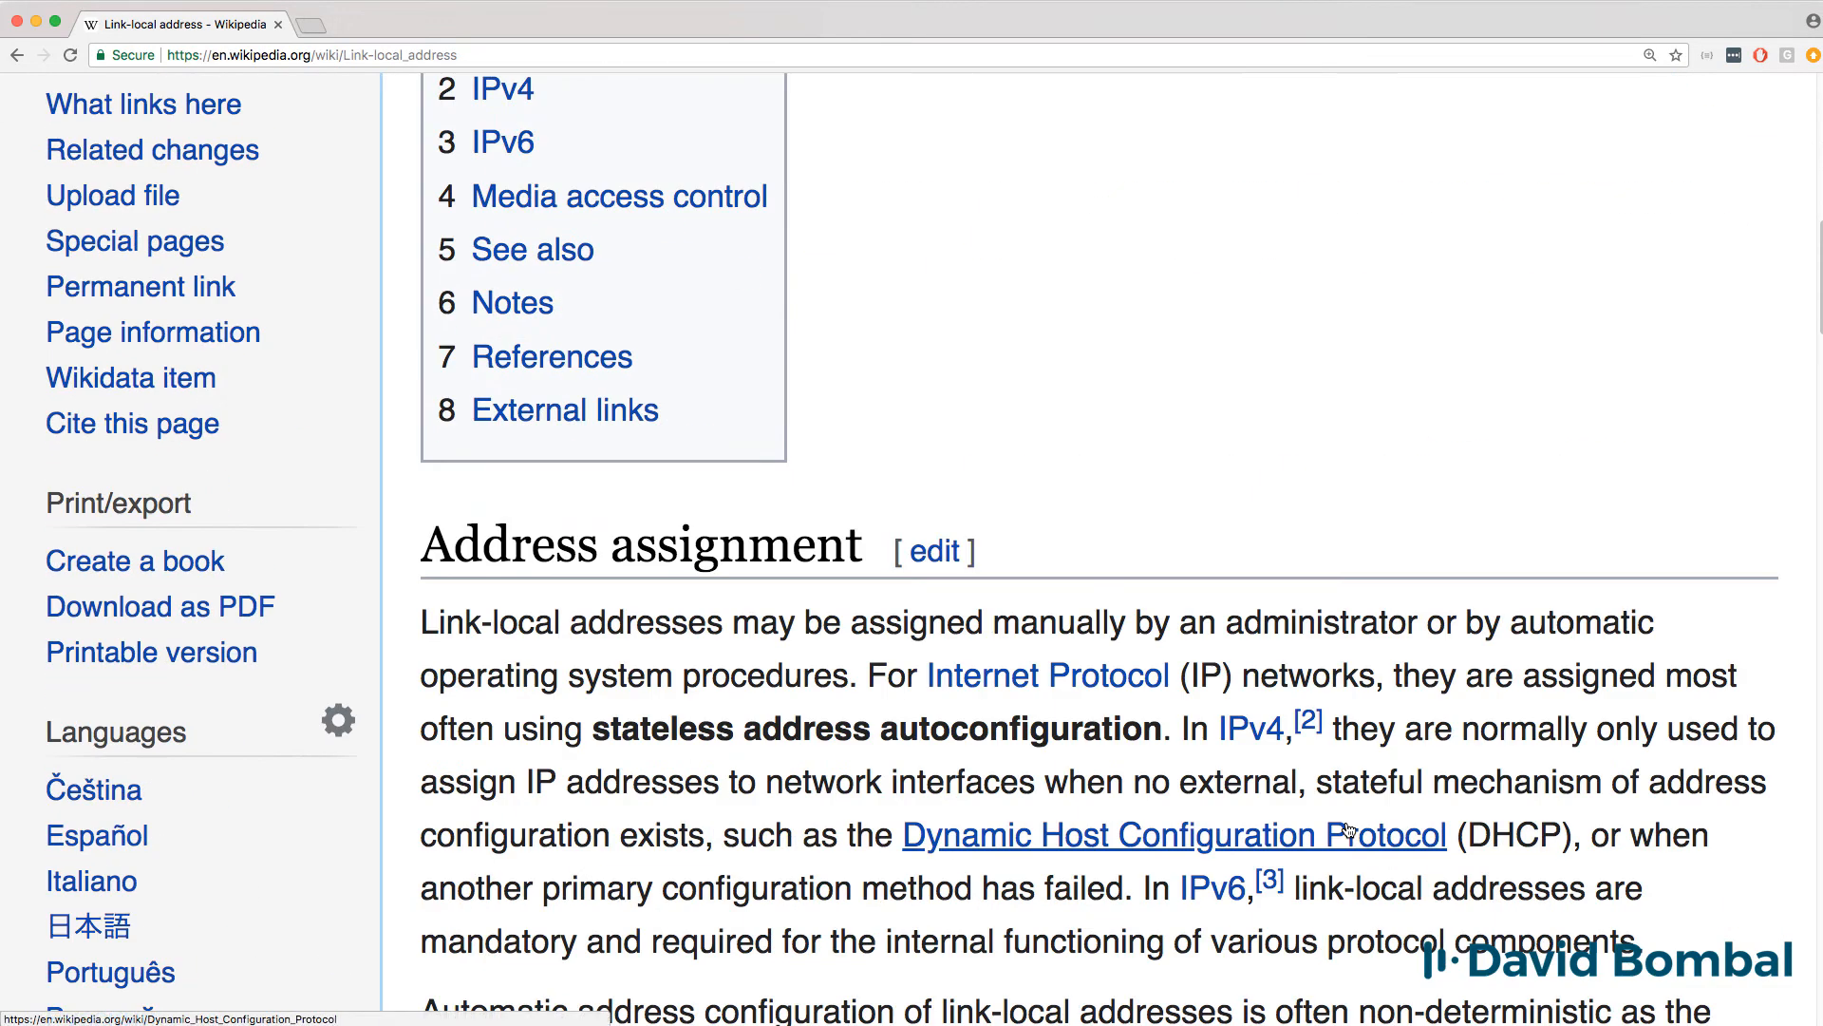
scroll("down", 3)
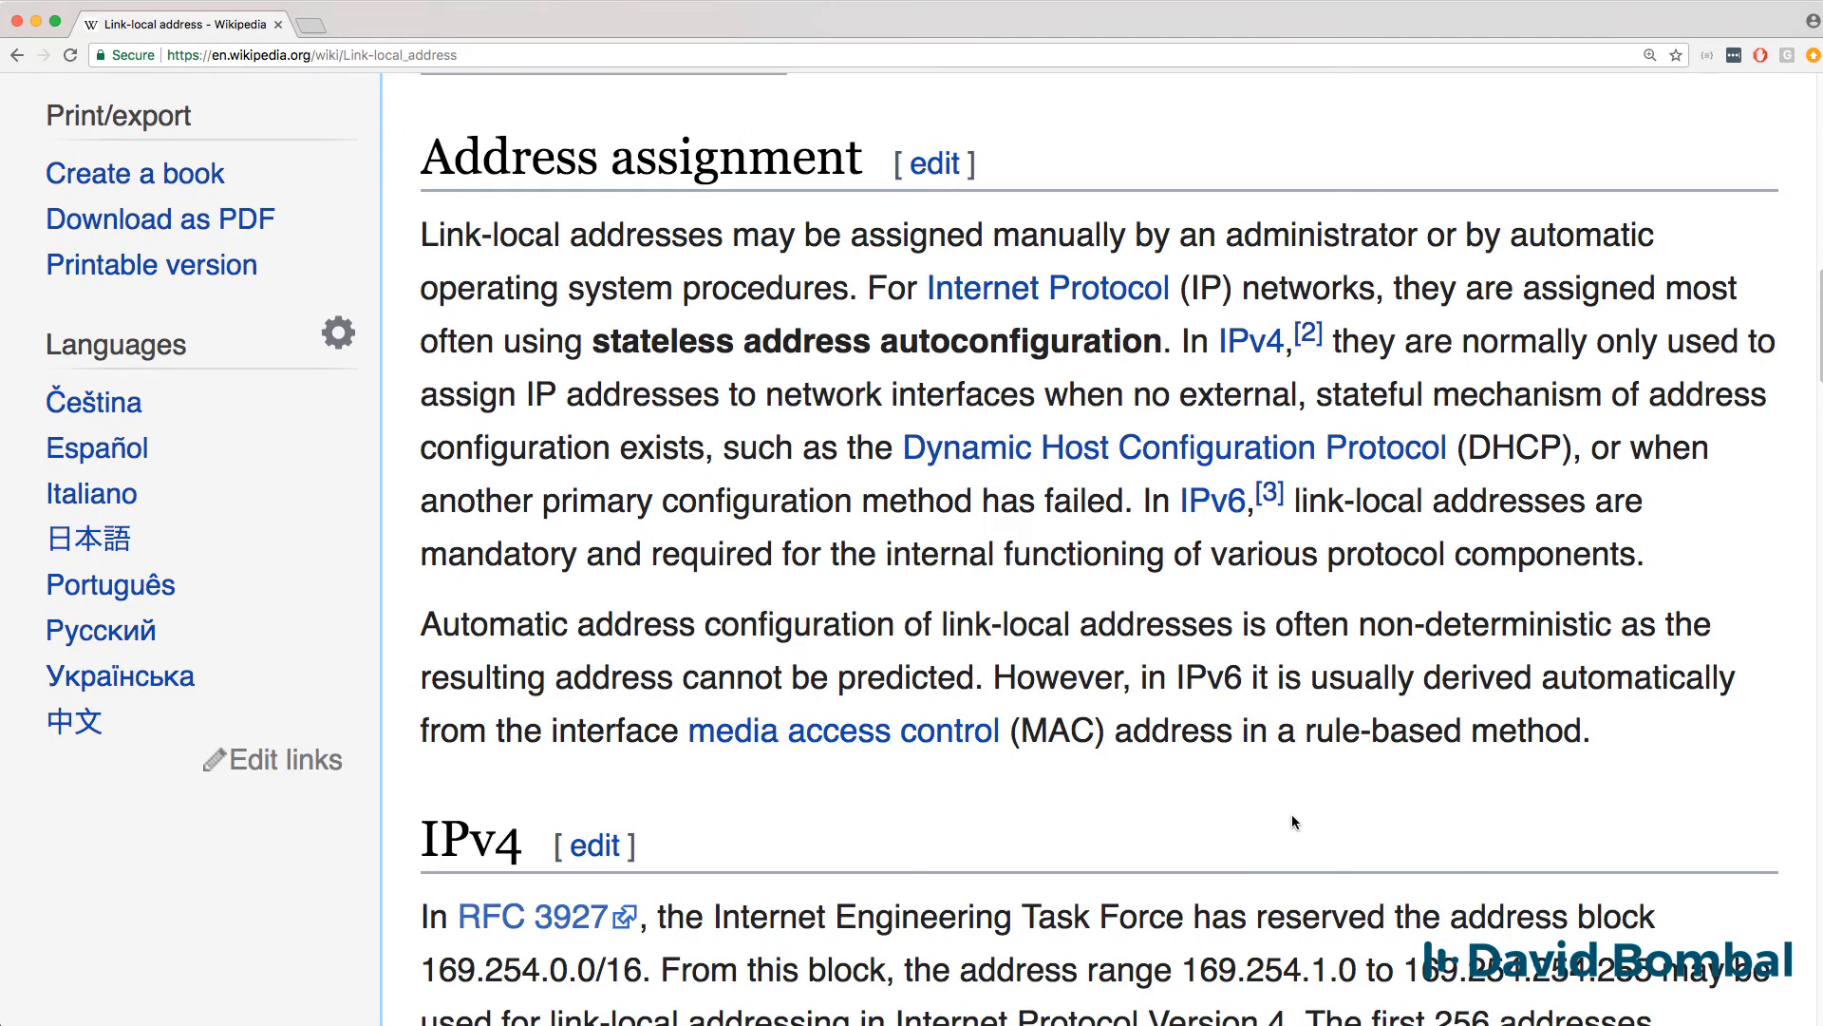
mouse_move(1241, 820)
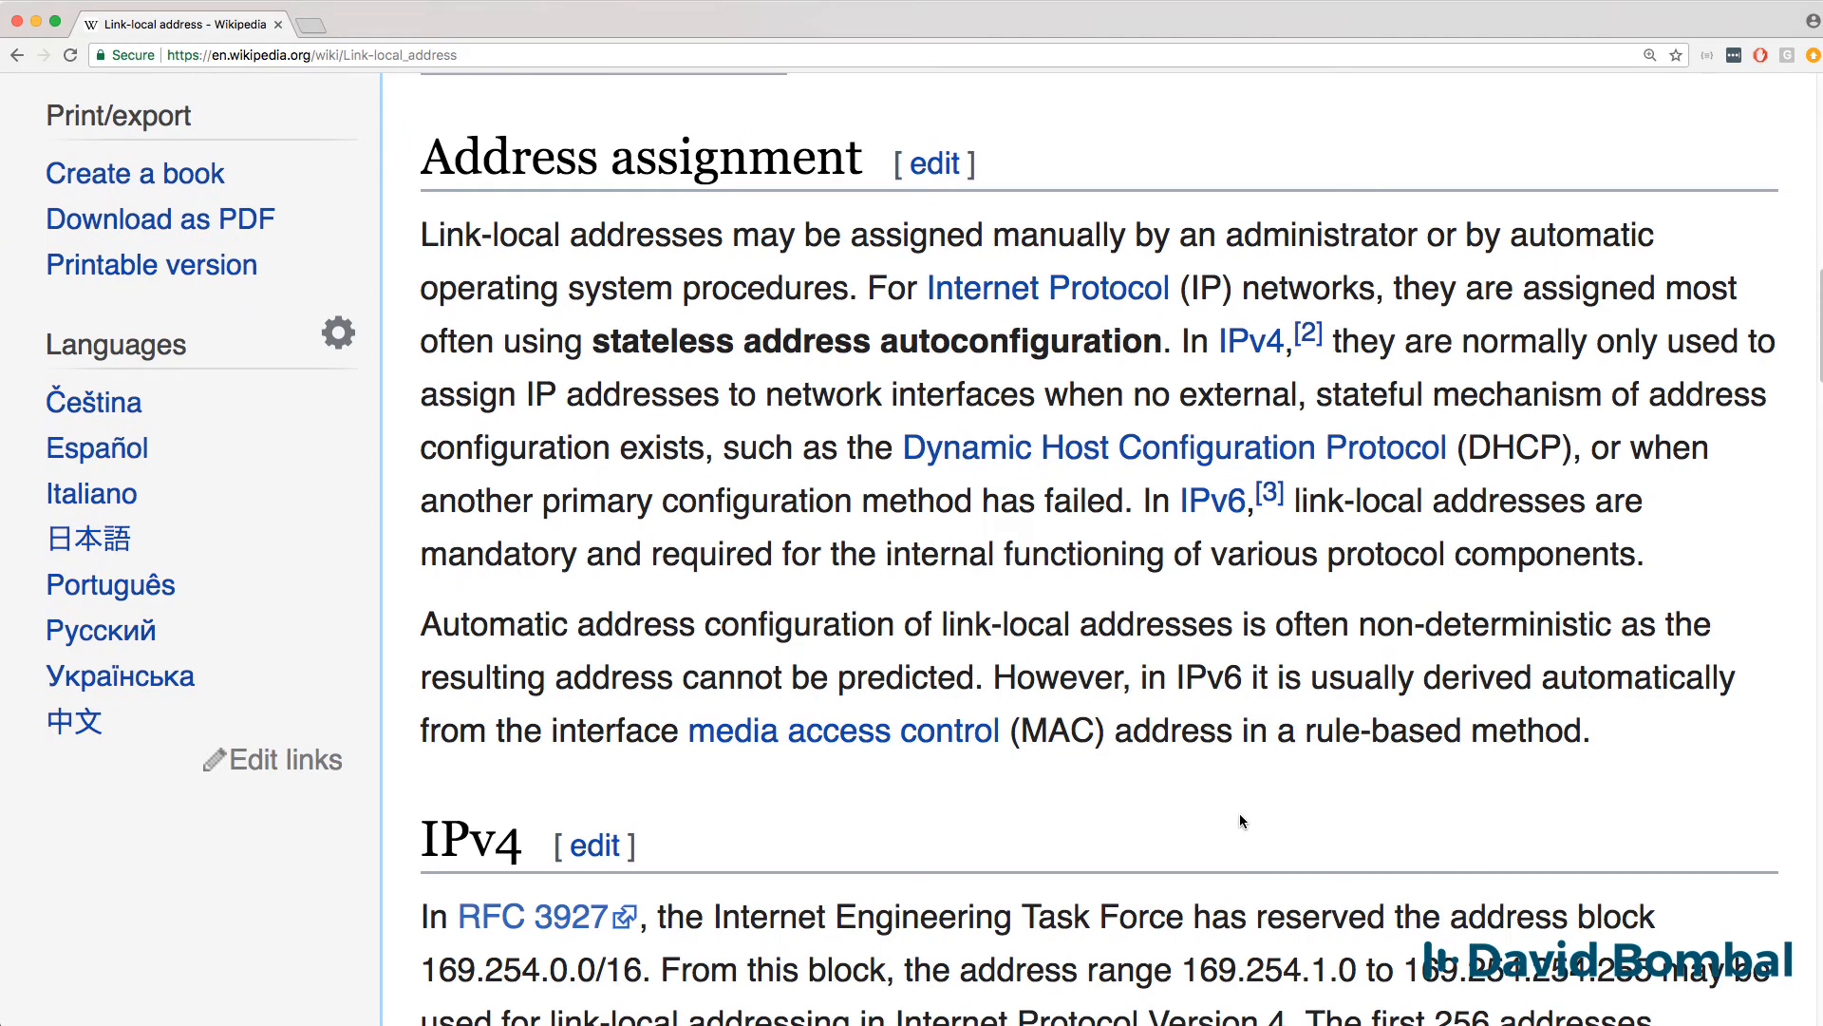
scroll("down", 3)
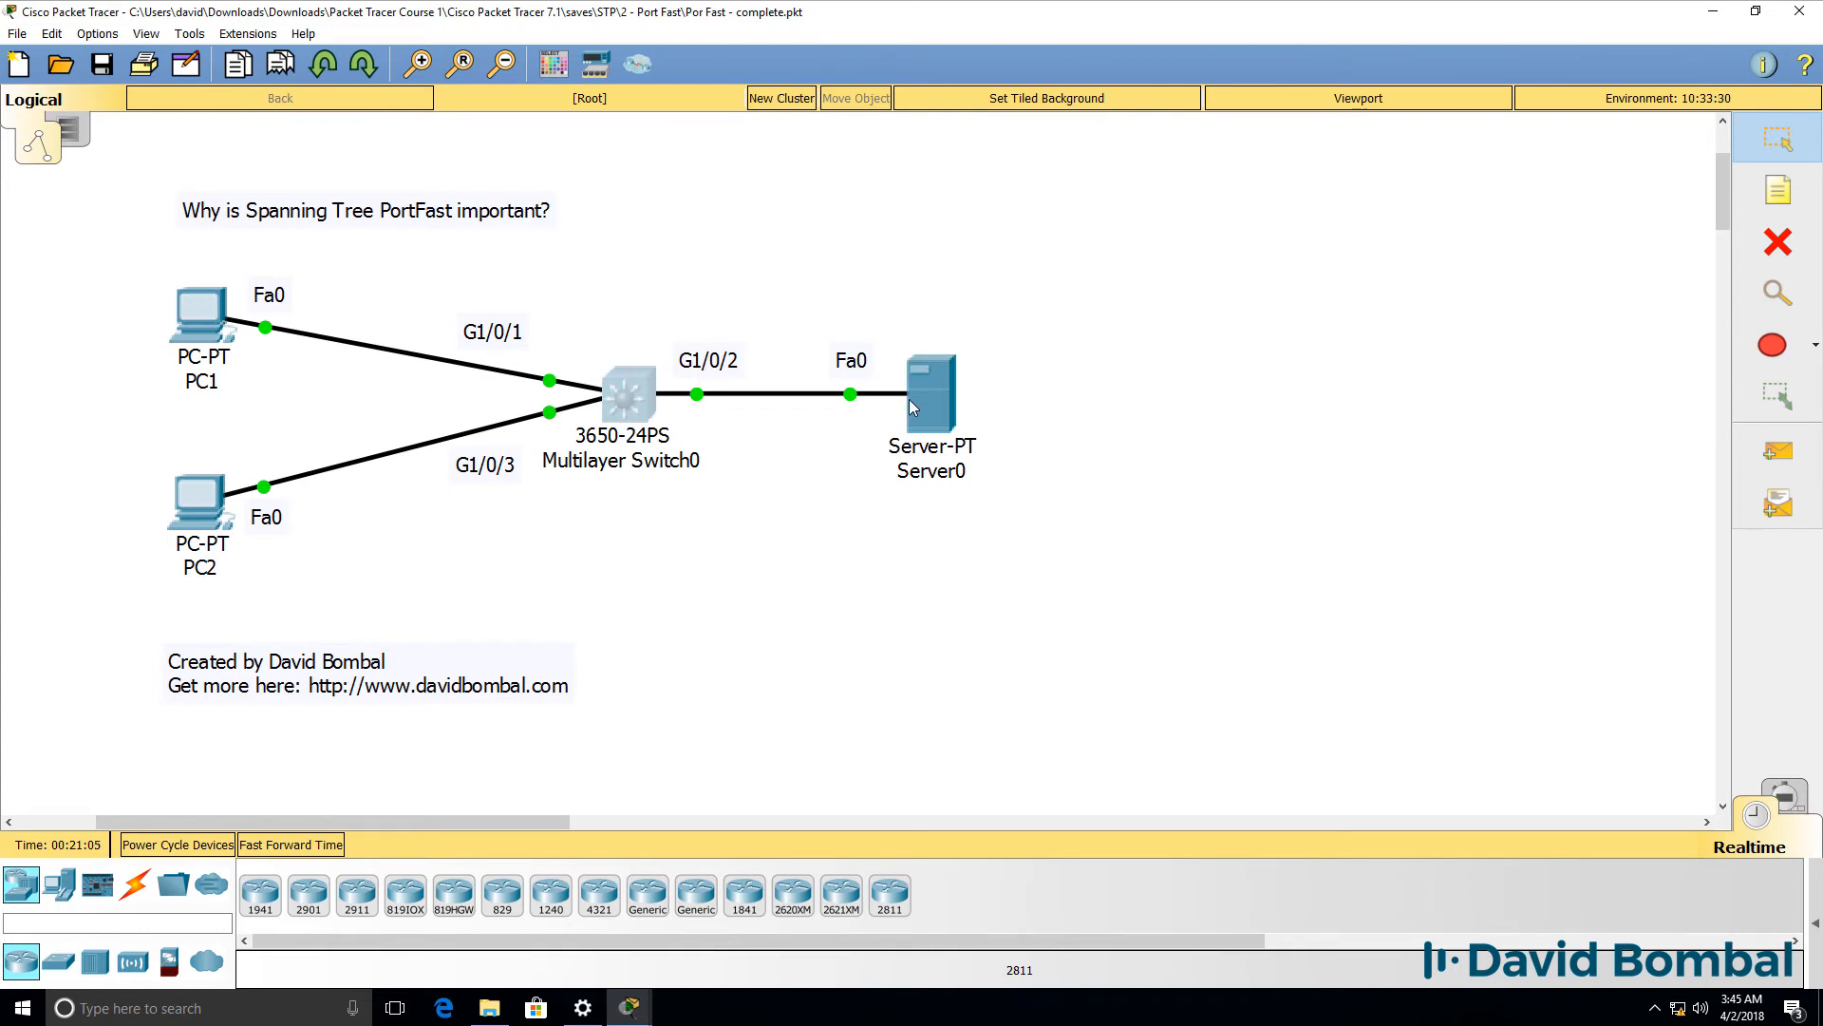
mouse_move(880, 541)
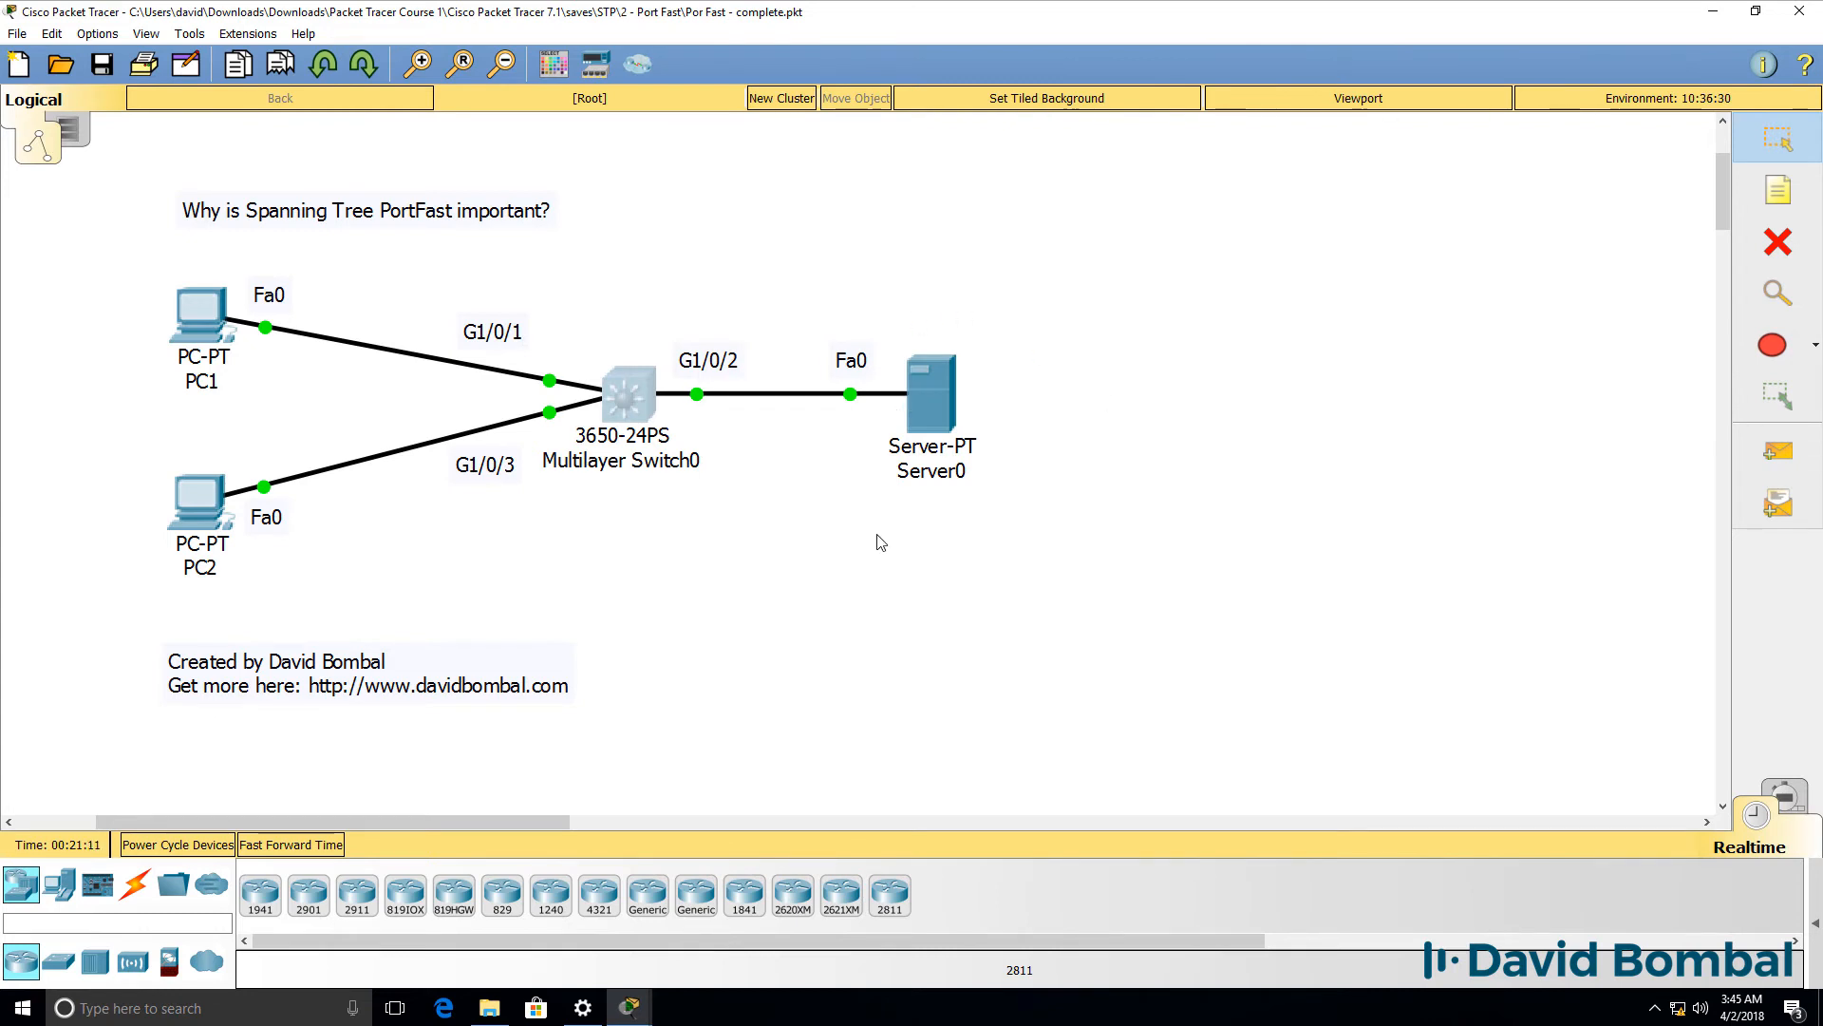
mouse_move(695, 895)
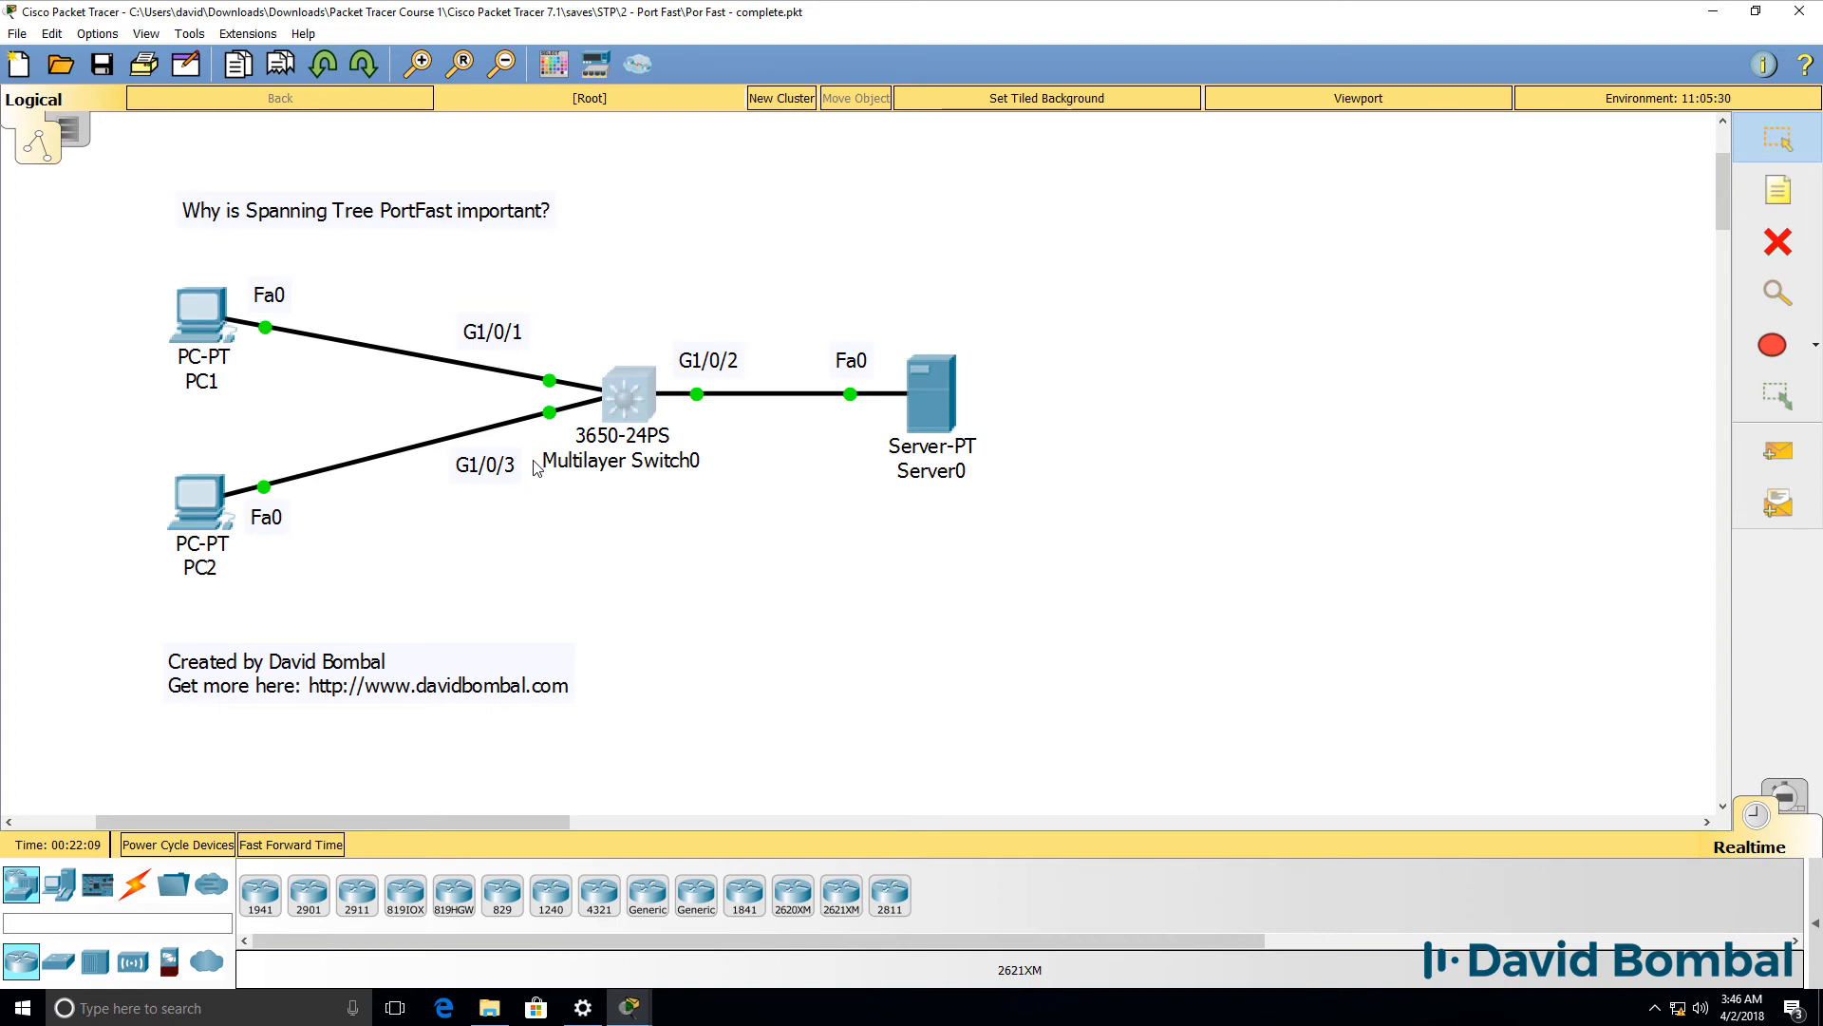
Step: Open Server0's device window and view its Services list with the HTTP service
double_click(930, 395)
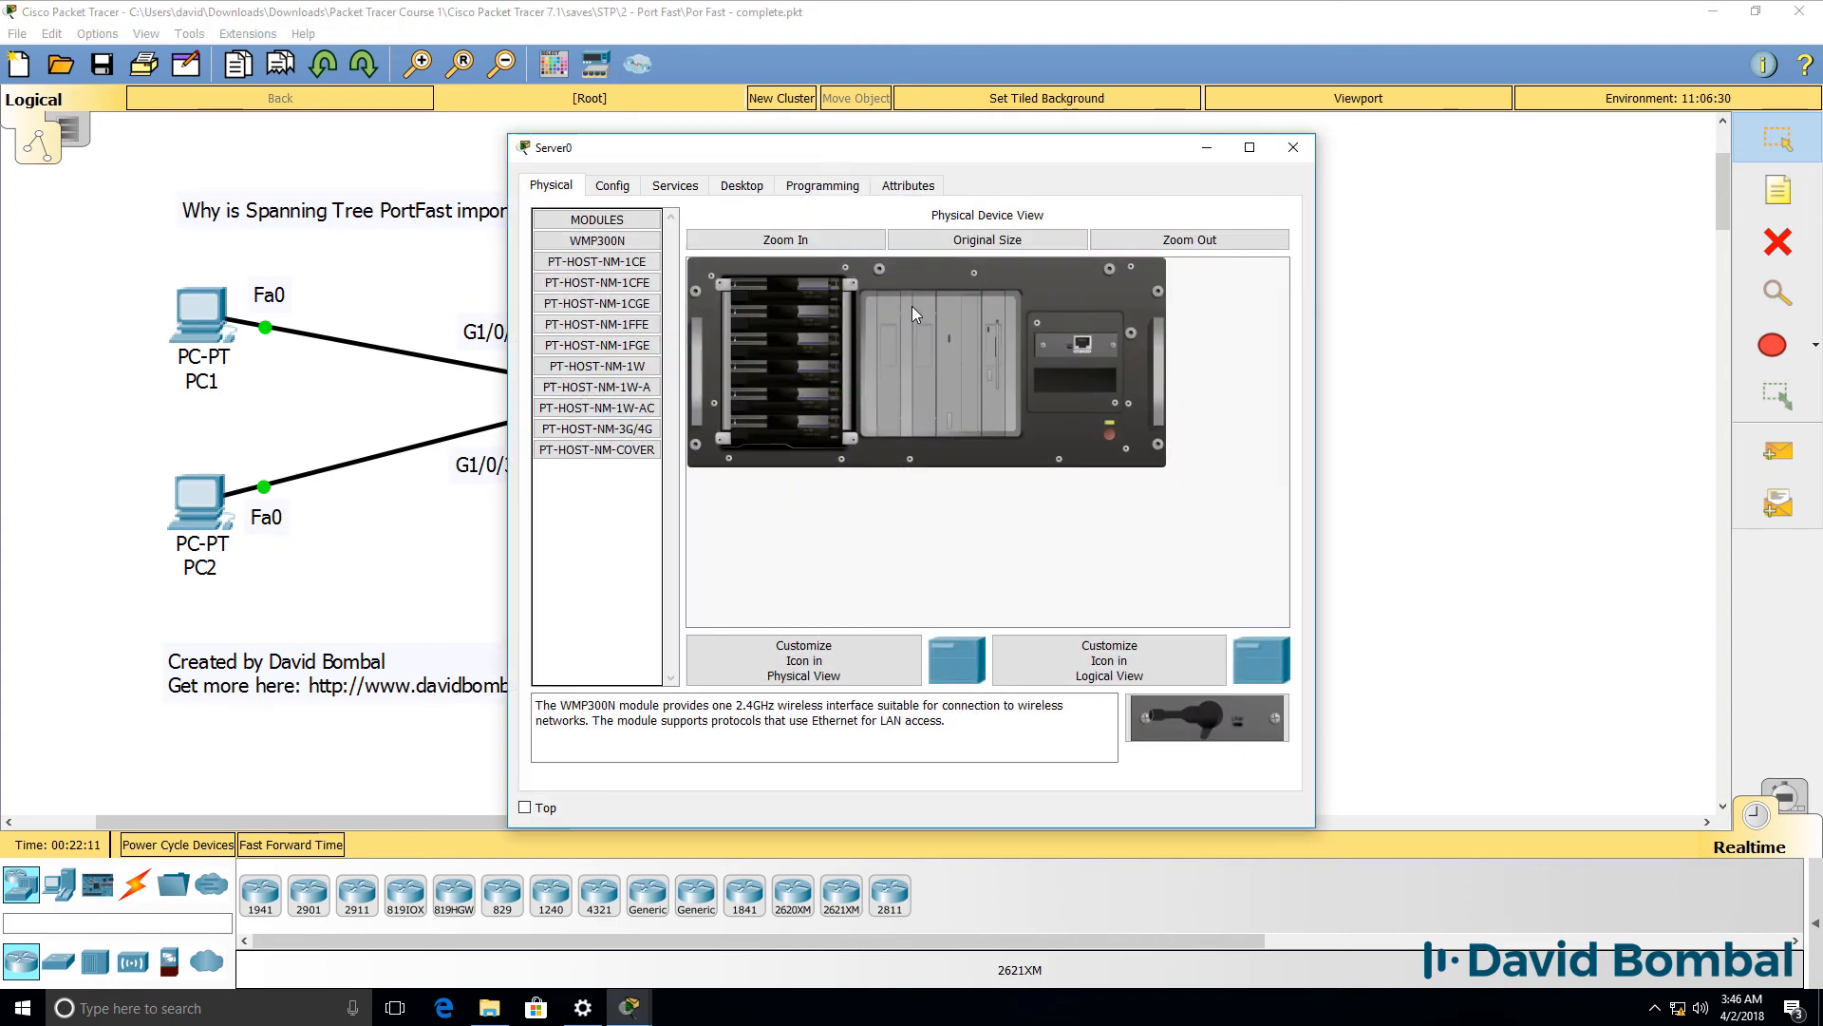
left_click(674, 184)
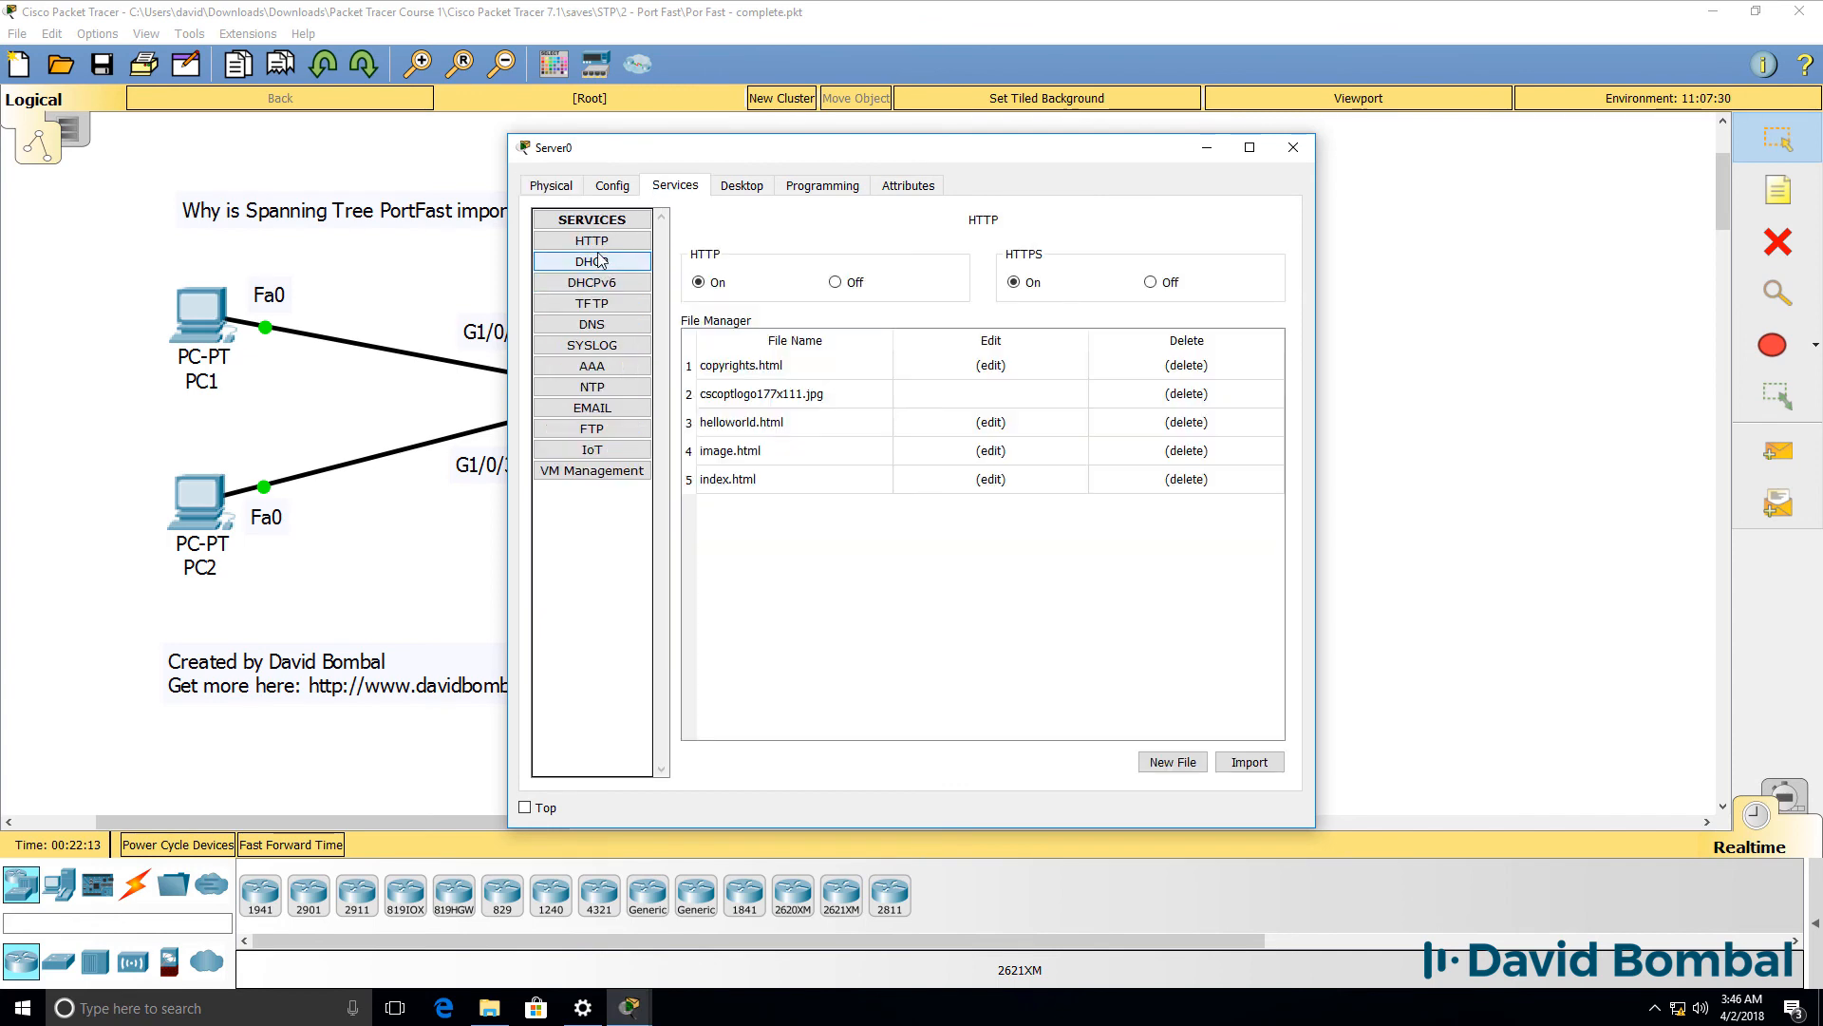